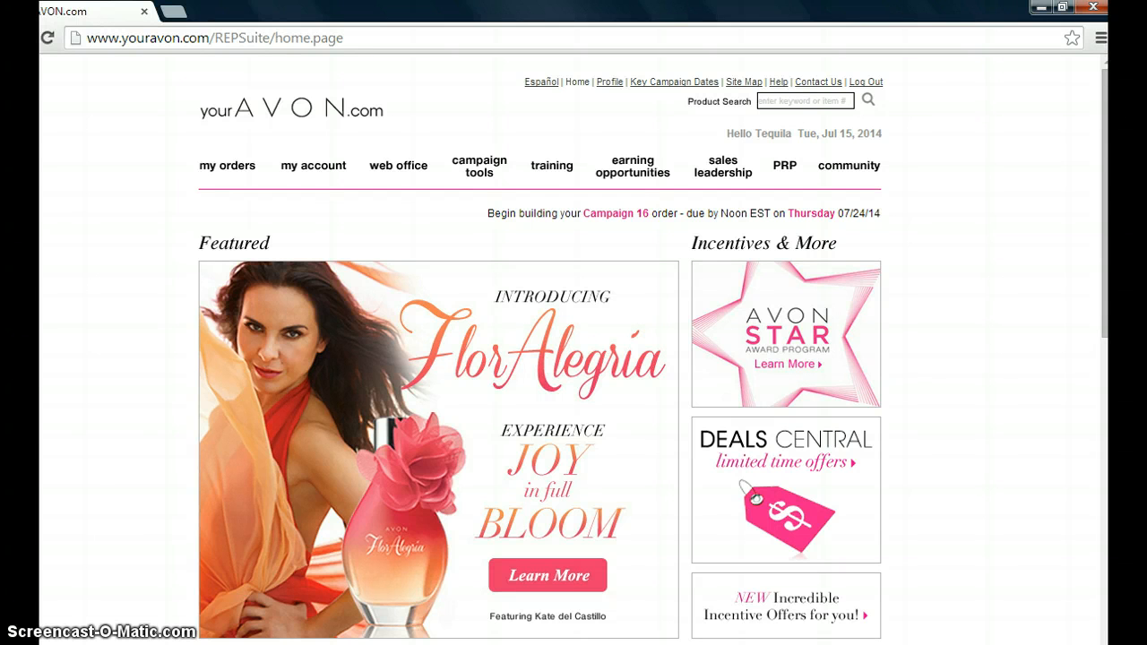
mouse_move(177, 560)
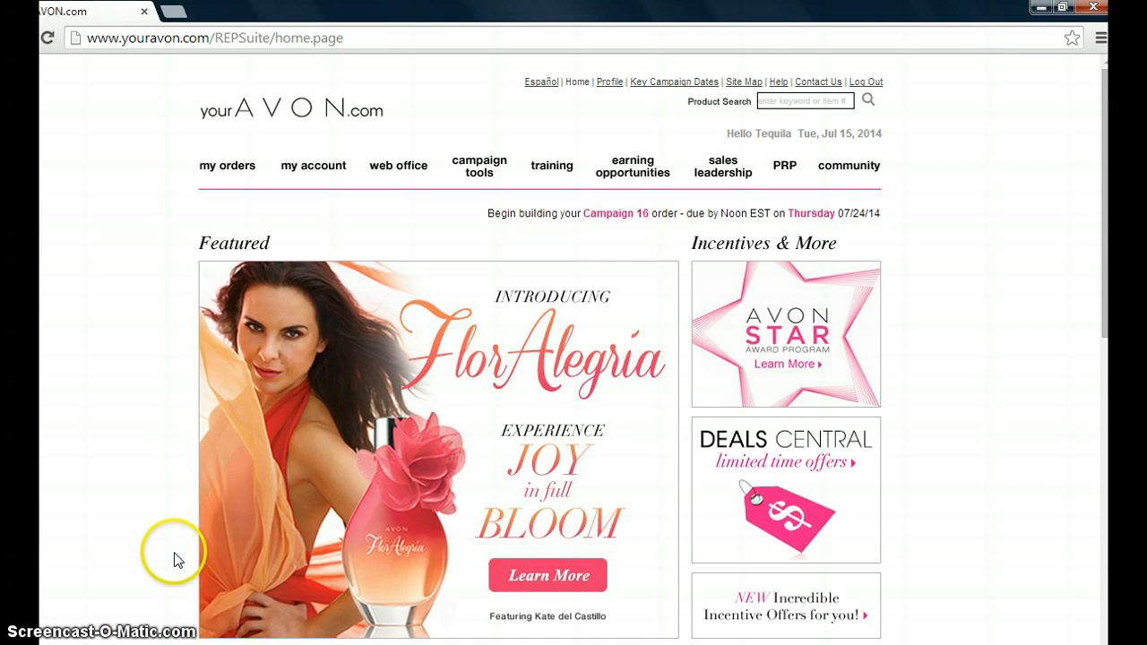
mouse_move(1104, 336)
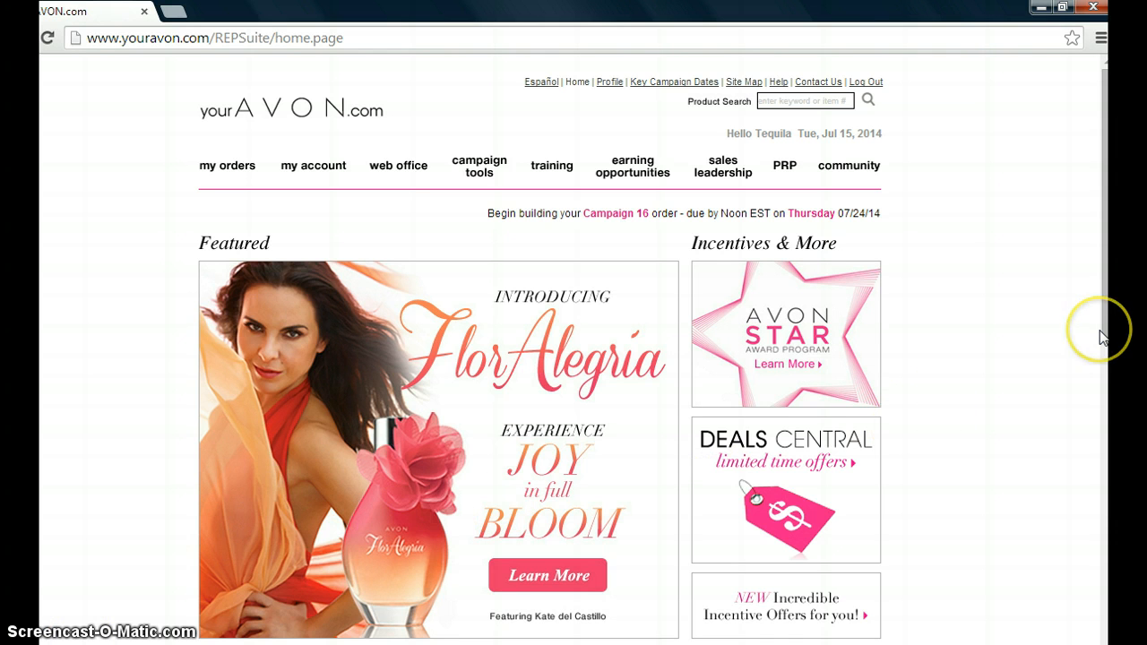
mouse_move(1104, 336)
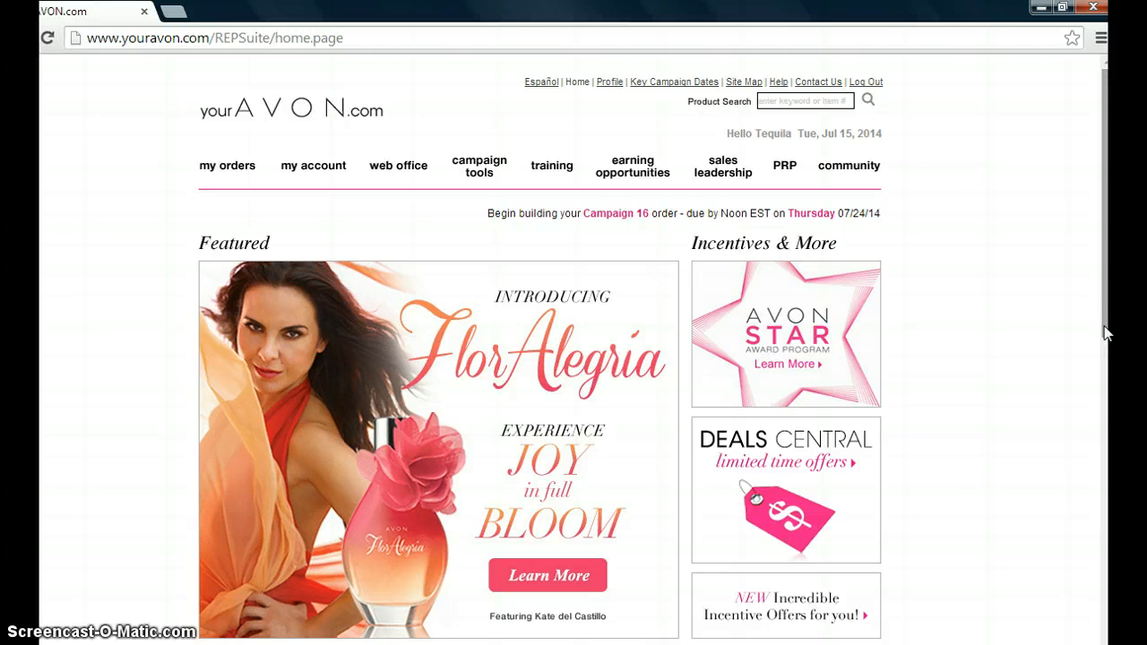
- Browse My Account, return home, and choose 'Process Returns' under Quick Links
scroll(down, 3)
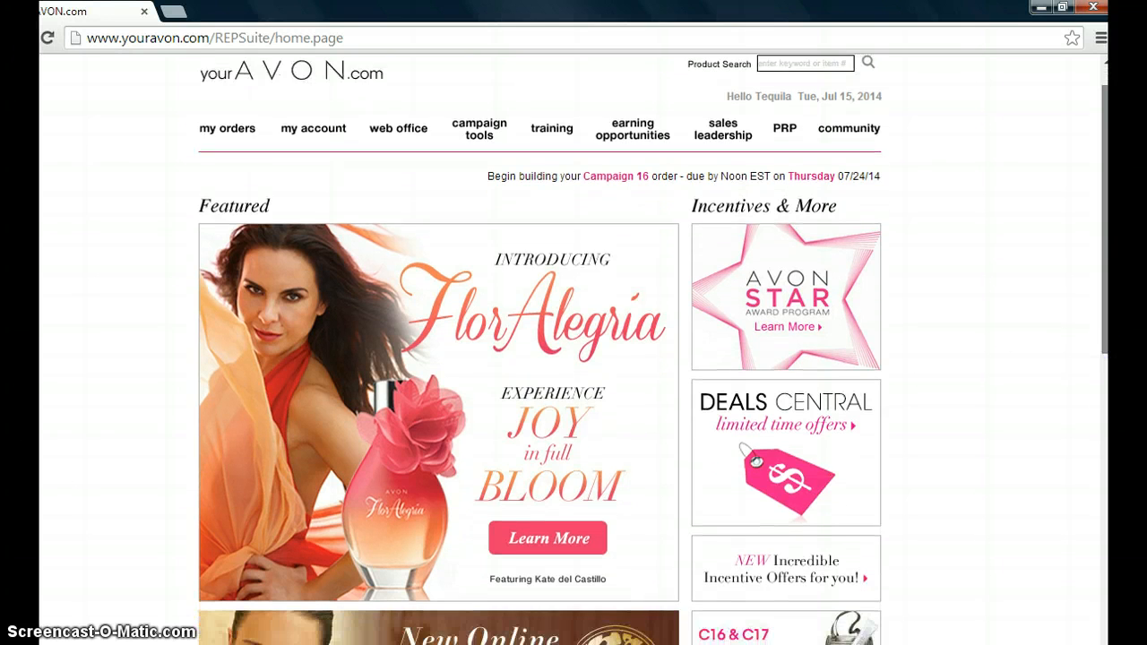
scroll(down, 3)
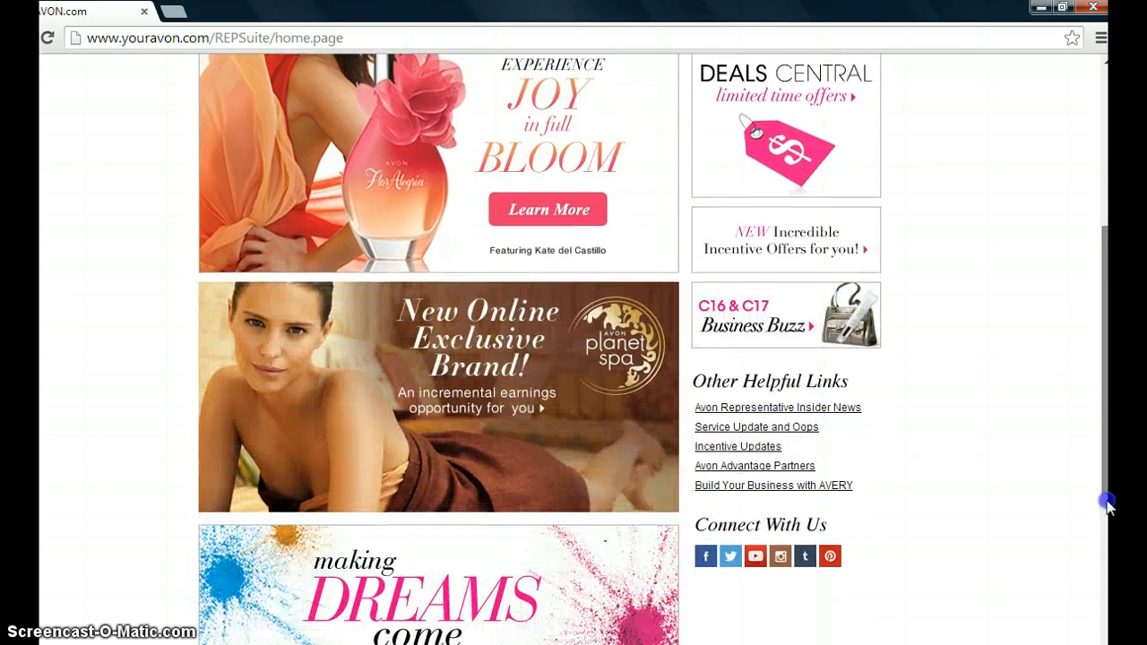
scroll(down, 3)
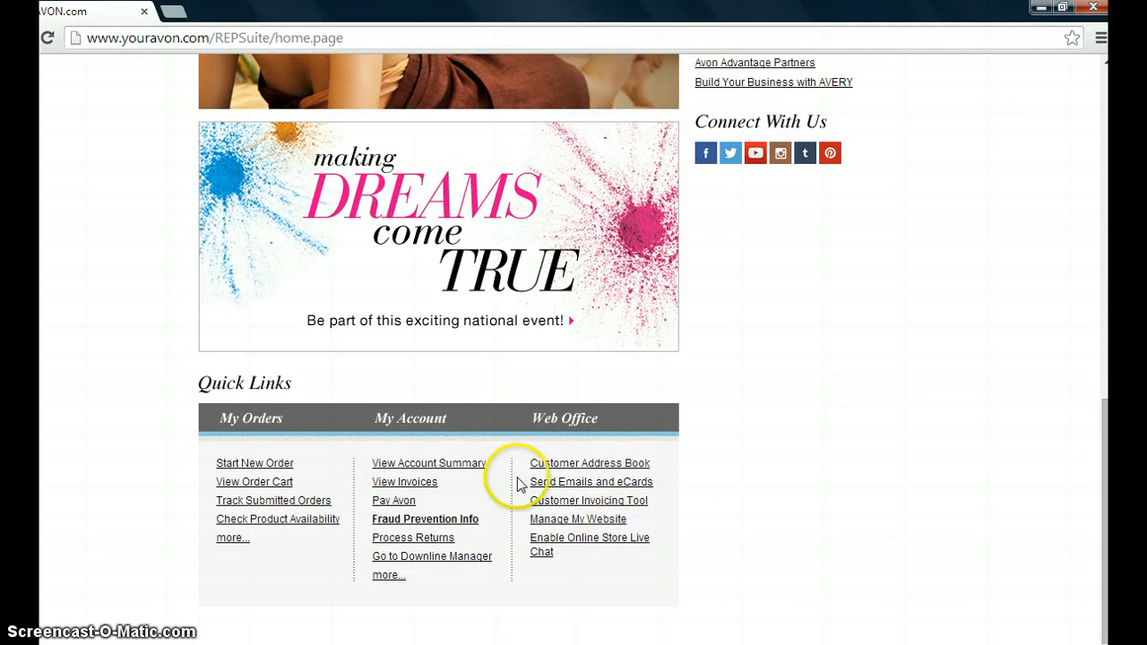
mouse_move(403, 441)
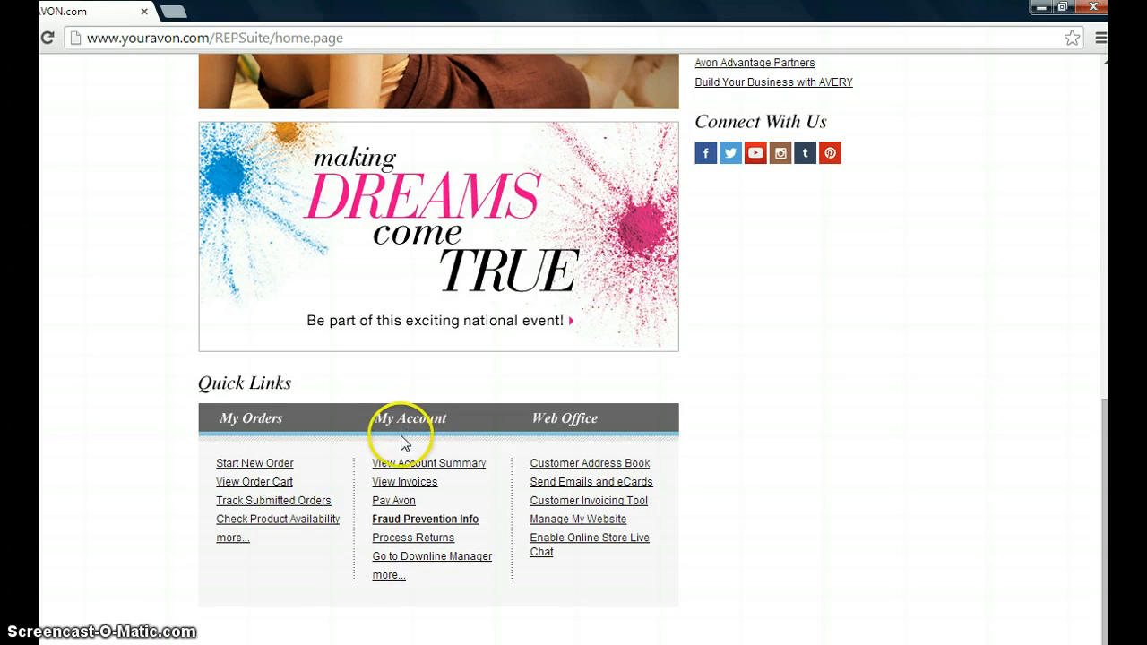
mouse_move(426, 544)
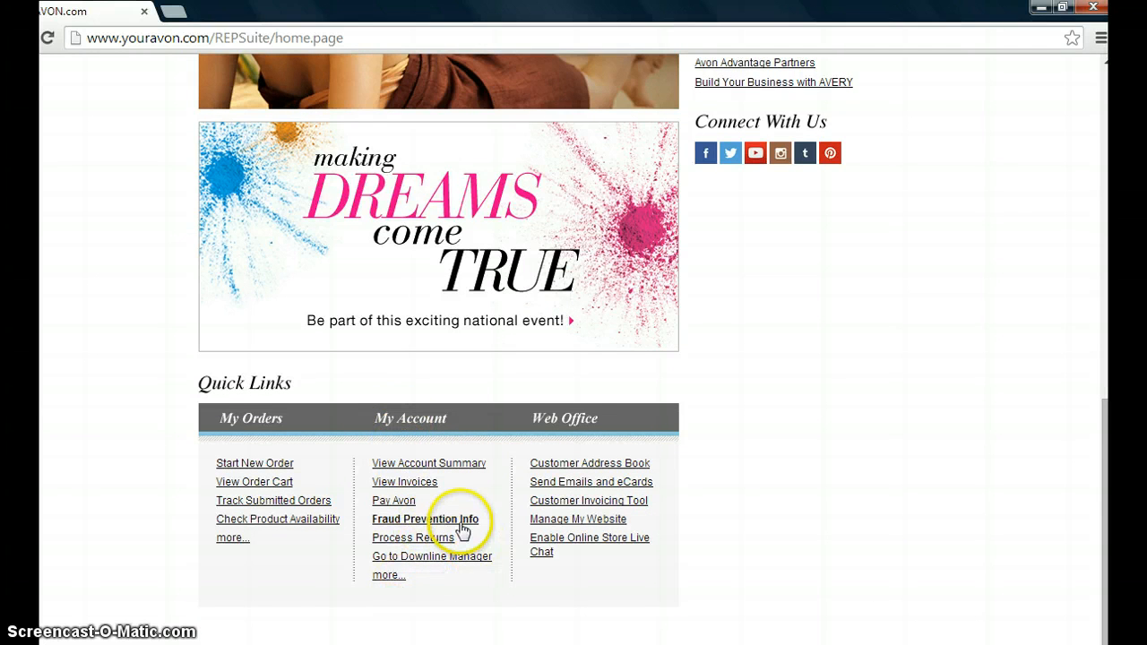
mouse_move(1102, 423)
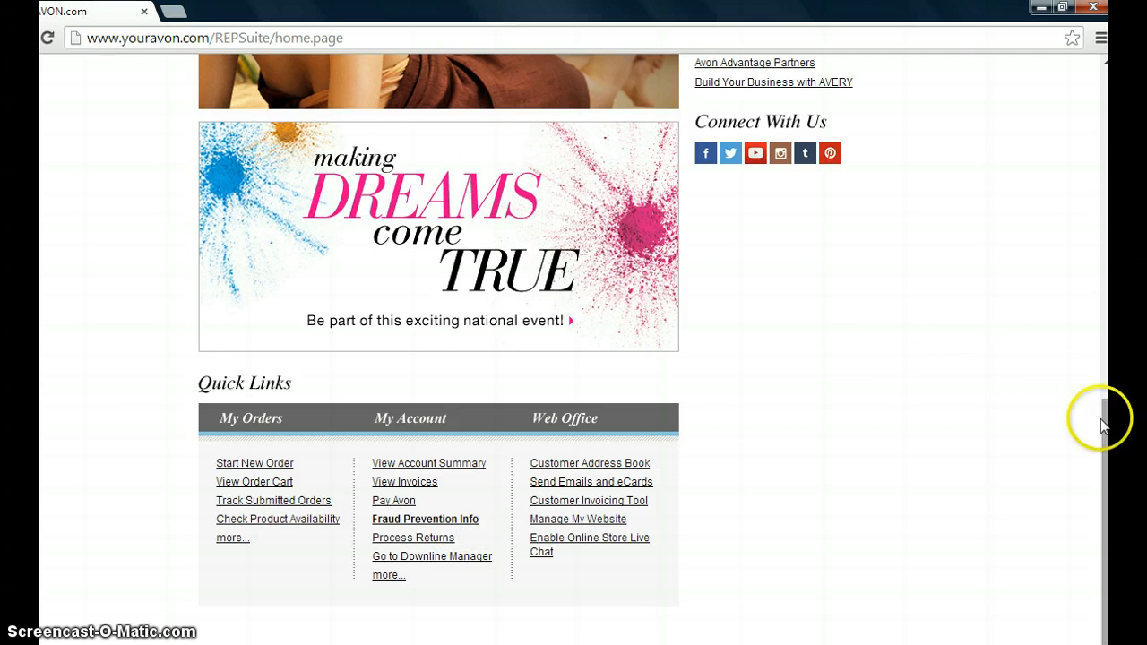
scroll(up, 3)
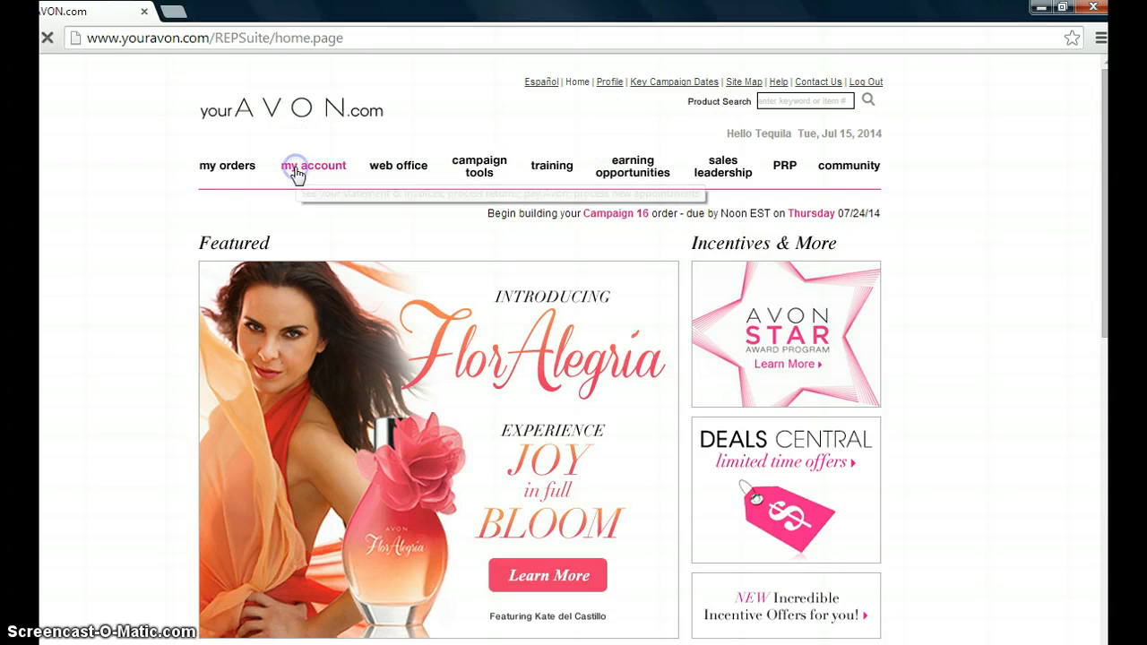
click(314, 165)
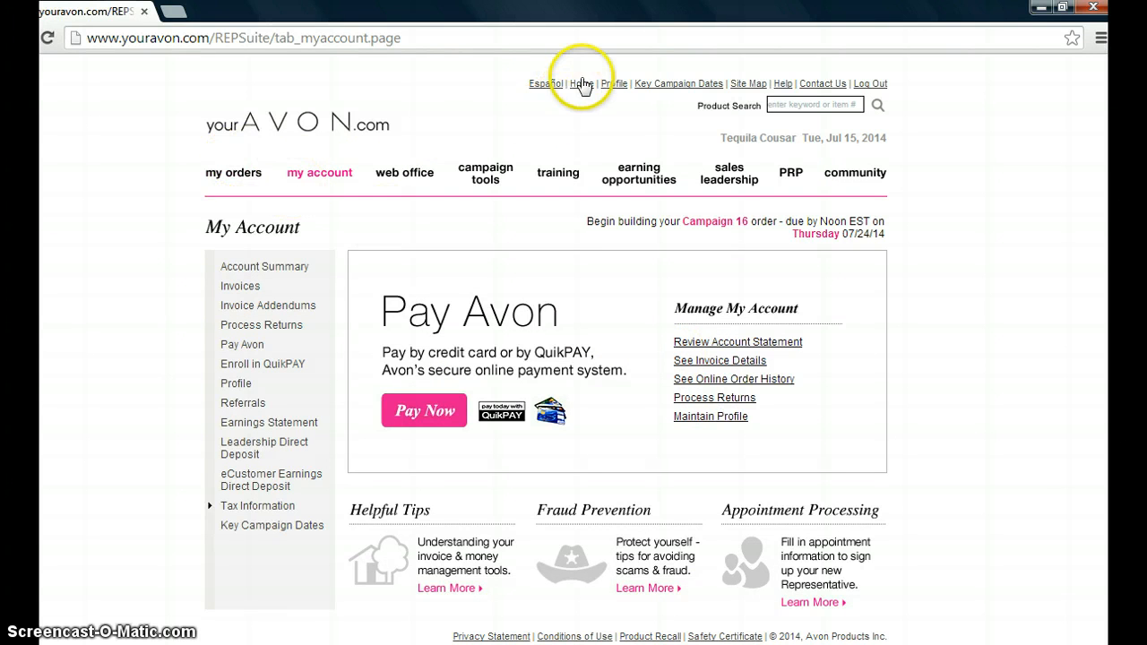
click(579, 83)
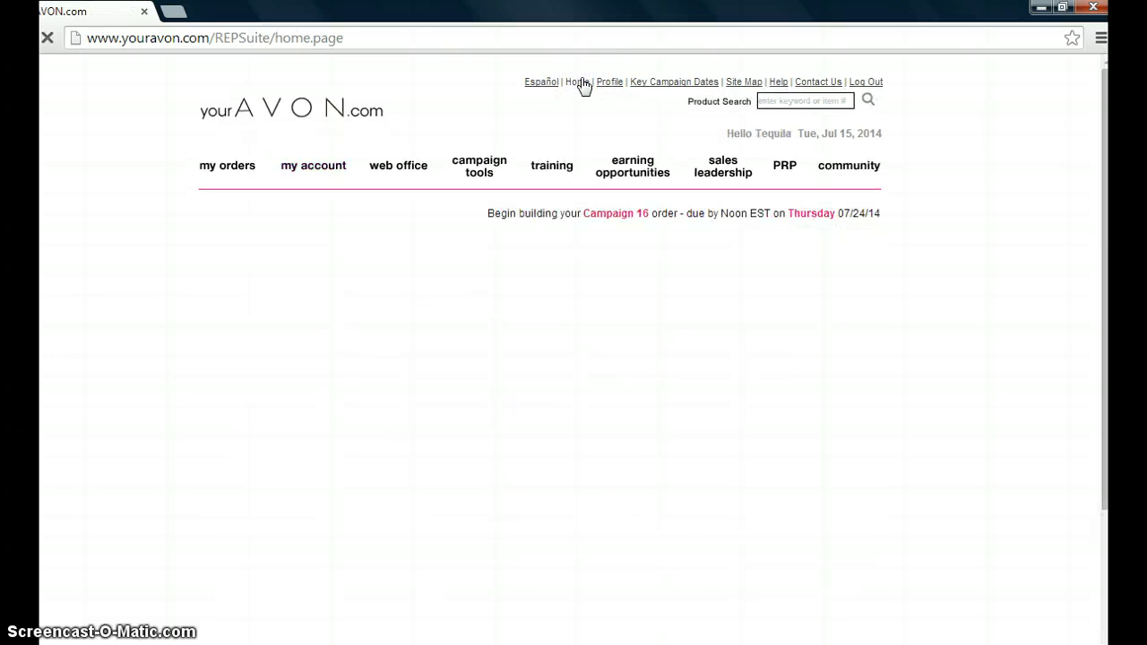
scroll(down, 3)
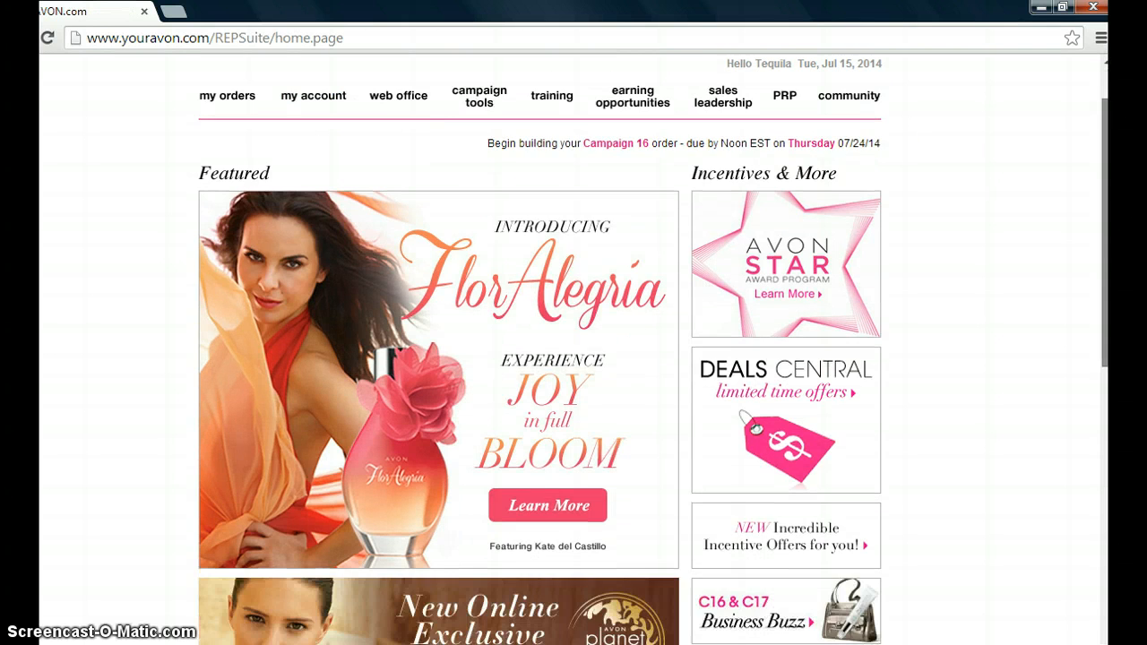
scroll(down, 3)
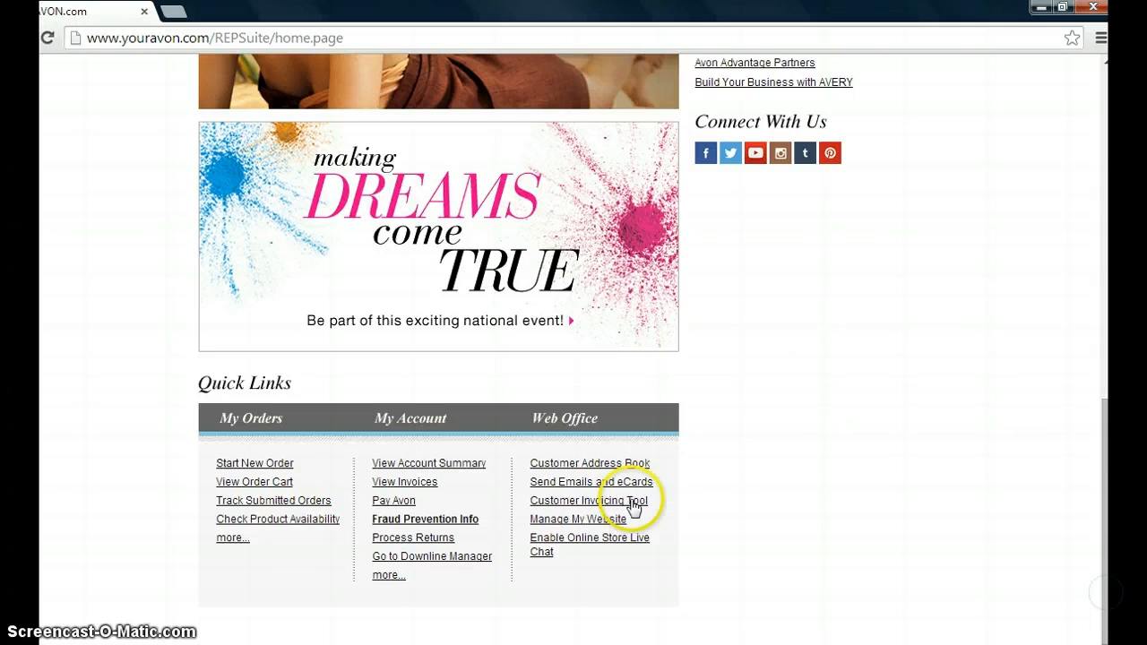
mouse_move(402, 539)
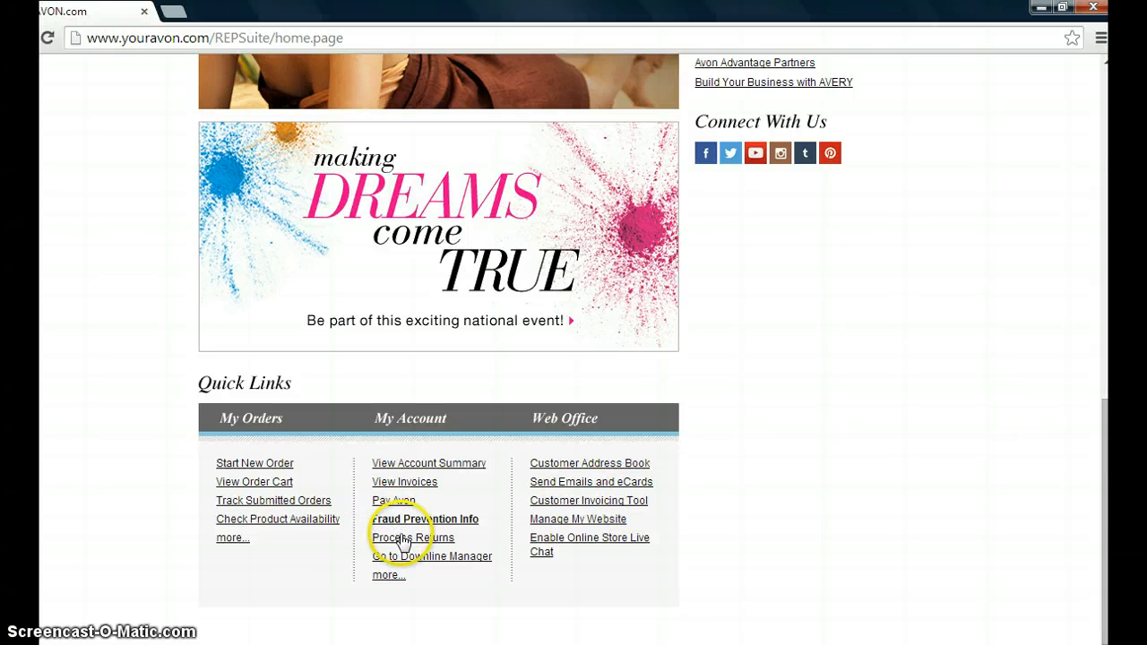
click(413, 538)
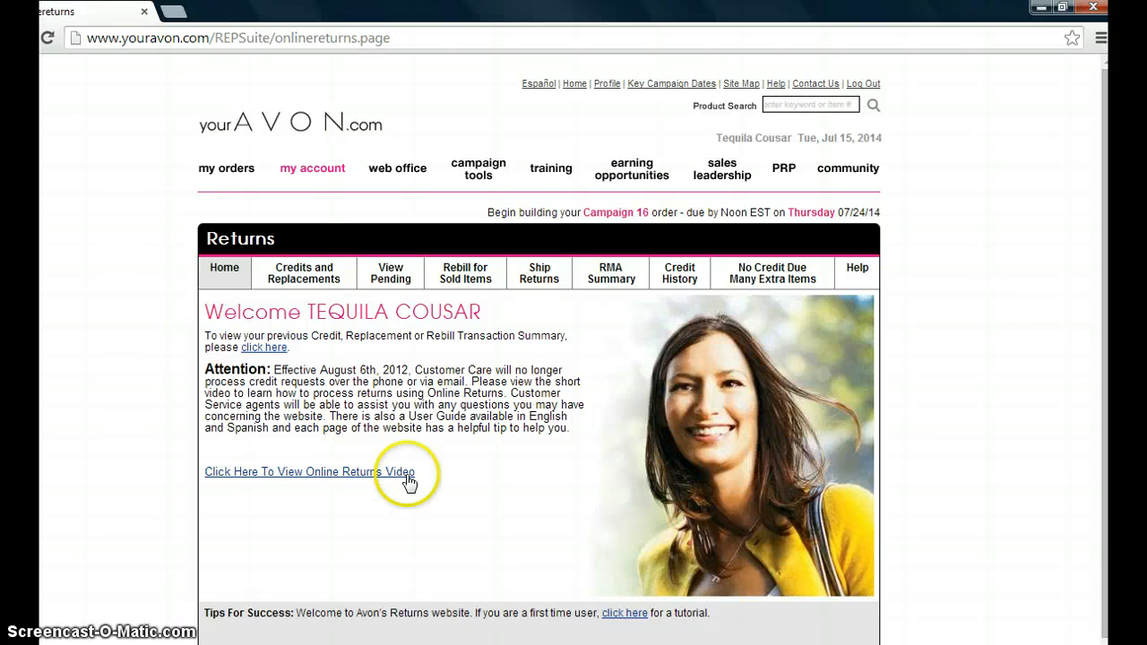
mouse_move(330, 365)
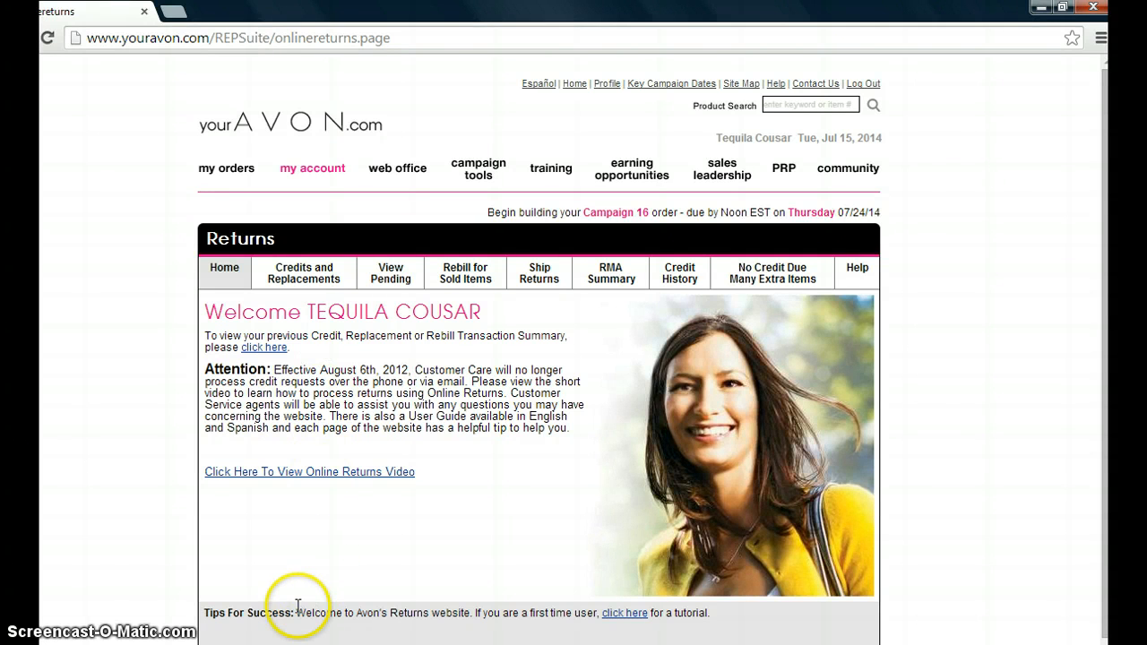
mouse_move(294, 627)
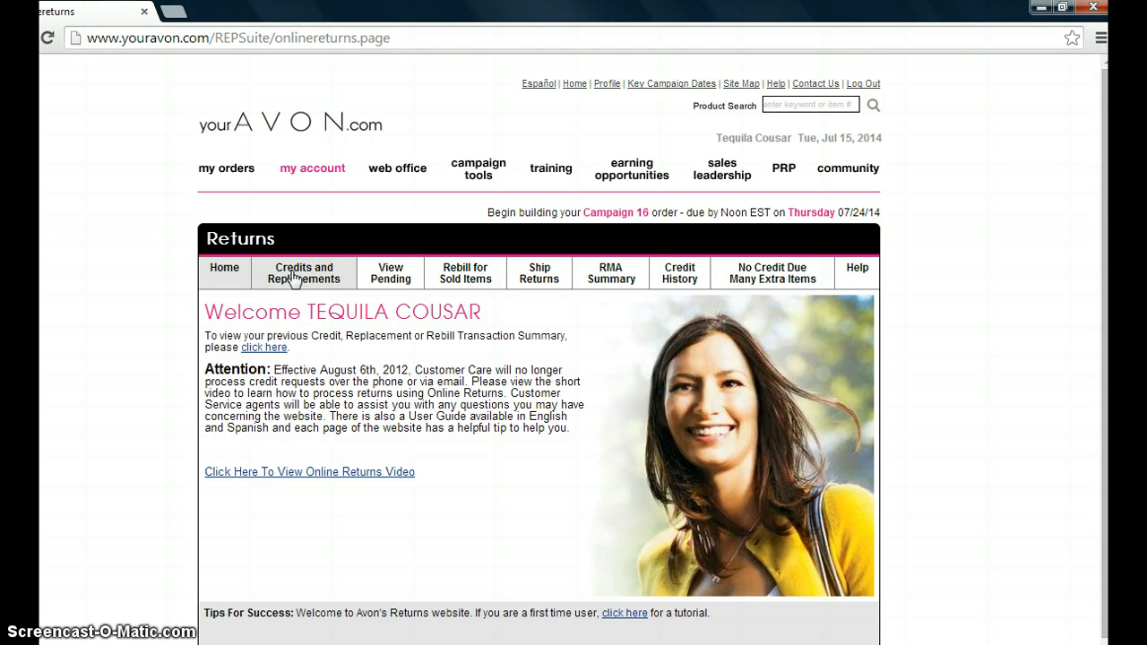
- Open the Credits and Replacements tab and select the 'by Campaign Received' search option
click(303, 274)
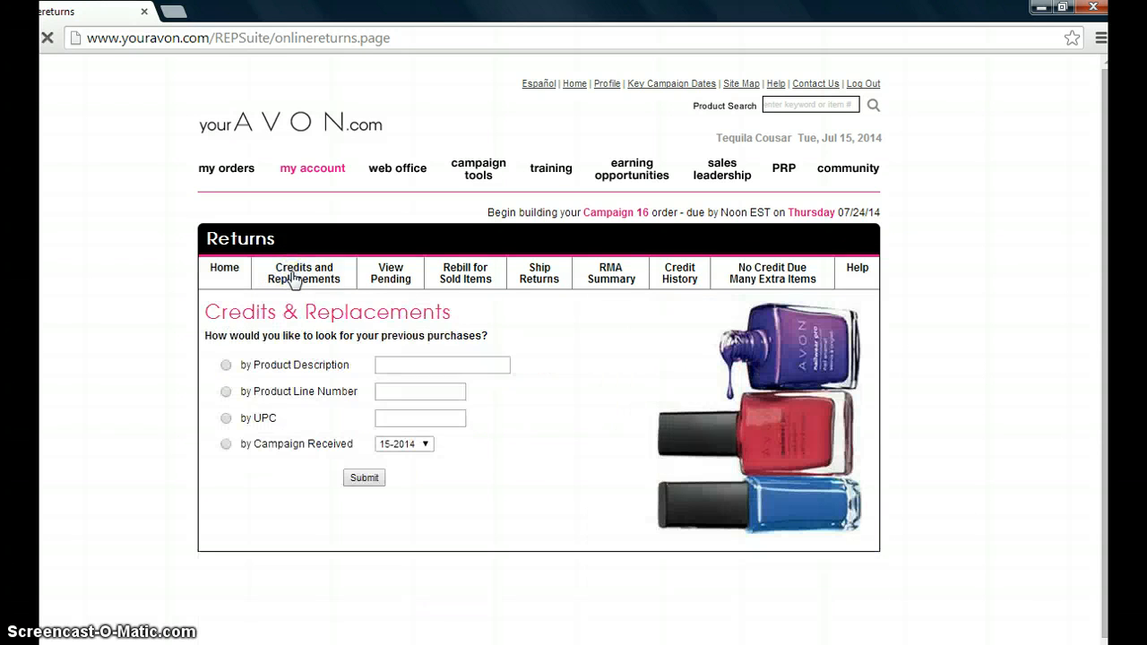
click(226, 364)
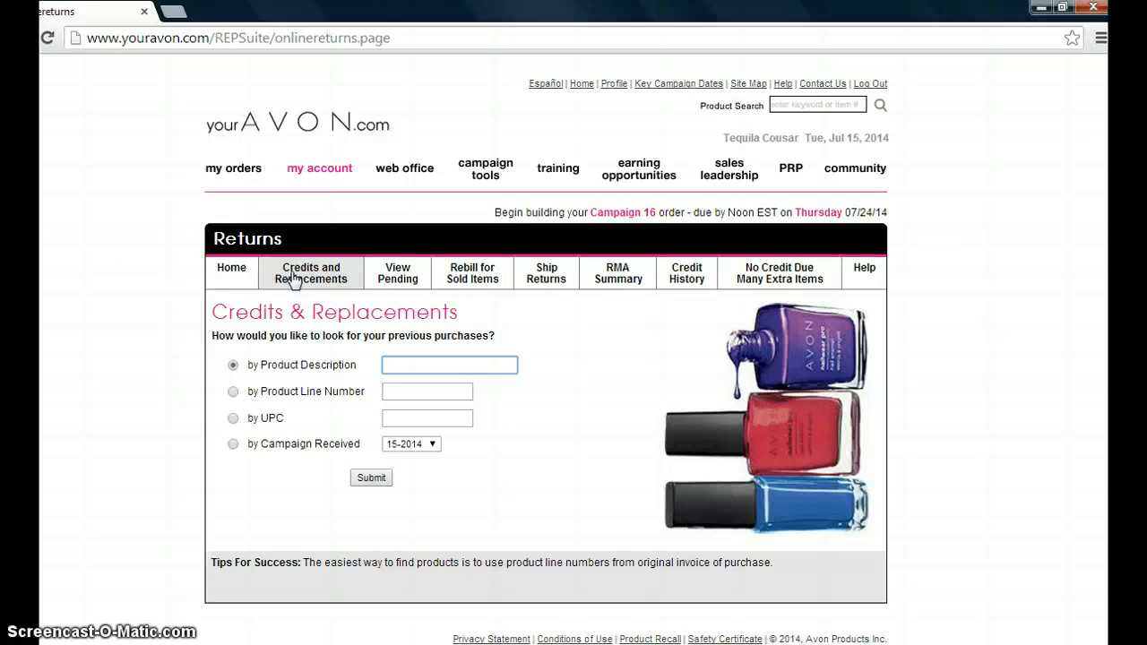
click(449, 365)
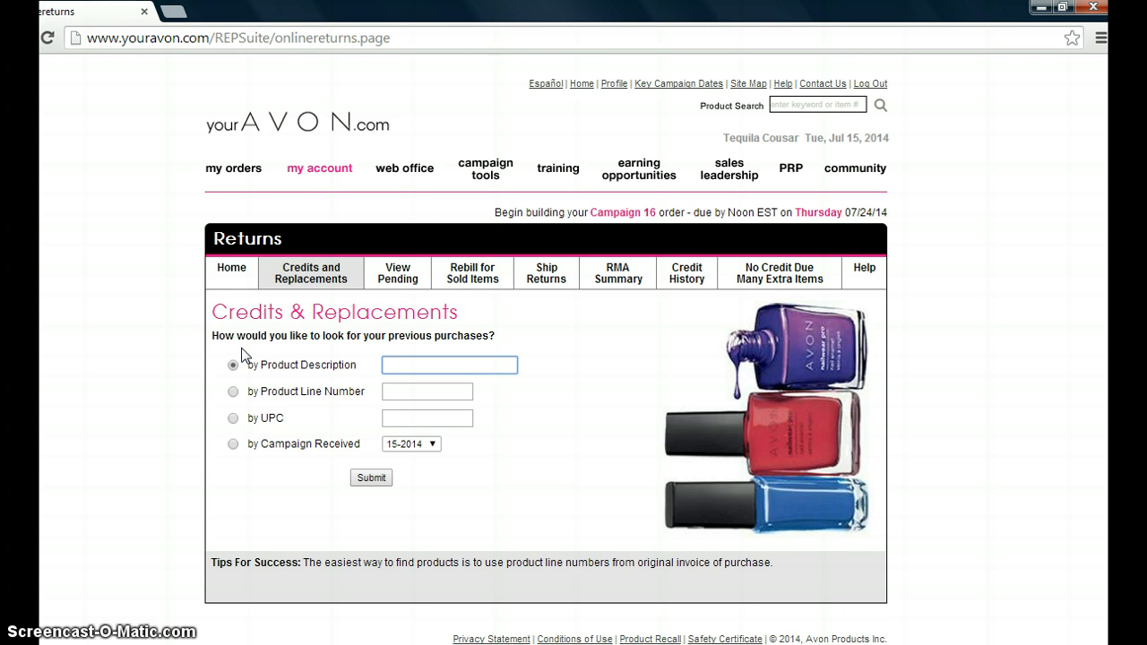
click(449, 365)
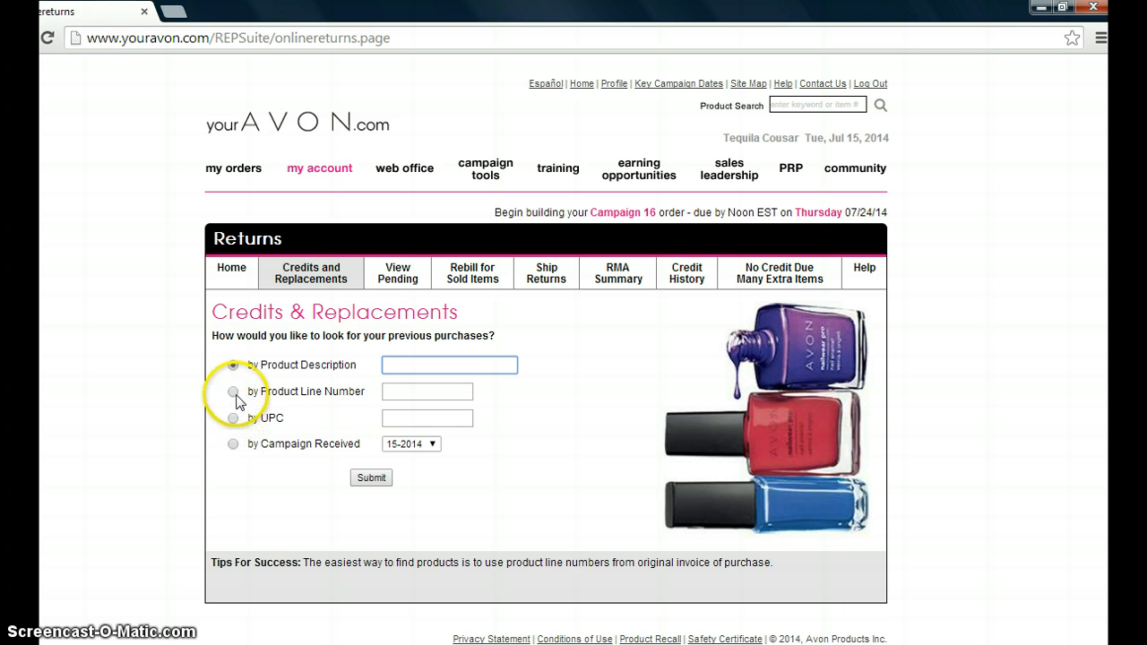
click(232, 391)
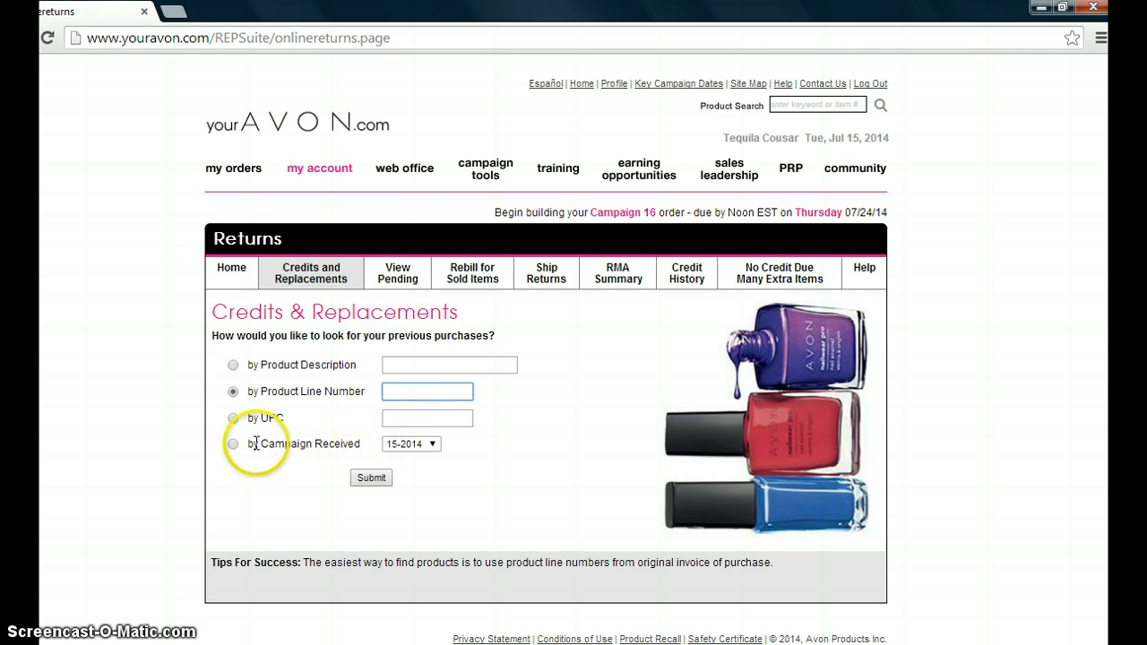
click(233, 444)
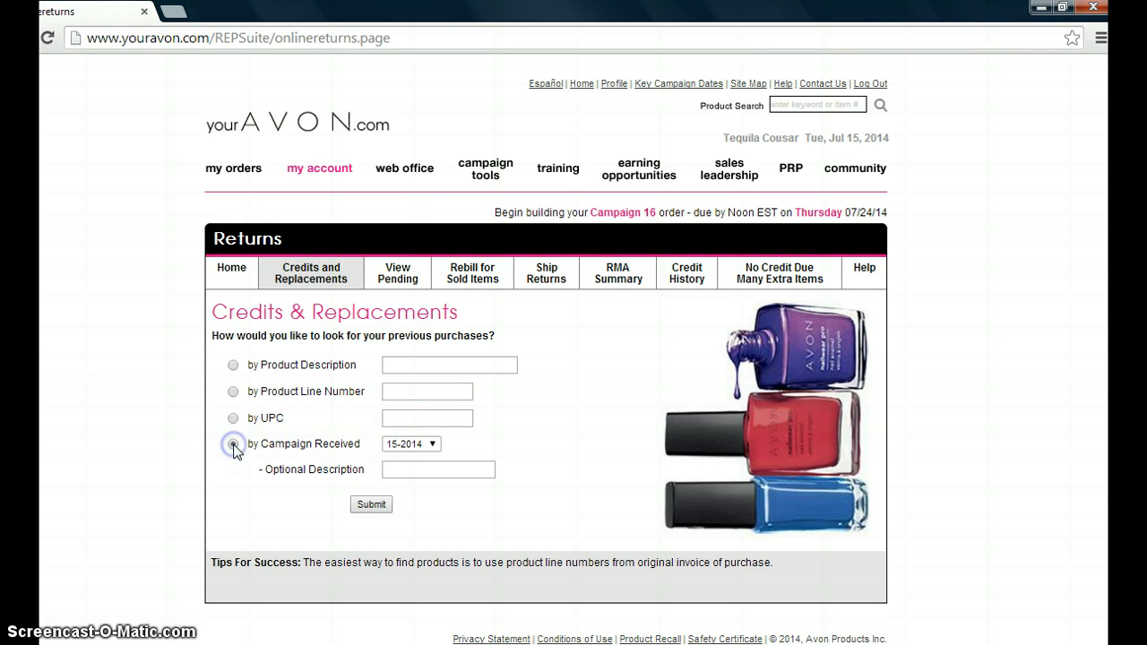
click(233, 444)
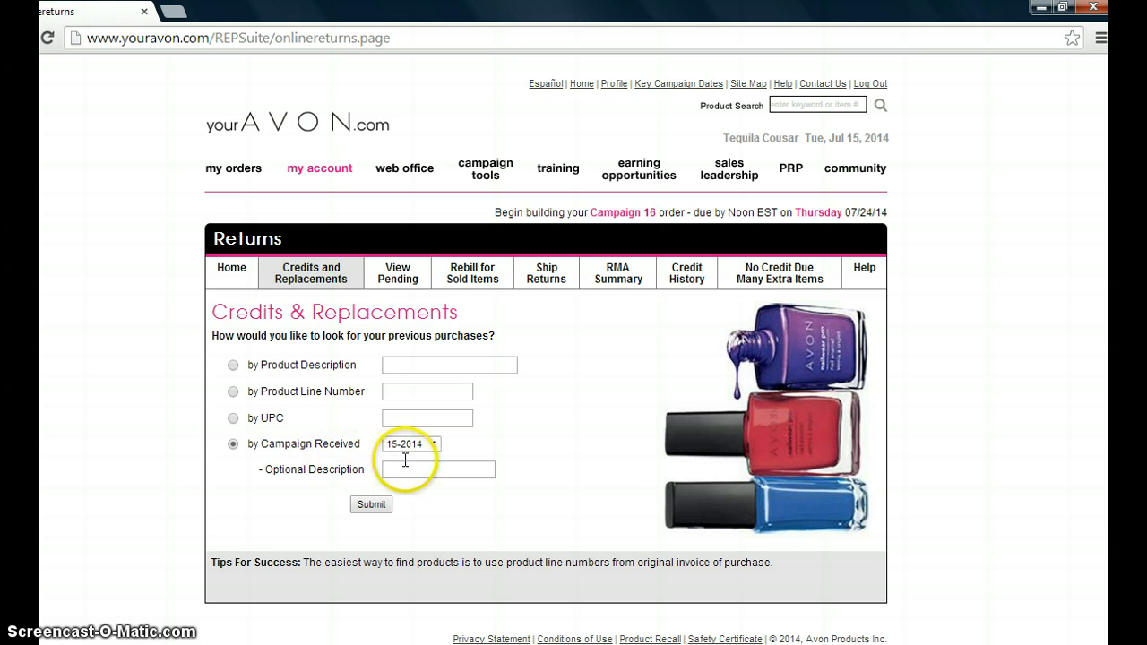
mouse_move(233, 397)
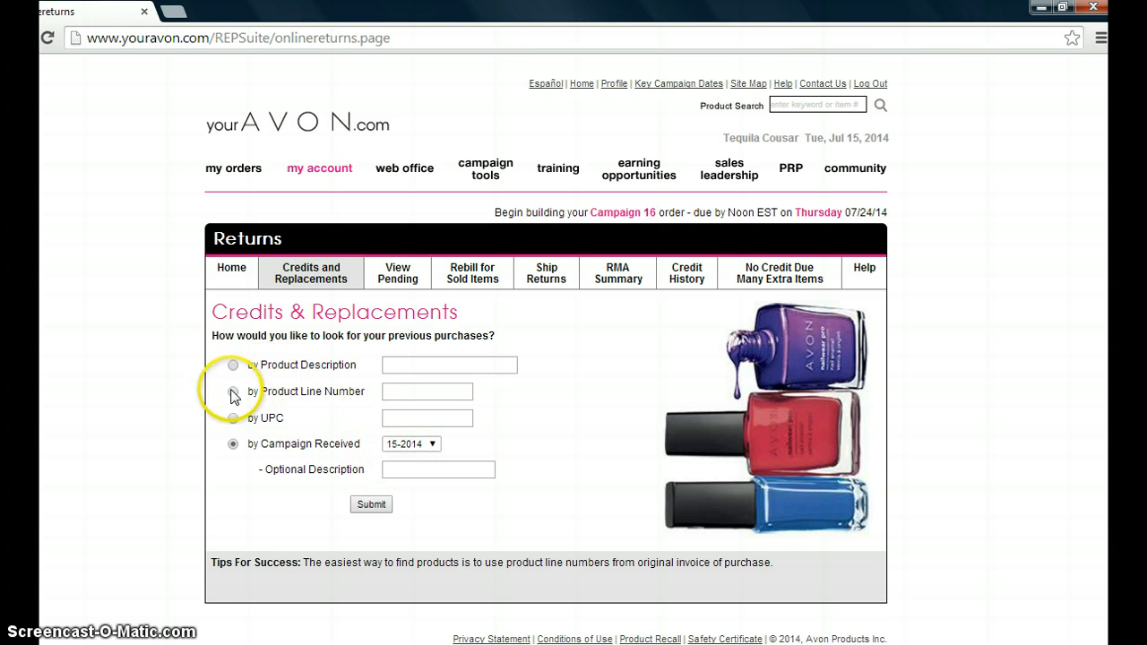
- Select the 'by Product Line Number' search and enter a product line number
click(232, 392)
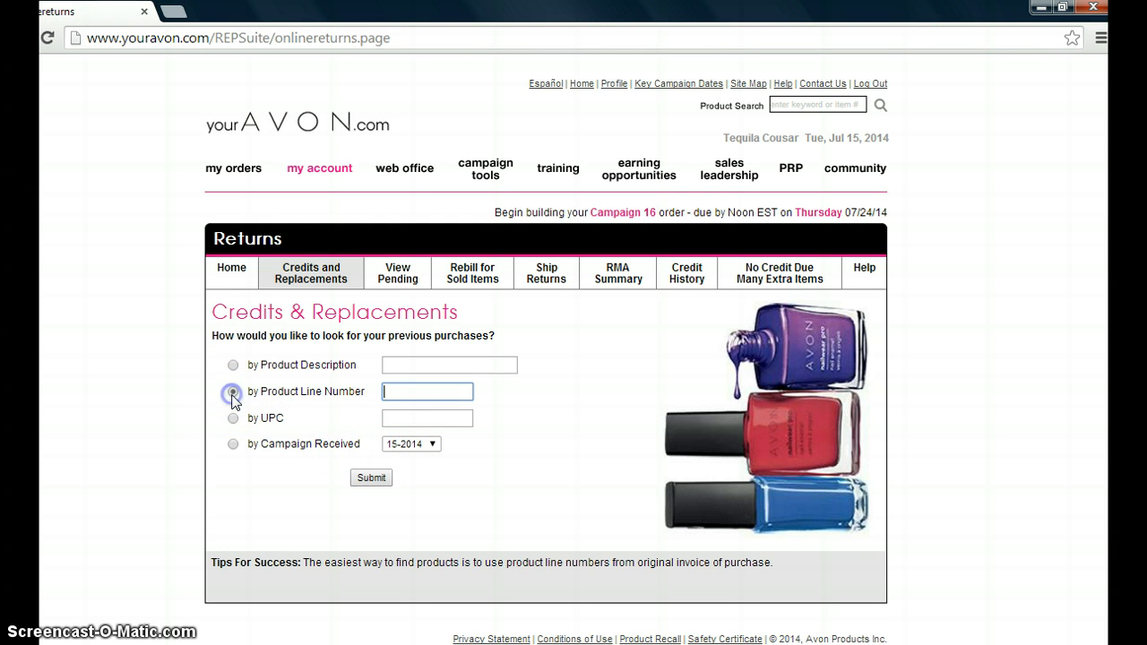
click(232, 392)
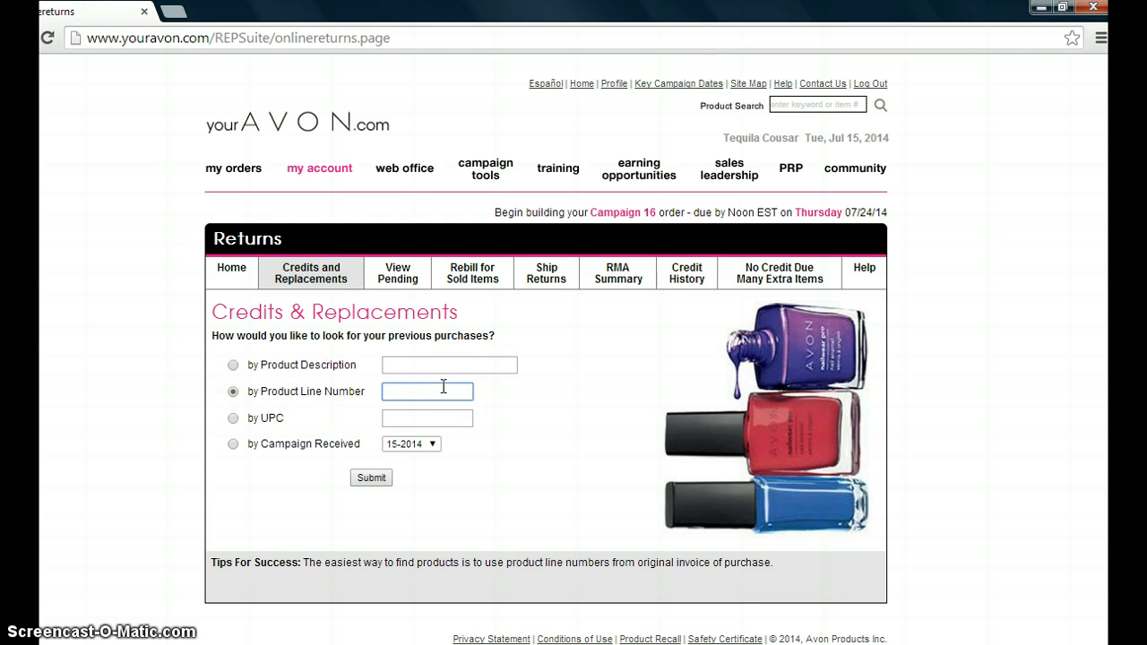
text(118595)
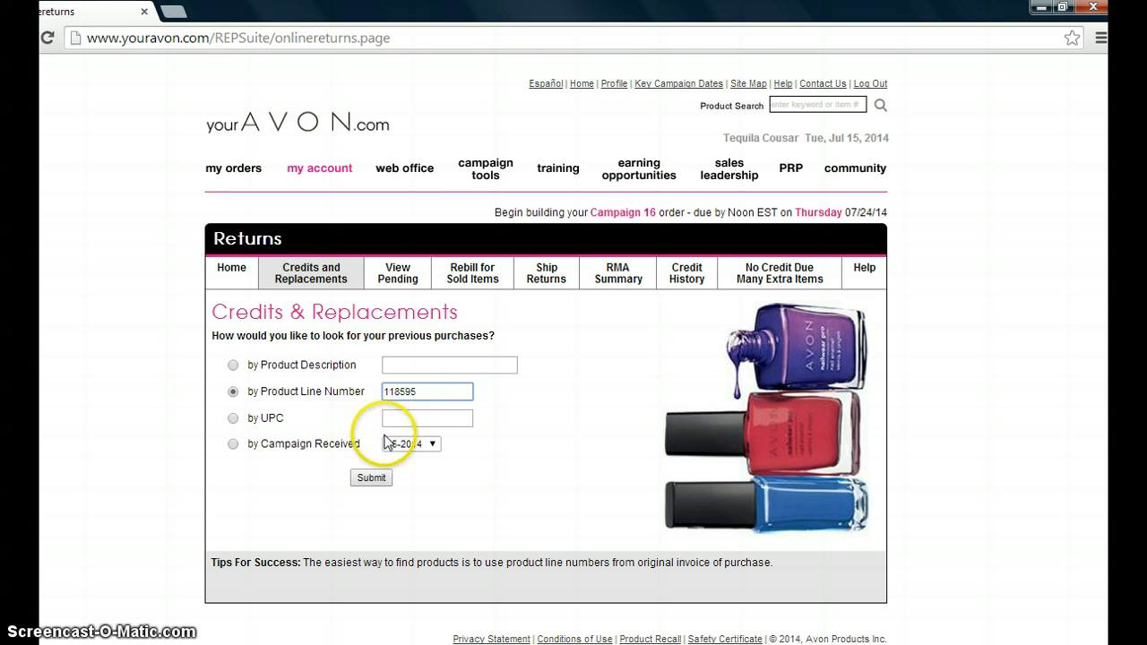
- Switch to 'by Campaign Received', choose campaign 10-2014, and submit the search
click(431, 444)
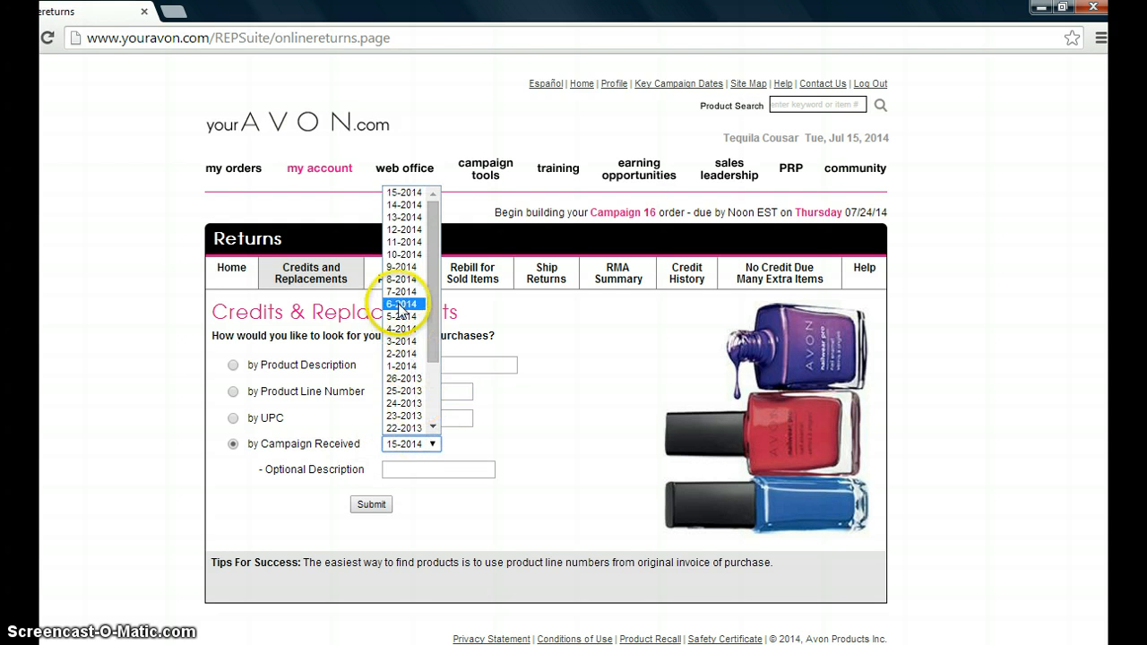
click(401, 303)
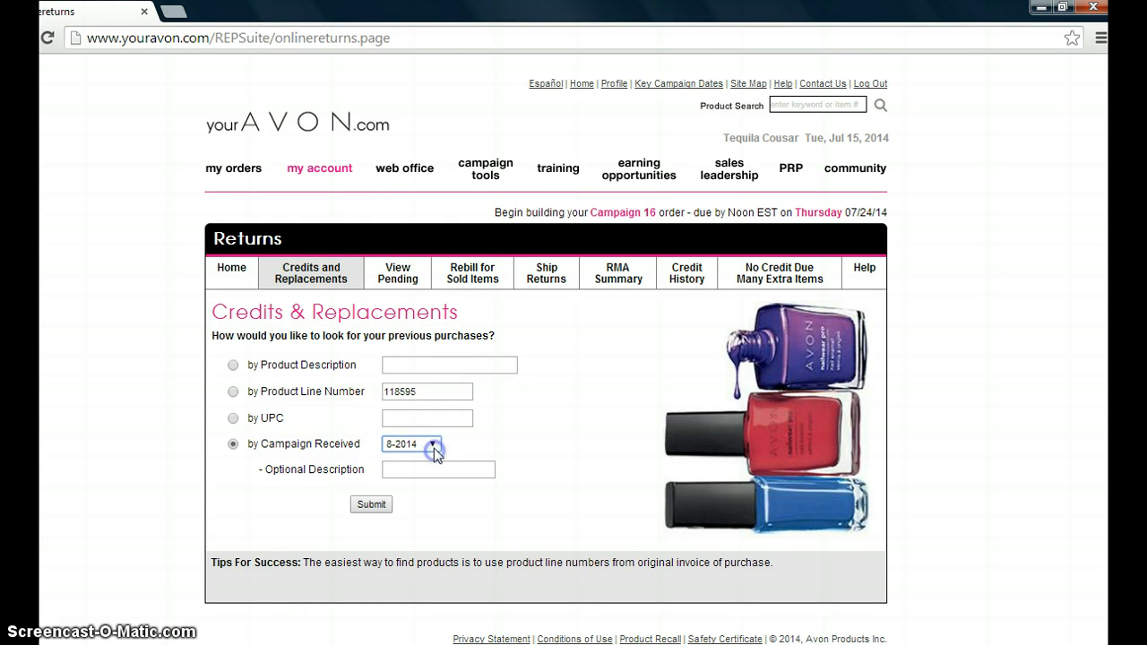
click(410, 443)
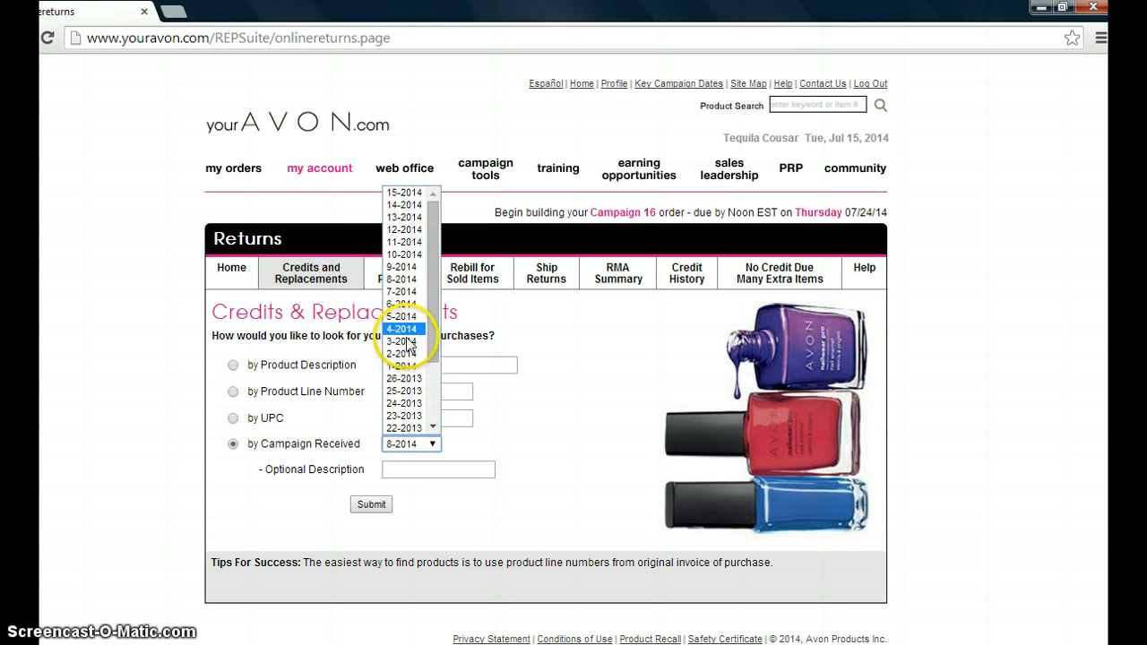
click(402, 341)
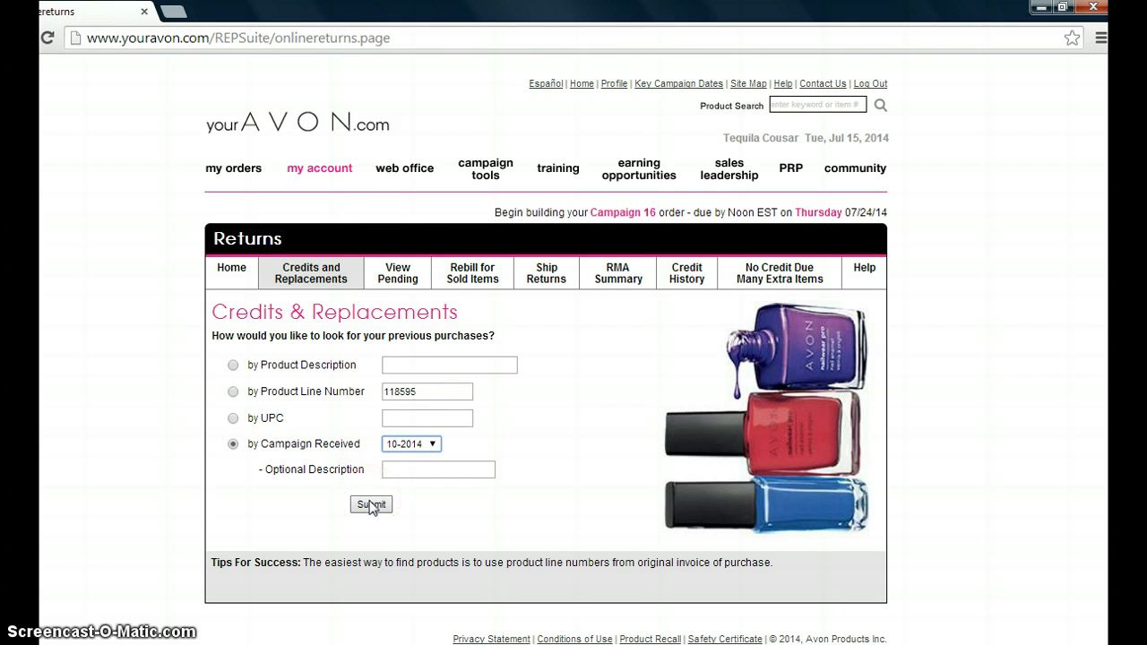
mouse_move(285, 559)
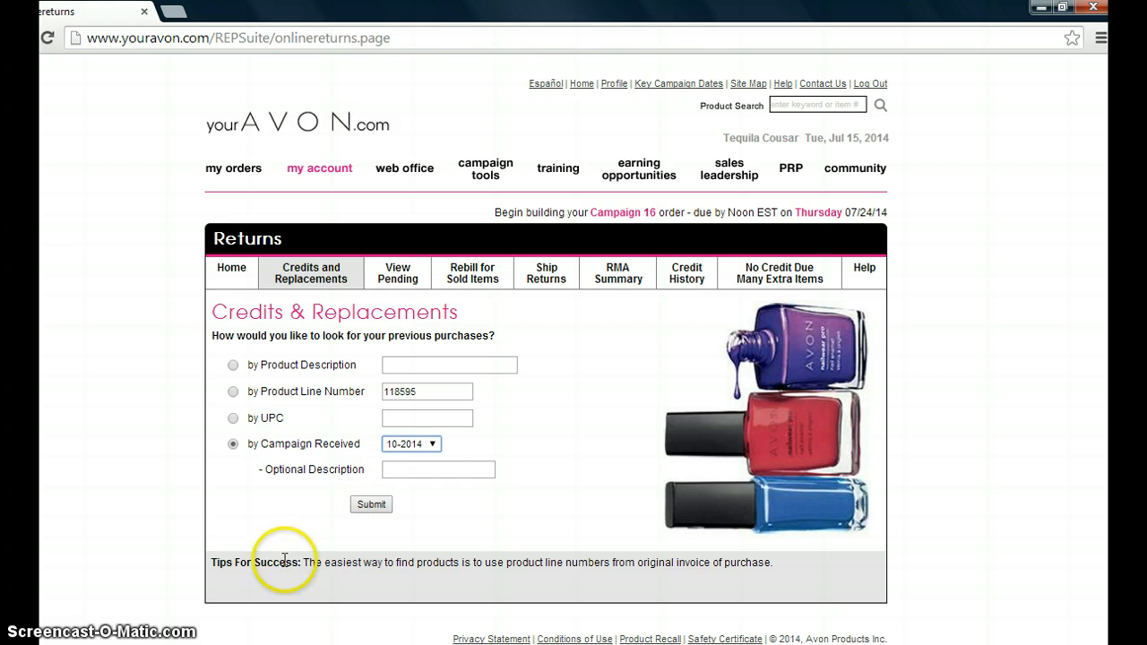
mouse_move(343, 562)
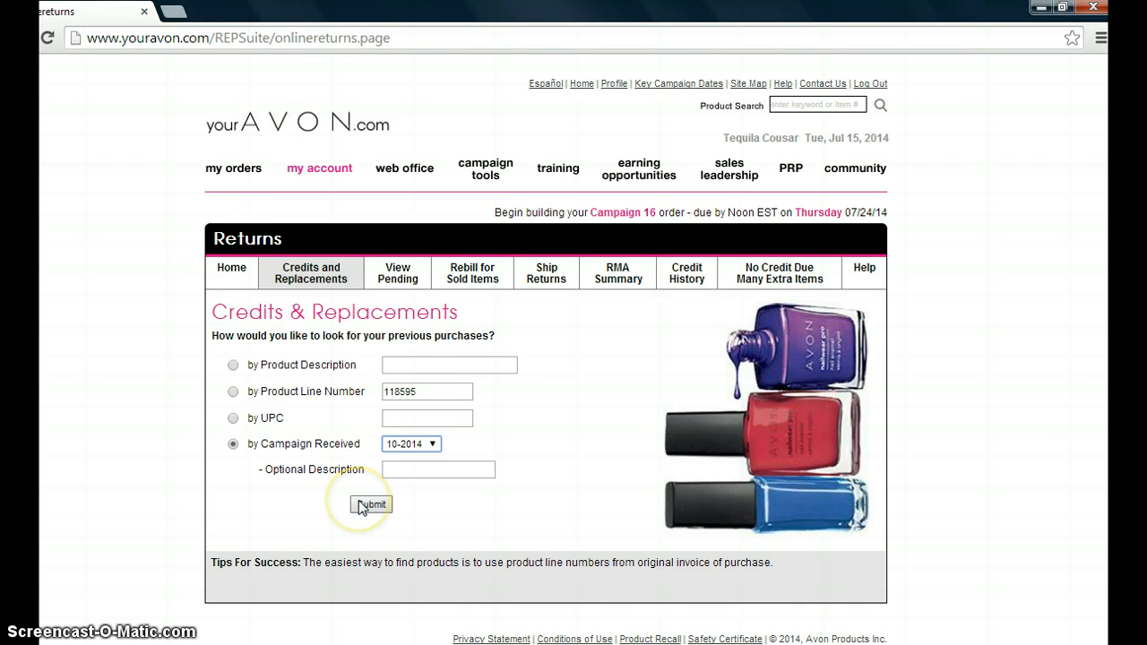
click(371, 504)
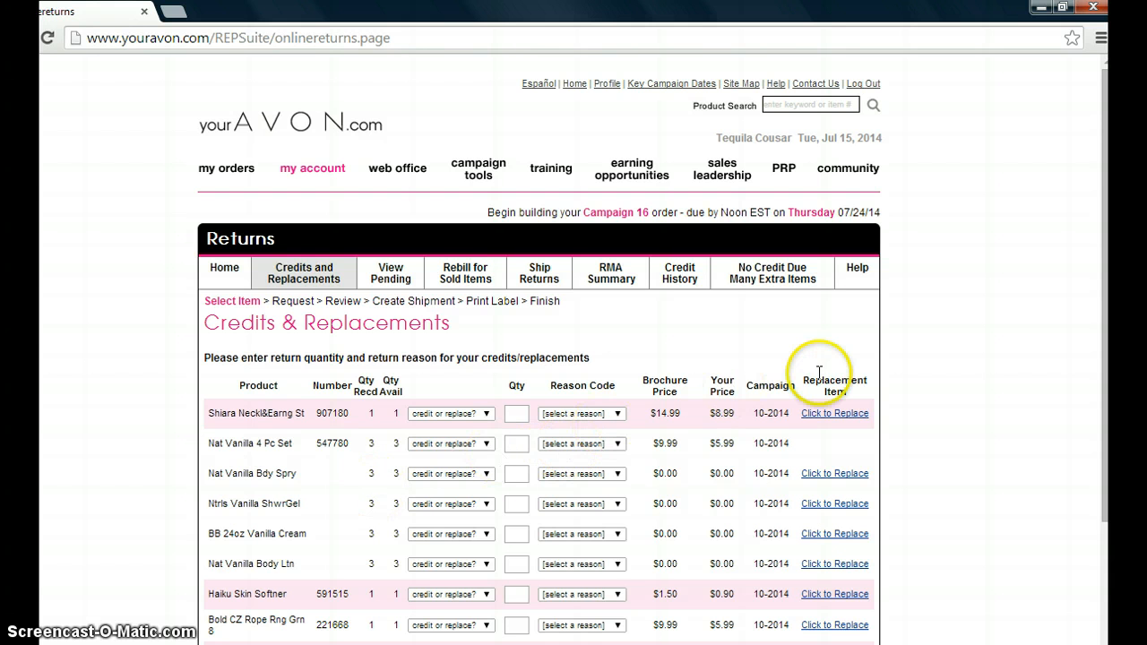
- Page through the campaign 10-2014 results, pages 2 to 11, looking for the polka dot dress
scroll(down, 3)
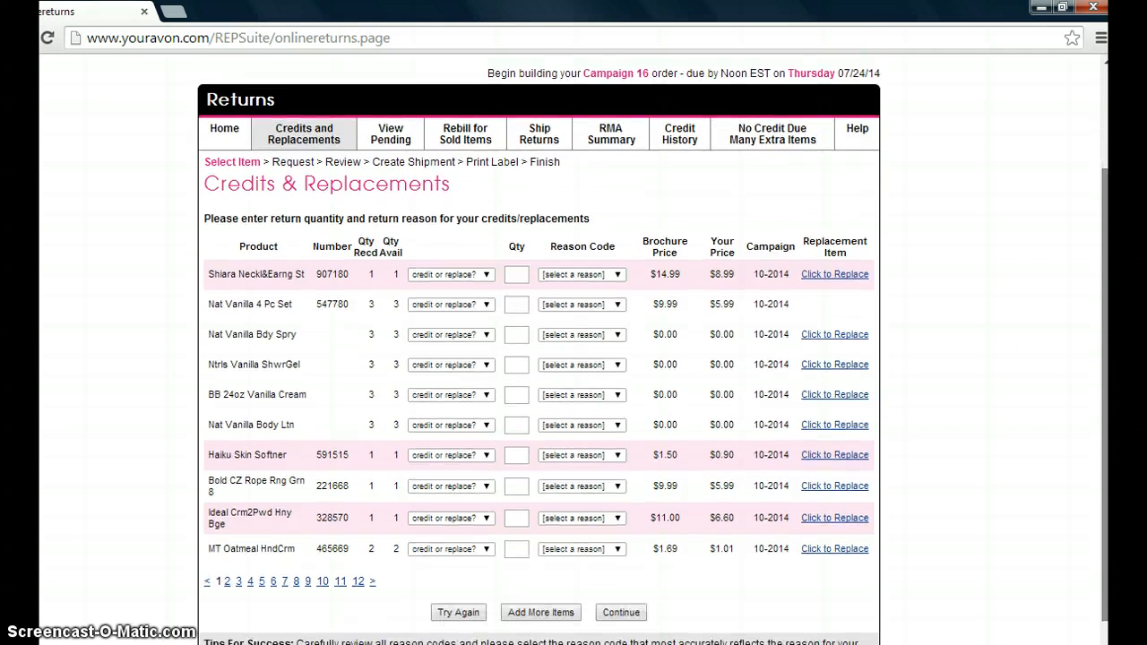
mouse_move(385, 362)
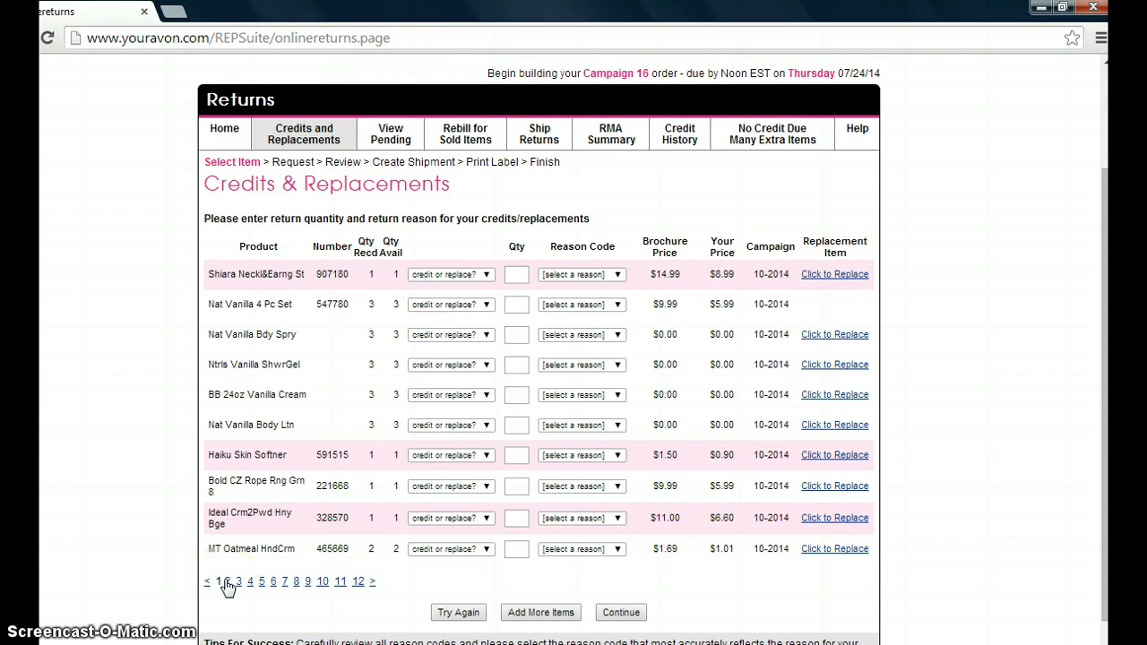
click(228, 581)
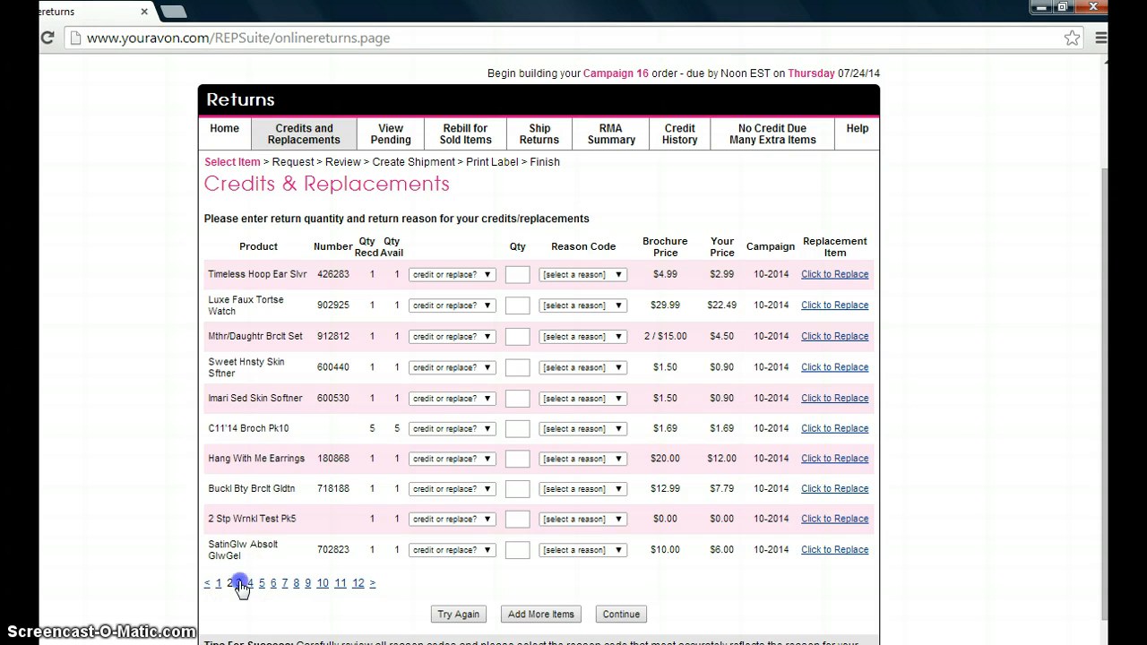
click(239, 579)
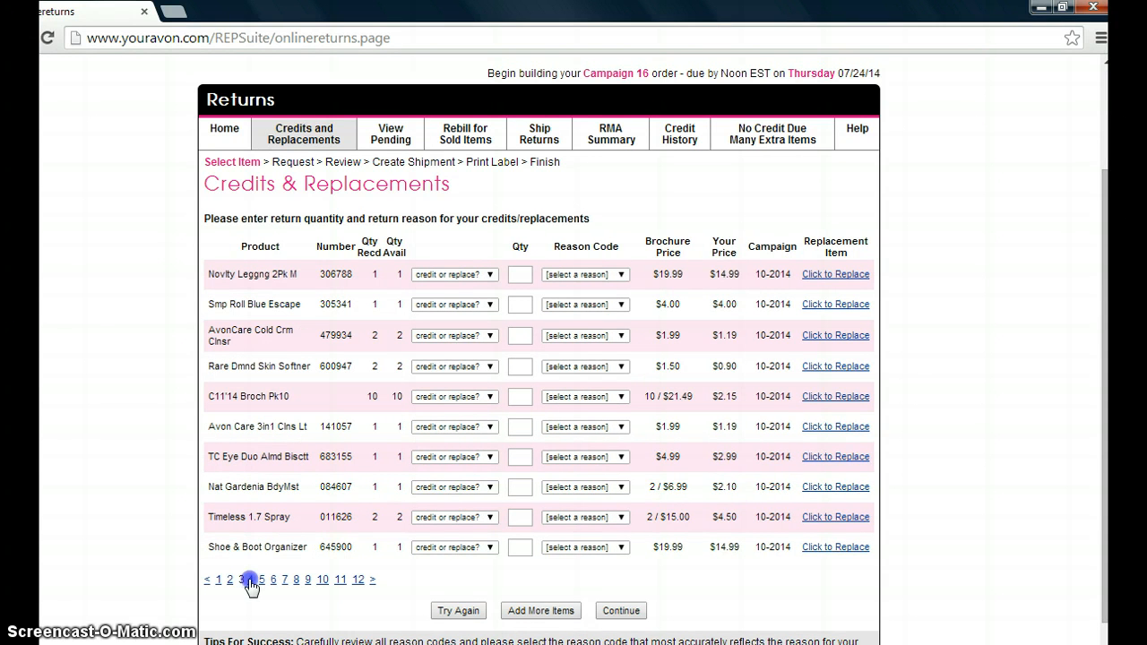
click(251, 579)
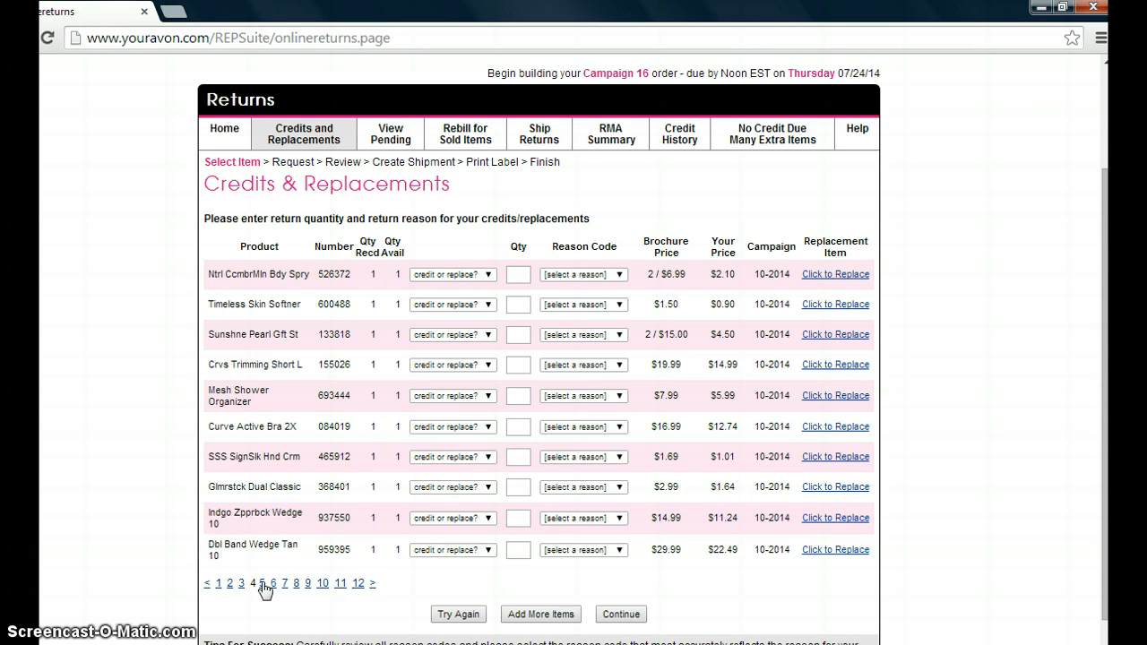
click(262, 583)
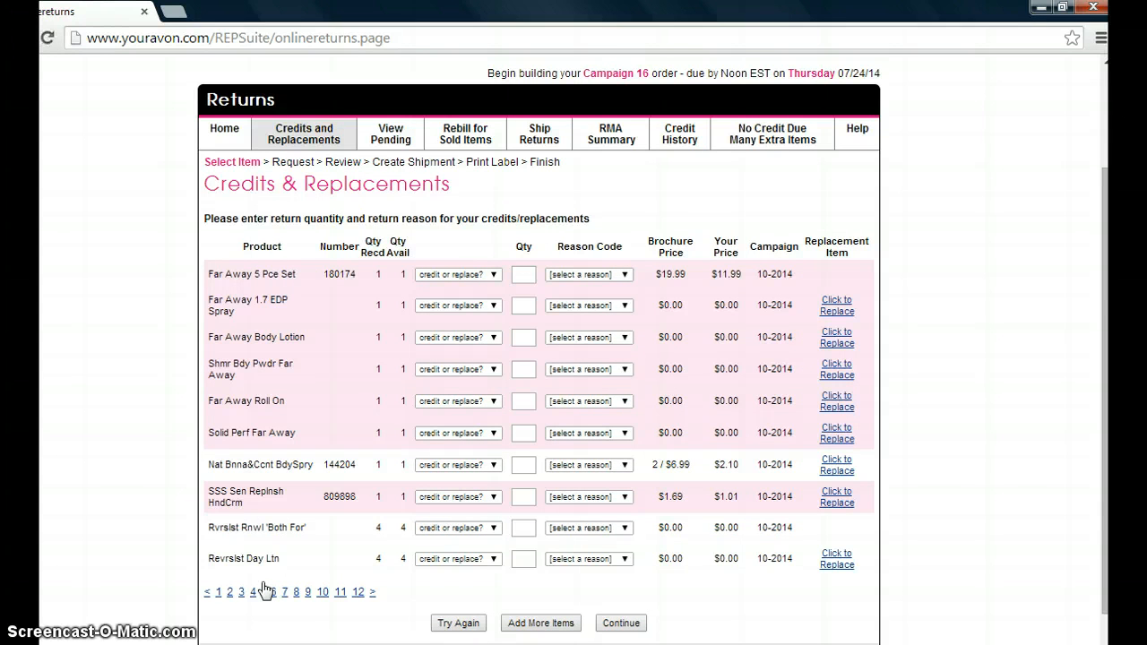
click(266, 592)
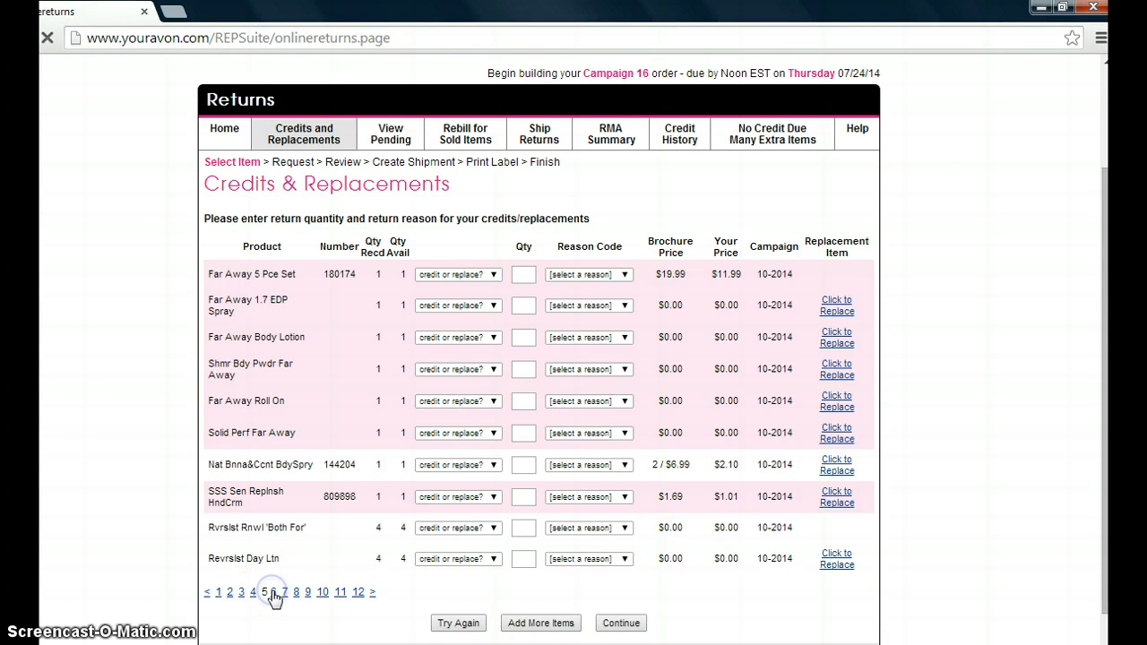
click(275, 581)
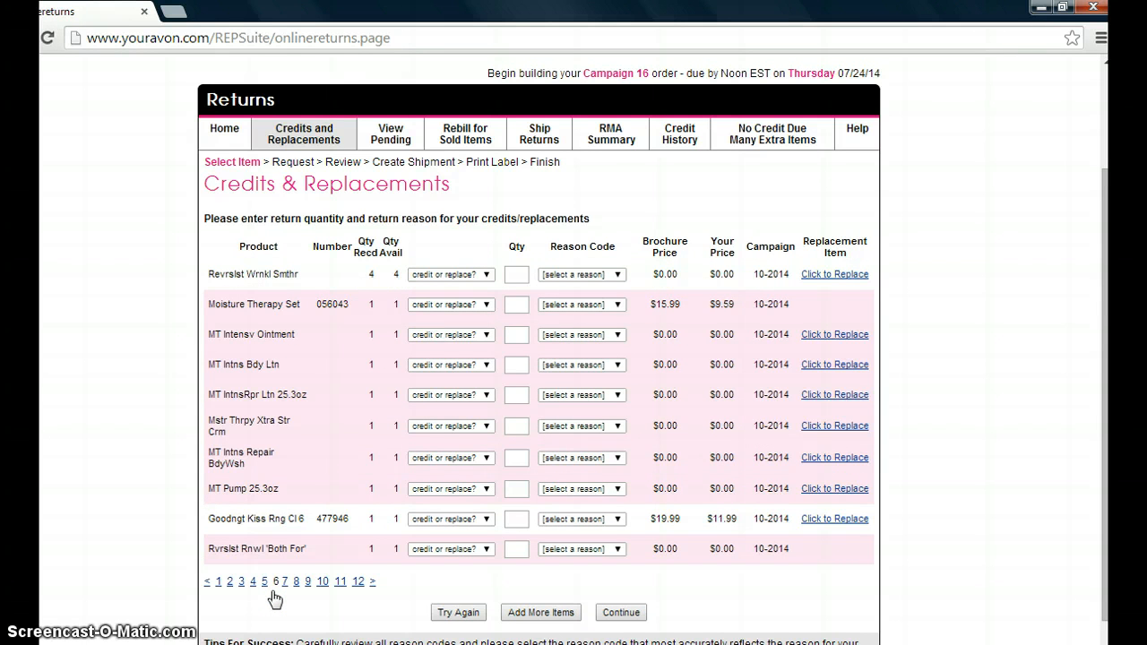
click(285, 582)
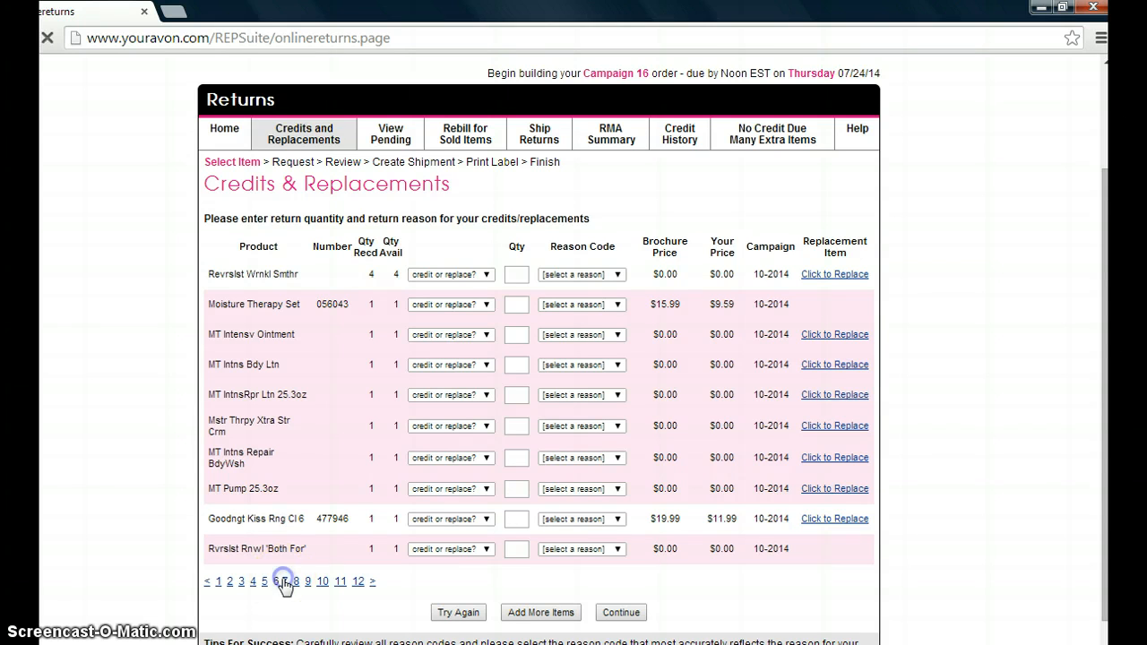
click(283, 582)
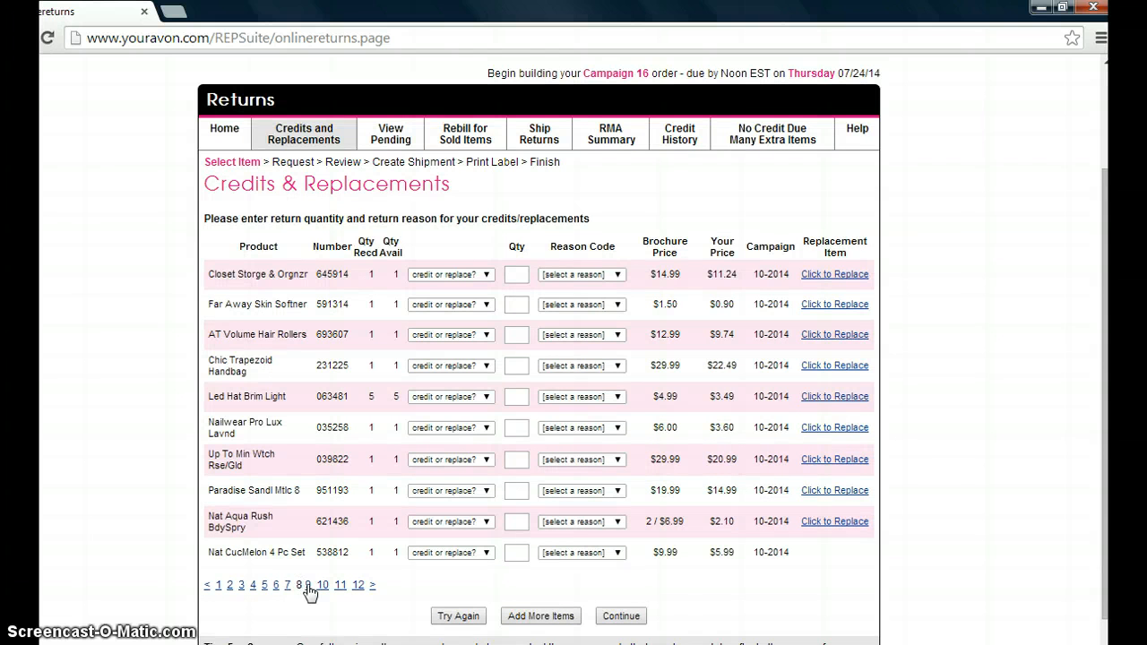
click(309, 584)
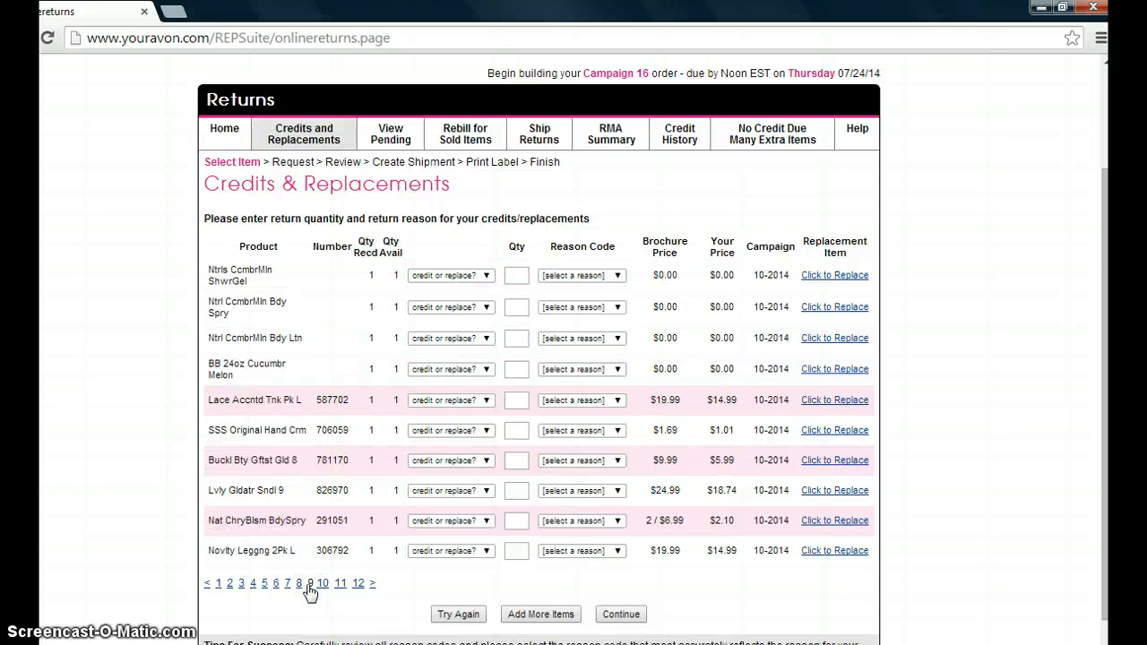
click(321, 584)
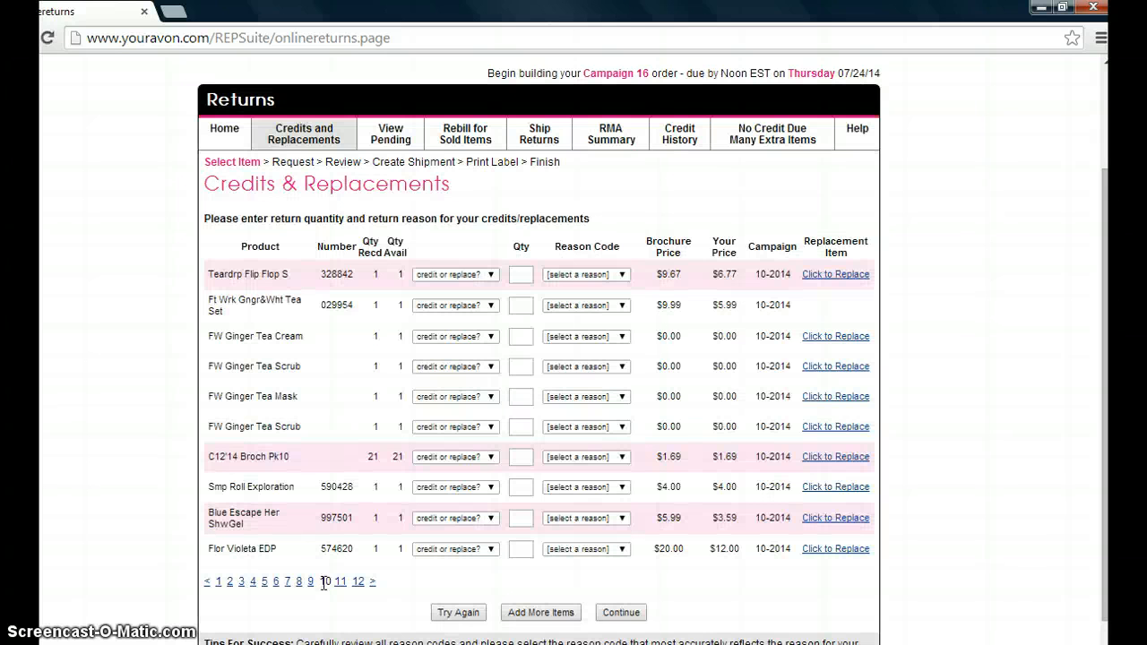
click(324, 581)
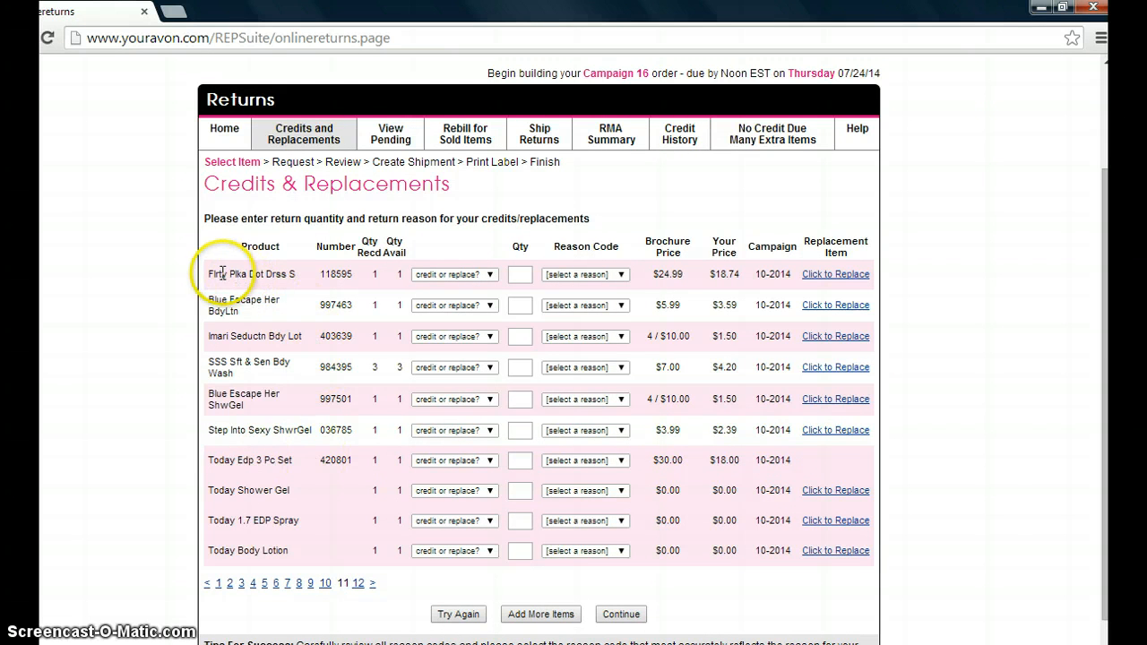
mouse_move(300, 282)
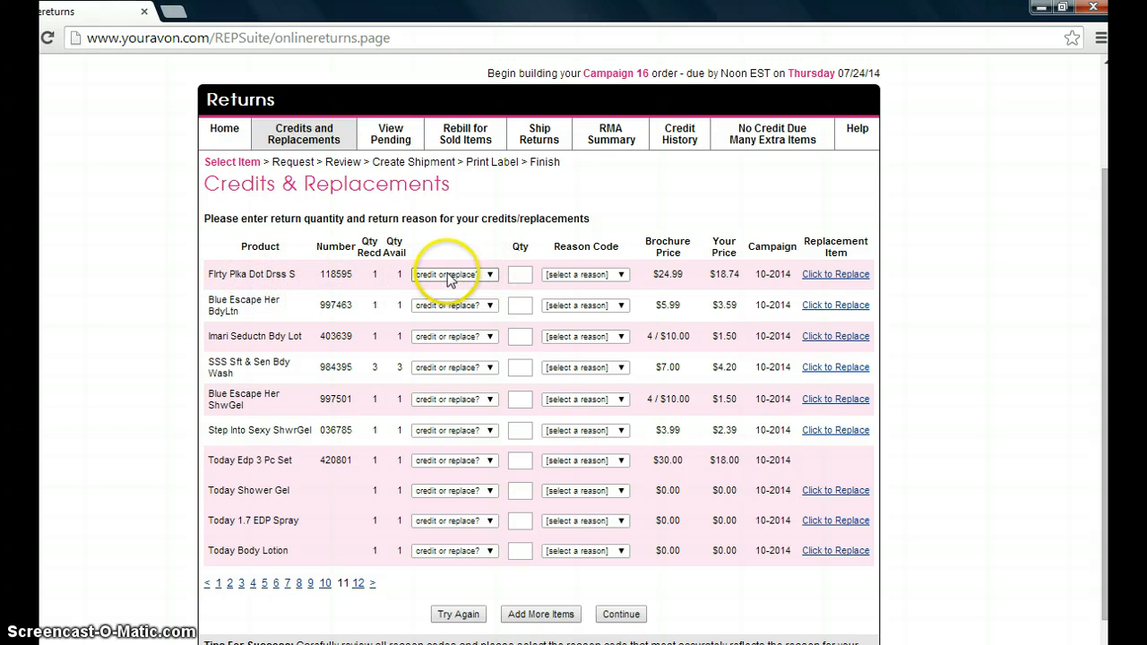
- Set Flirty Polka Dot Dress S to Replace, quantity 1, reason 15-Incorrect fit (size)
click(490, 274)
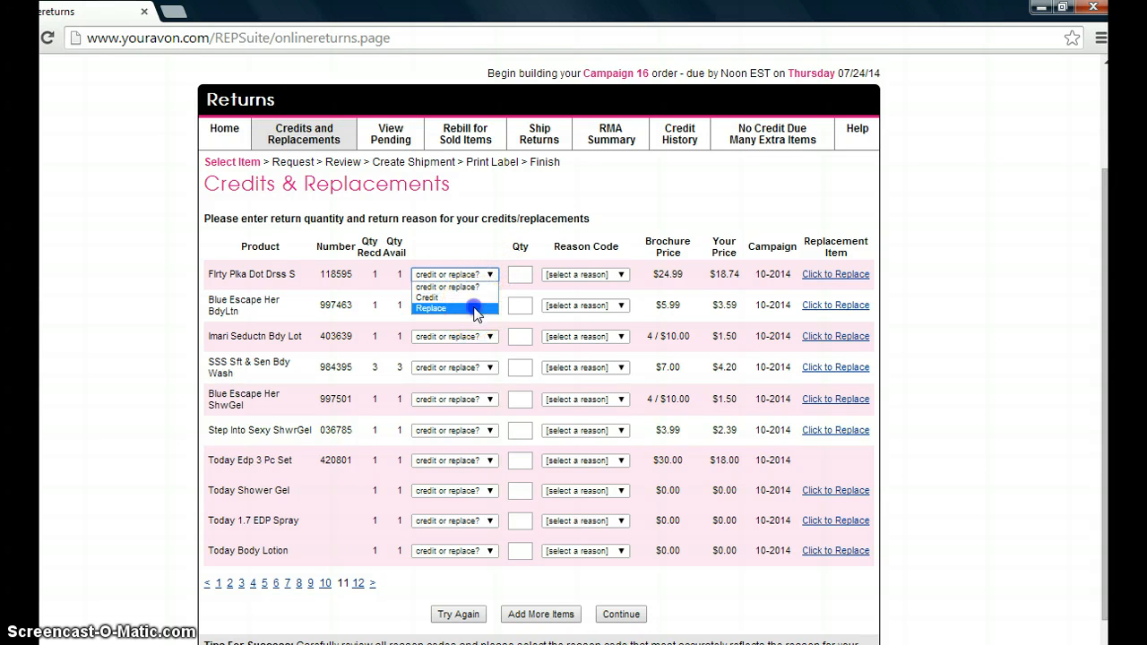
click(430, 308)
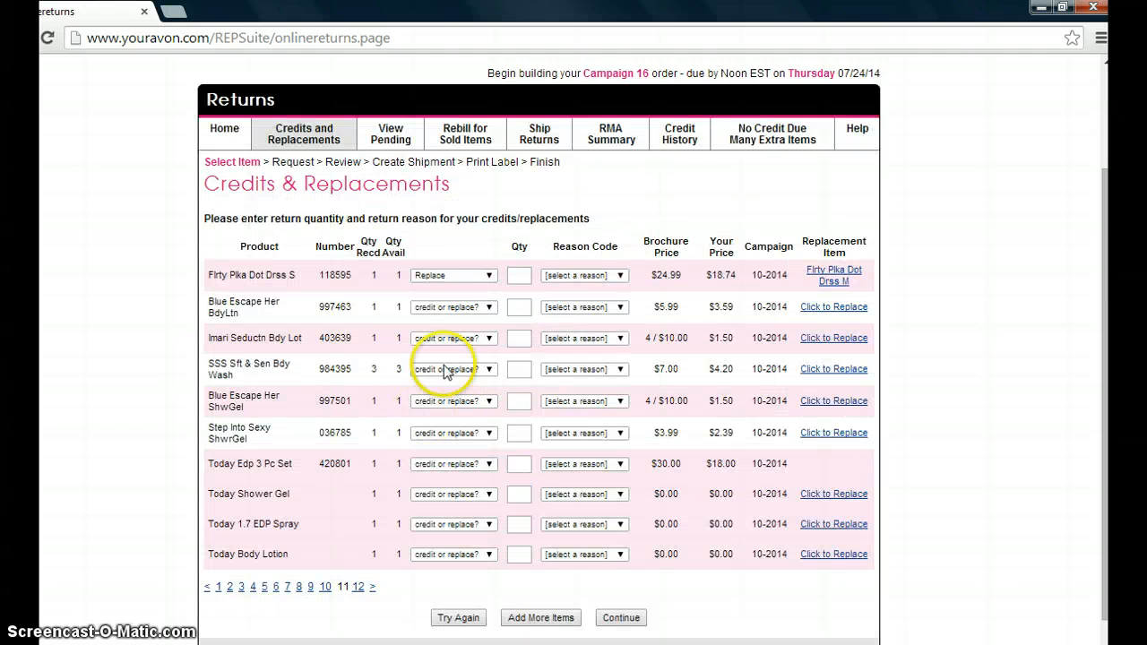
click(519, 275)
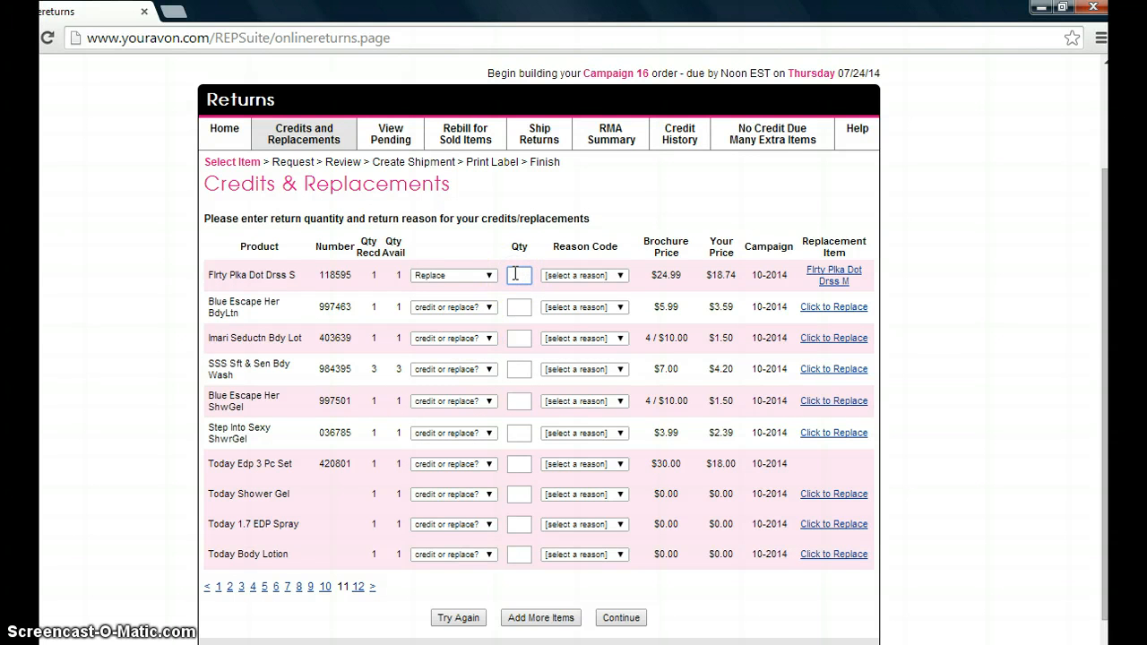
text(1)
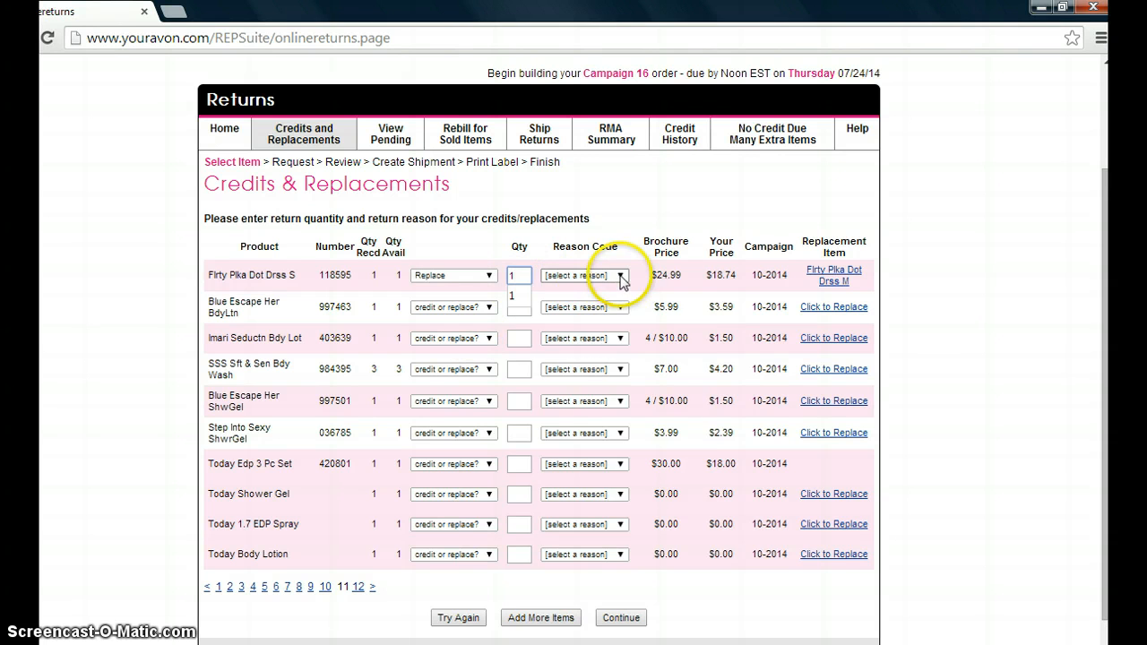
click(620, 275)
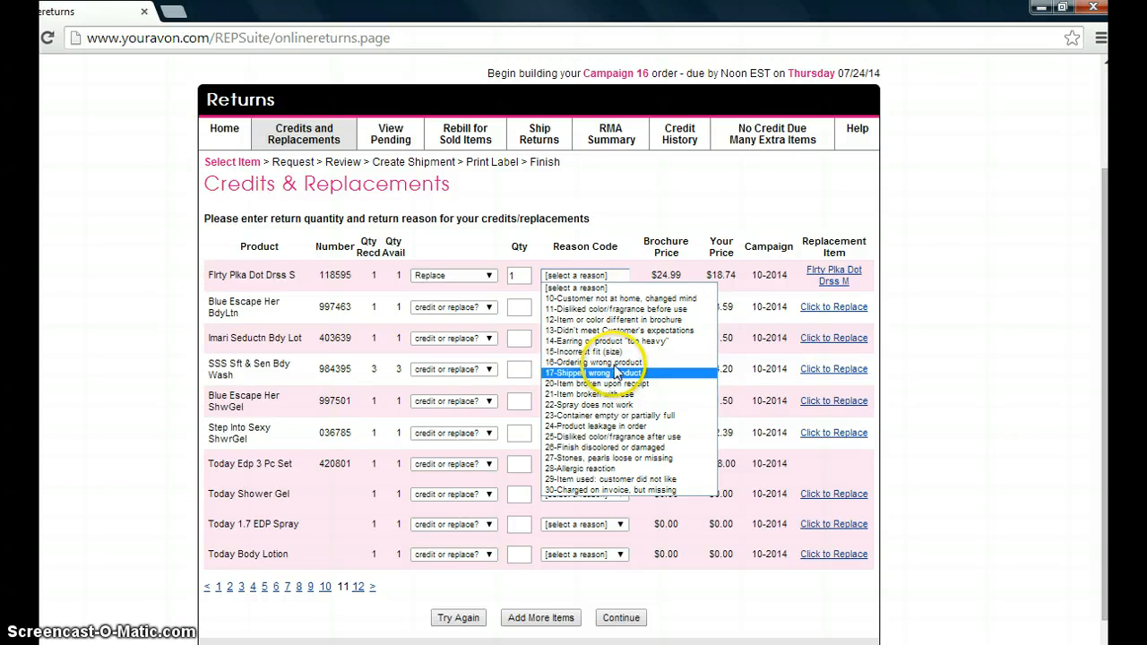
mouse_move(617, 351)
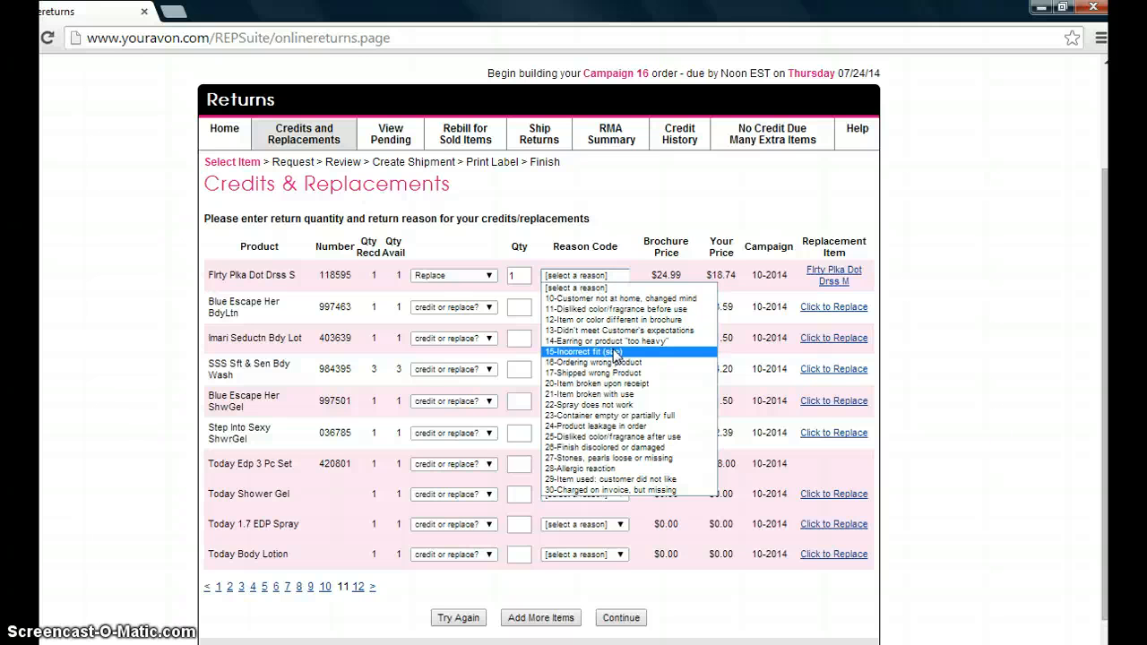
click(609, 352)
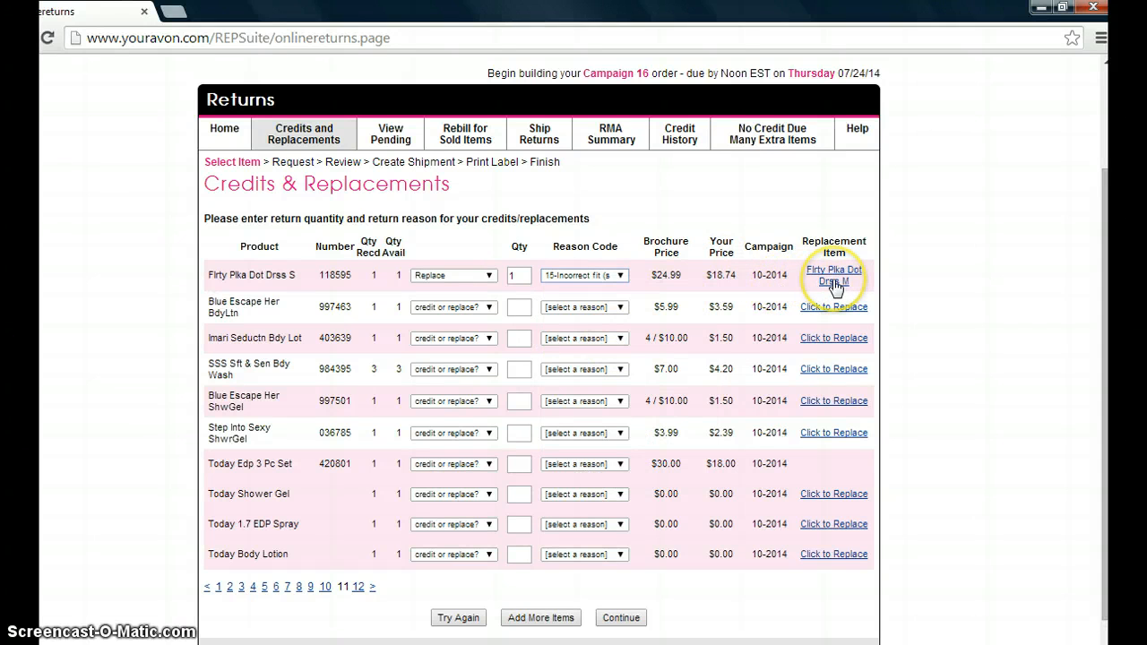
mouse_move(730, 327)
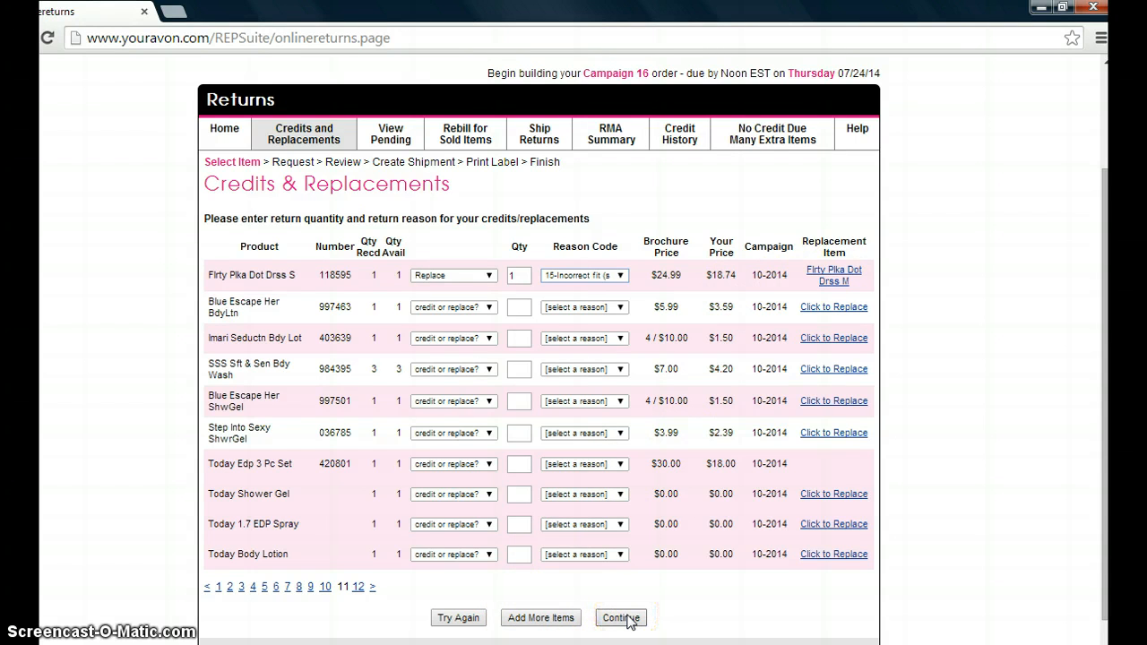
- Continue to Pending Credits/Replacements, tick the dress row, and choose Submit to Avon
click(620, 618)
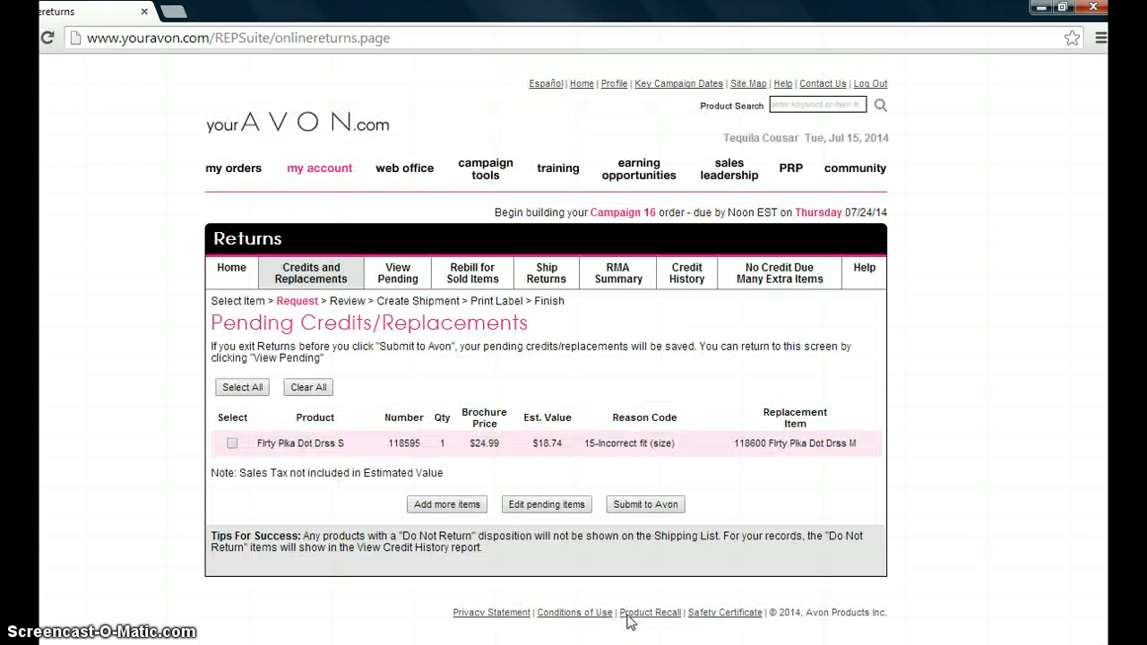
mouse_move(226, 438)
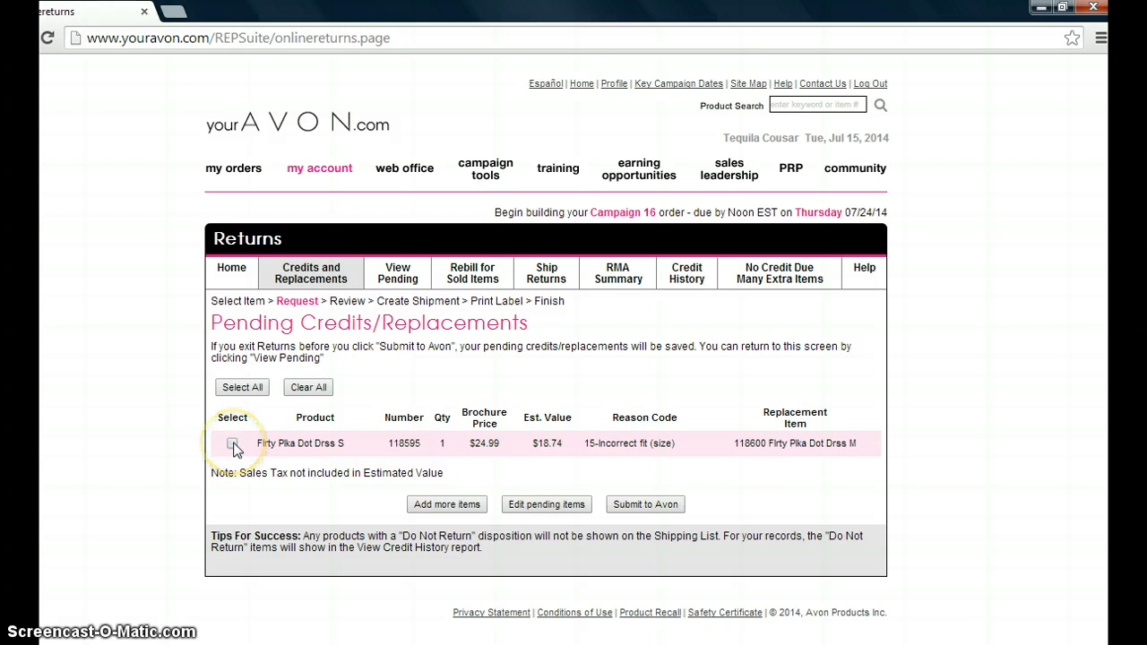
click(232, 443)
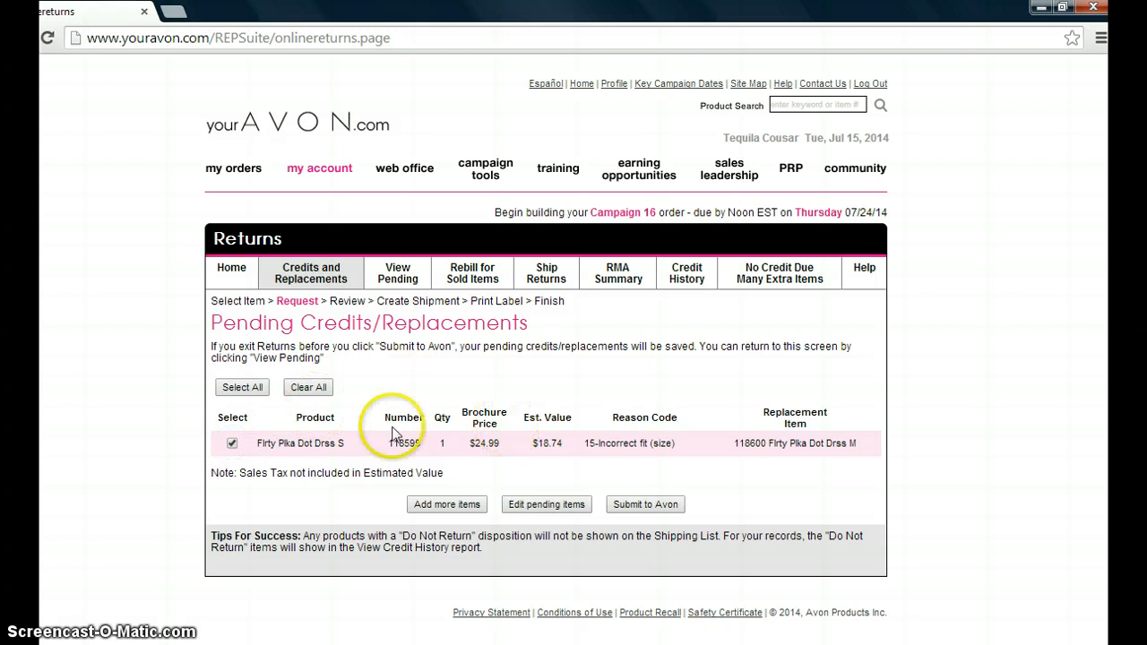
mouse_move(233, 414)
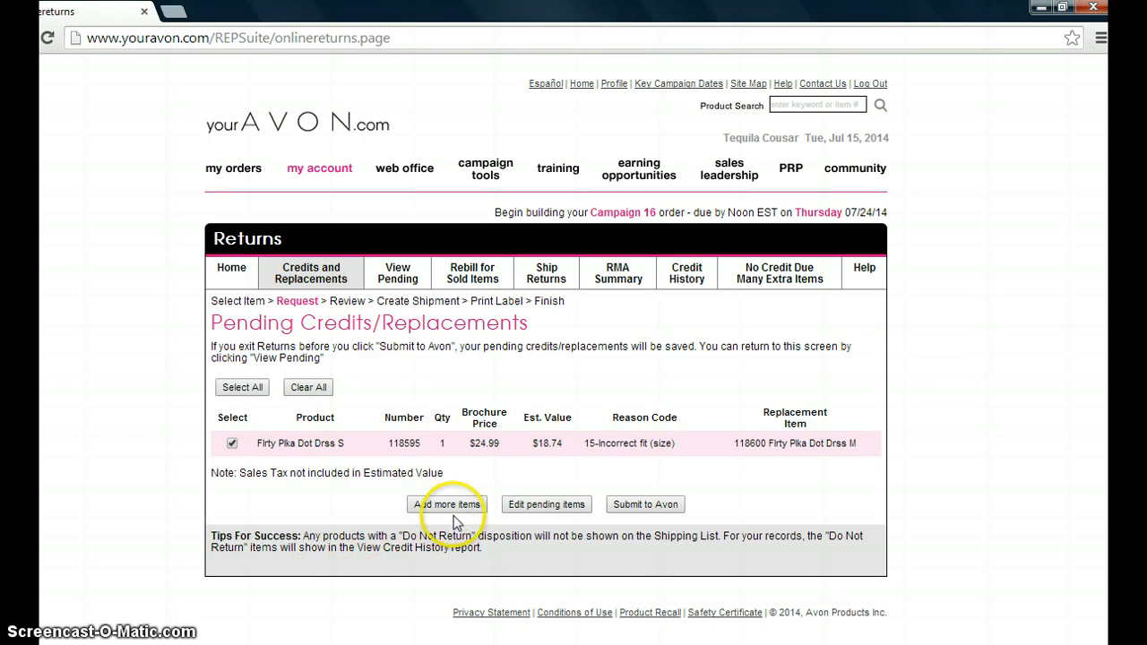
mouse_move(367, 493)
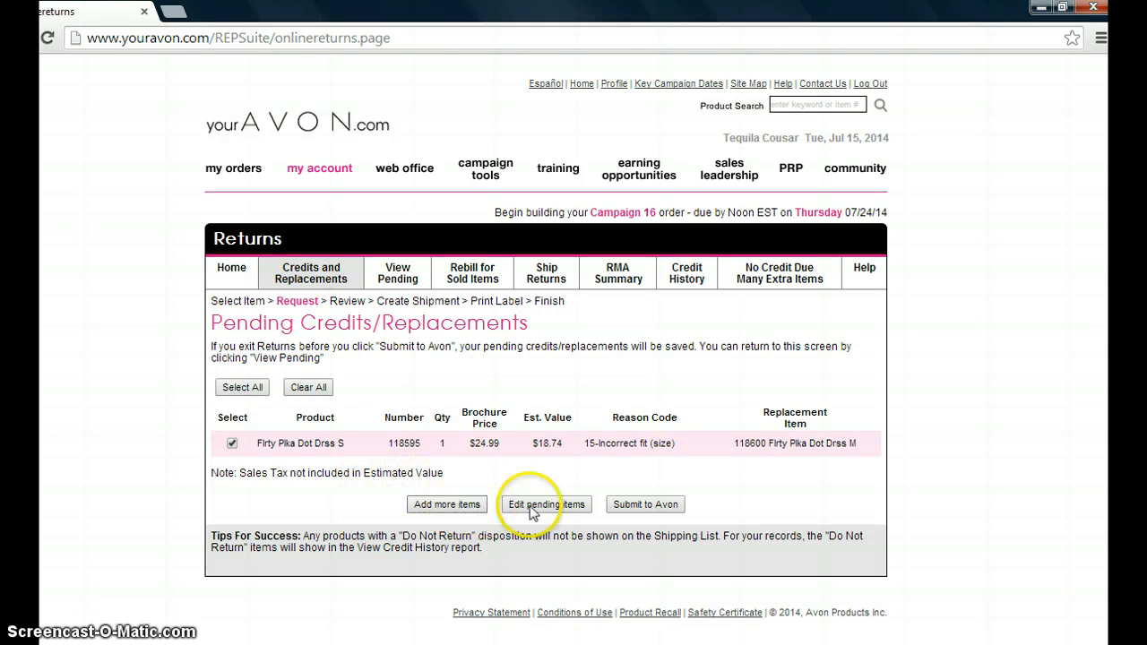
mouse_move(502, 426)
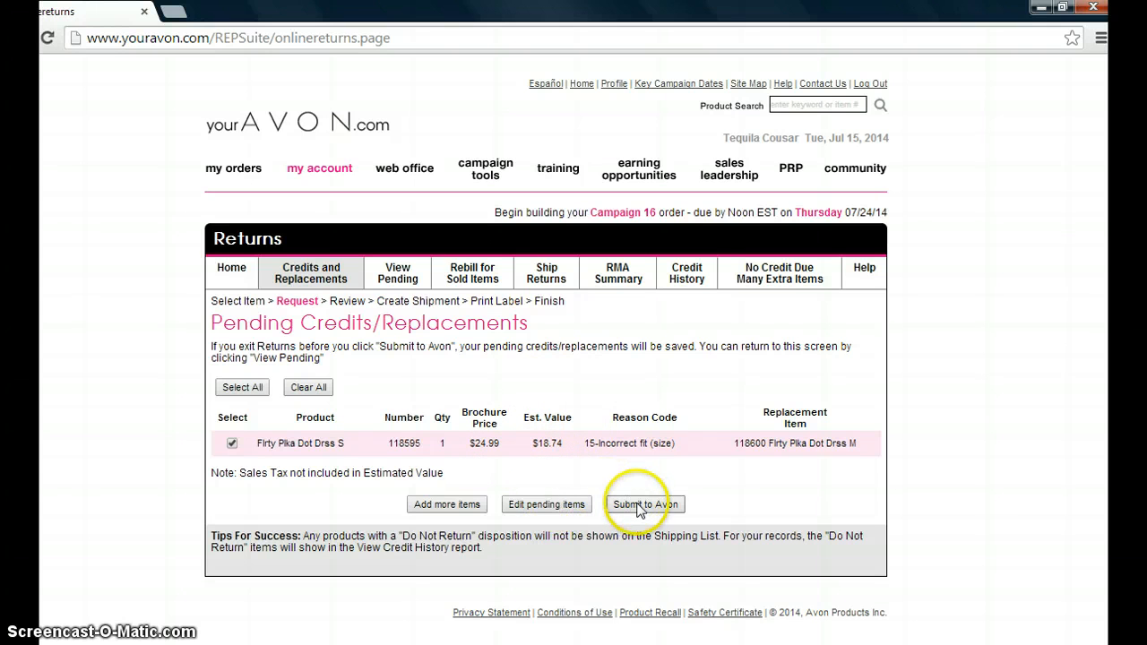
click(644, 503)
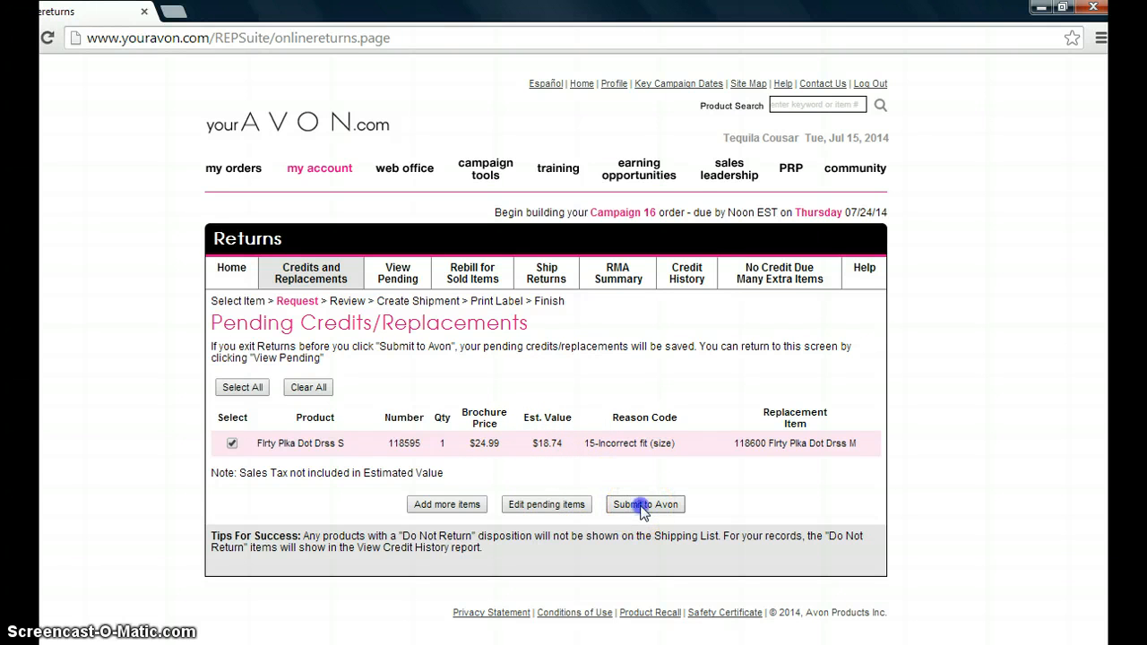
click(644, 503)
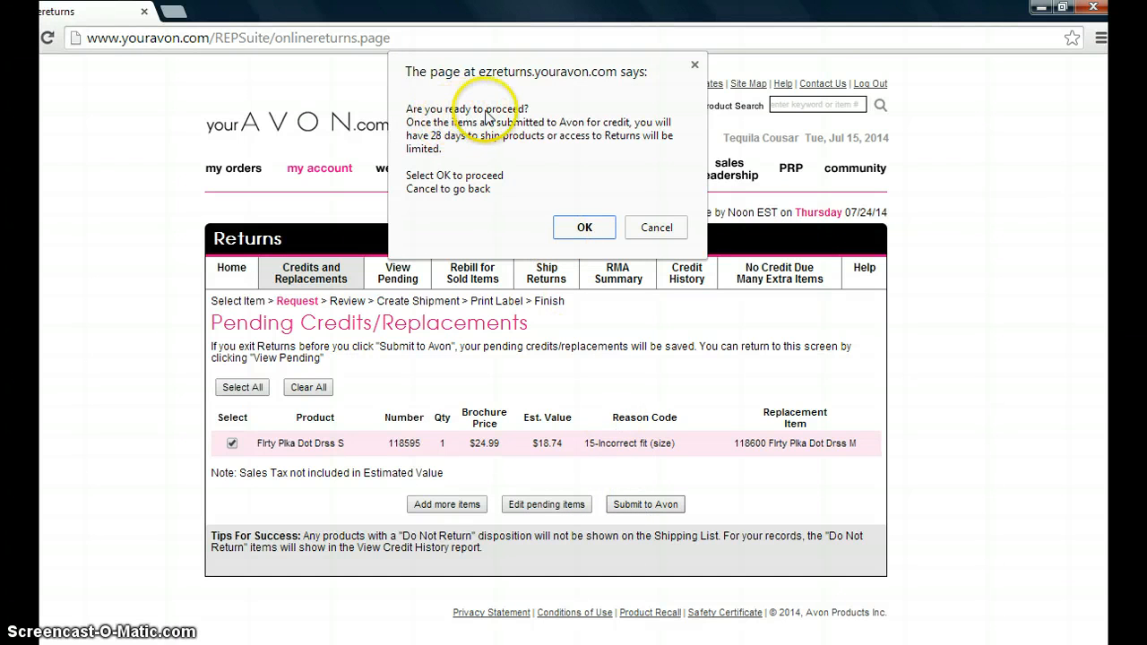
mouse_move(500, 140)
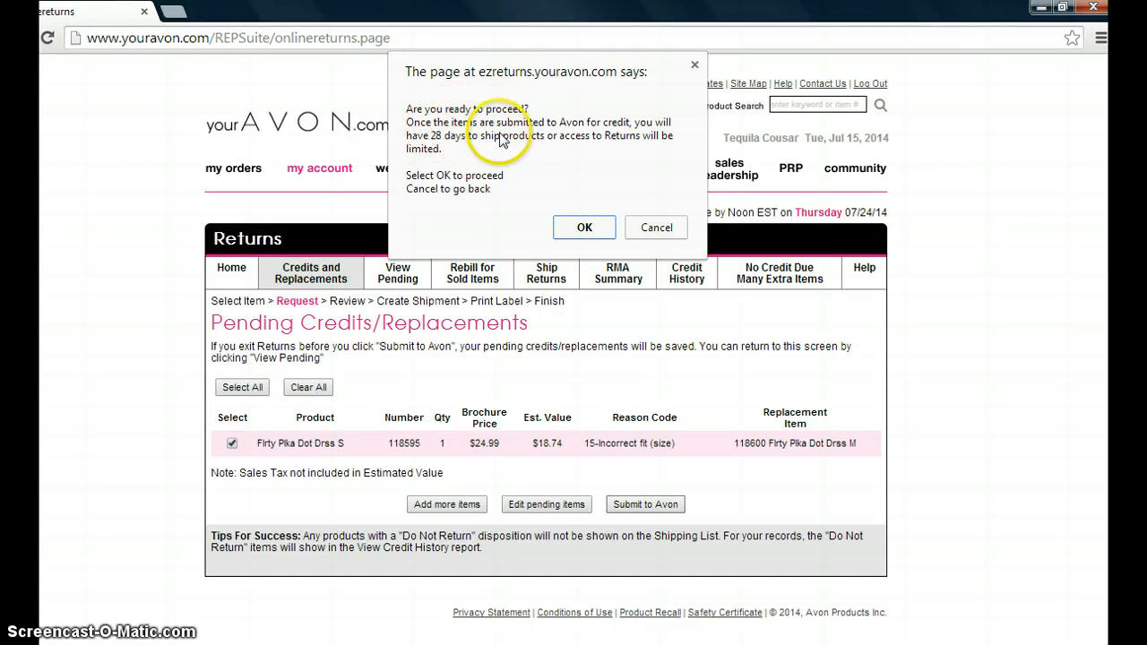
mouse_move(610, 132)
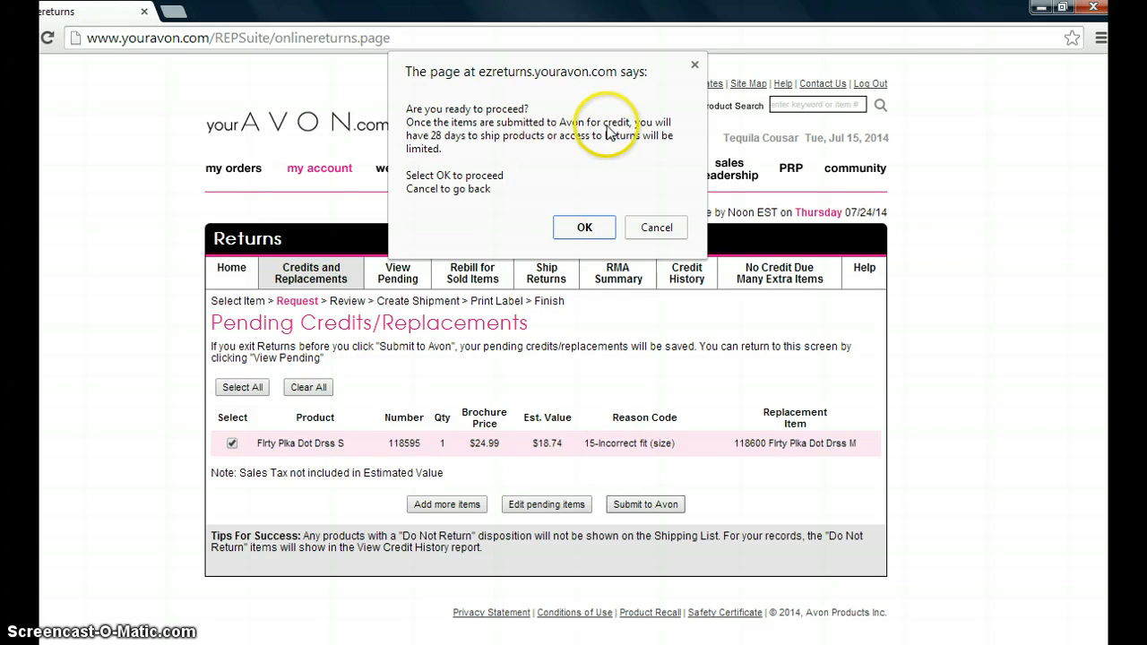
mouse_move(498, 148)
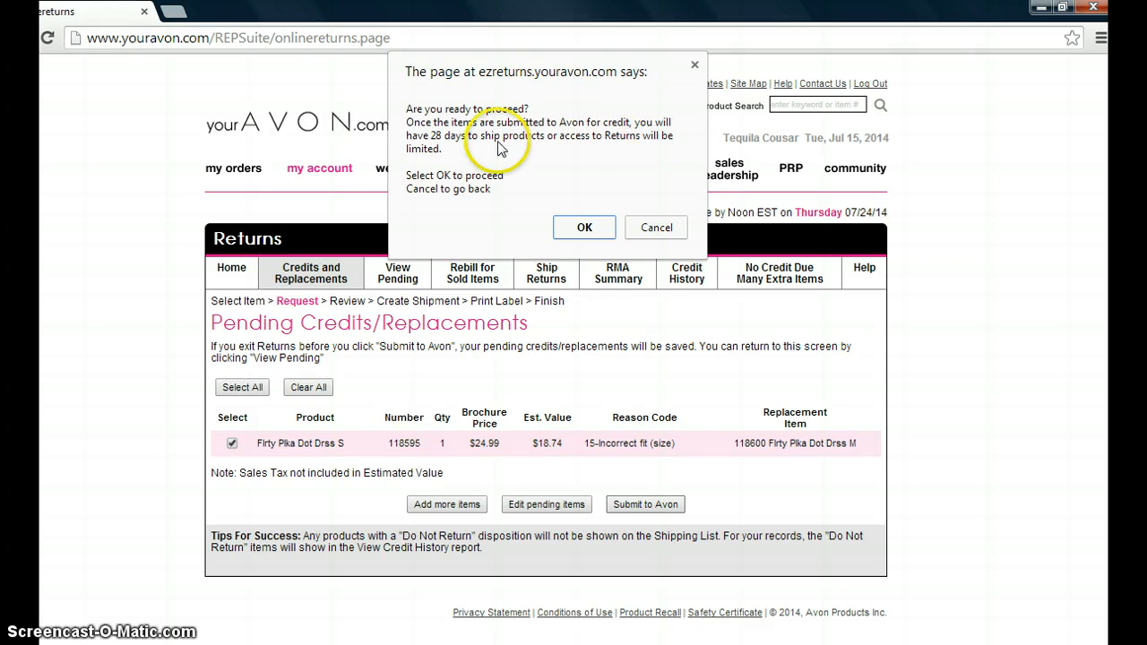
mouse_move(549, 153)
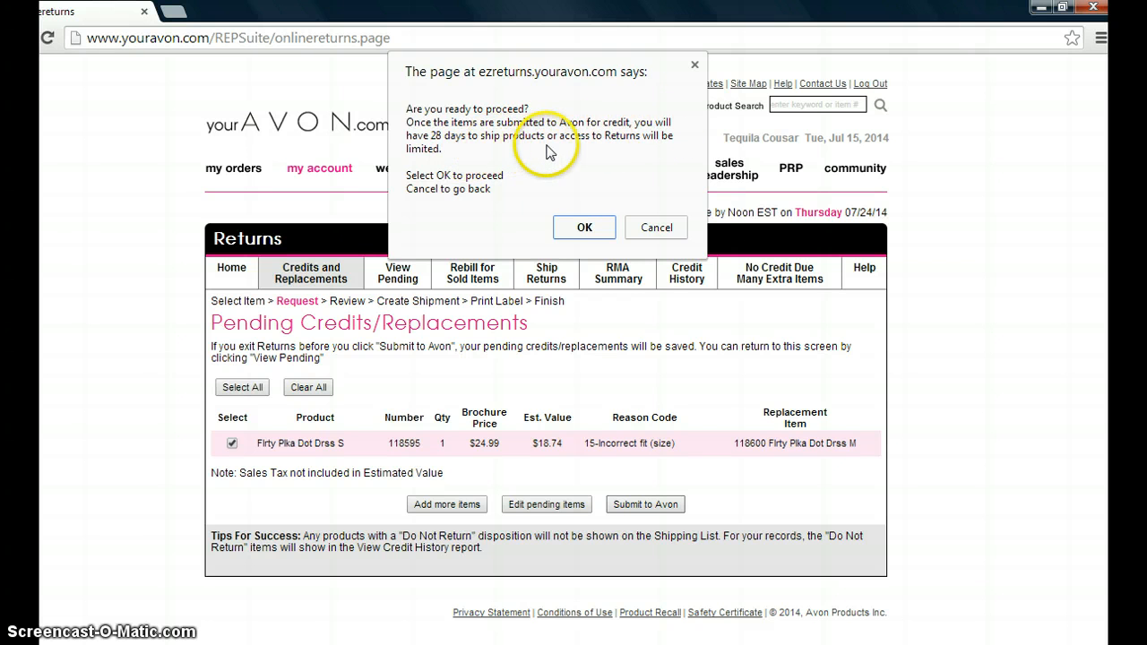
mouse_move(558, 150)
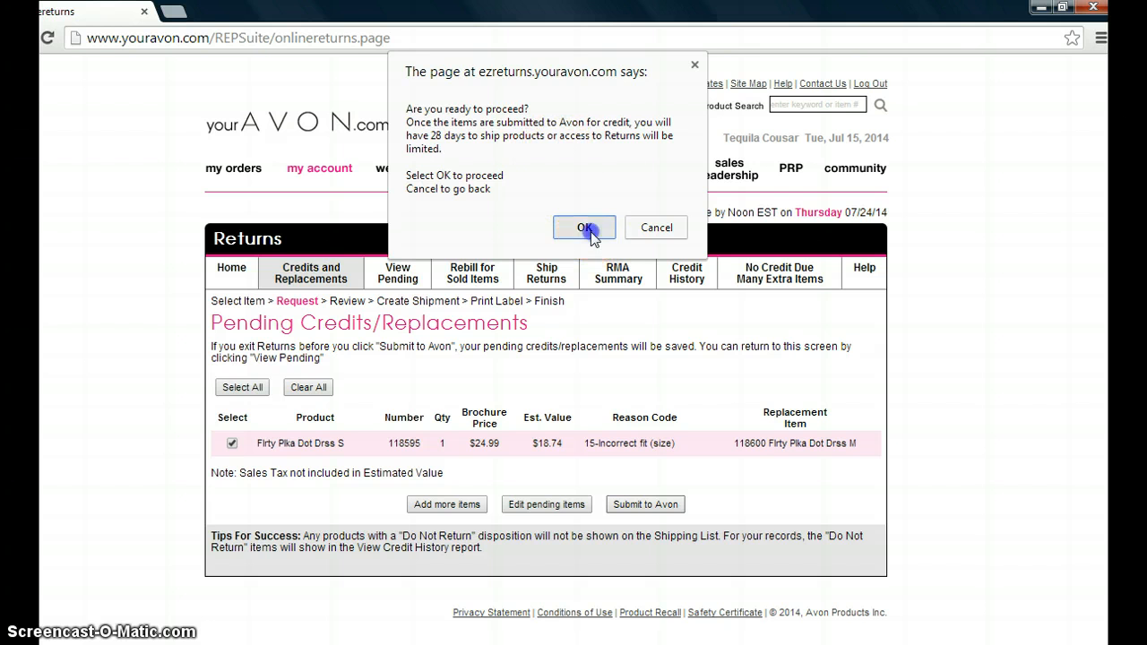
- Confirm the 'Are you ready to proceed?' prompt with OK
click(584, 228)
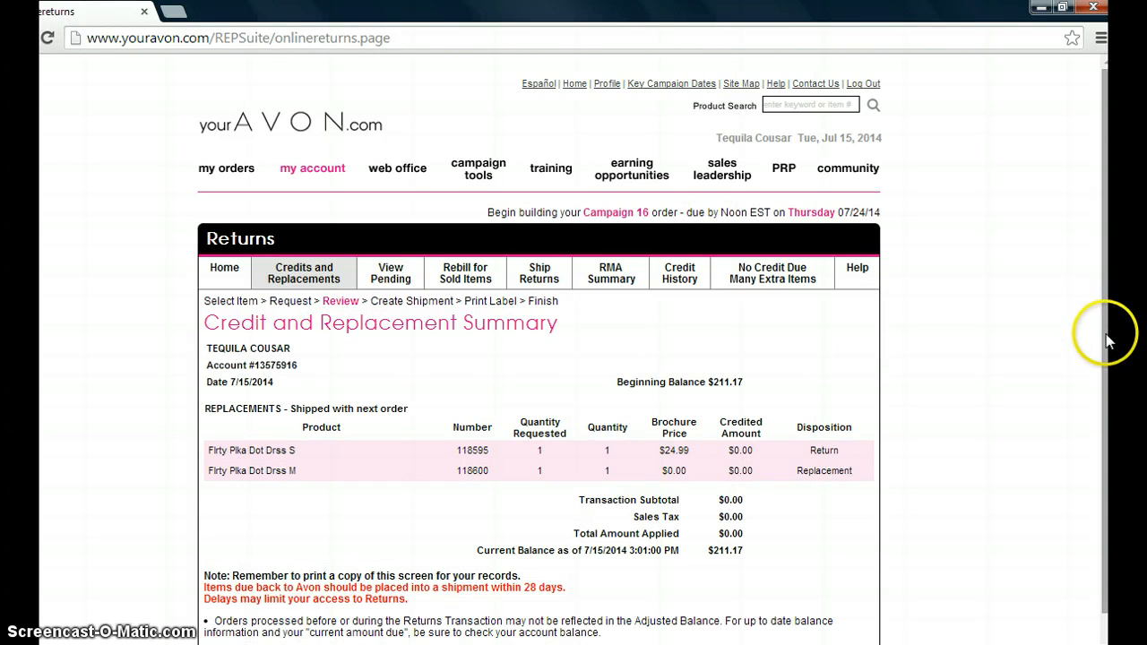
- Scroll down the Credit and Replacement Summary and choose Create Shipment Later
scroll(down, 3)
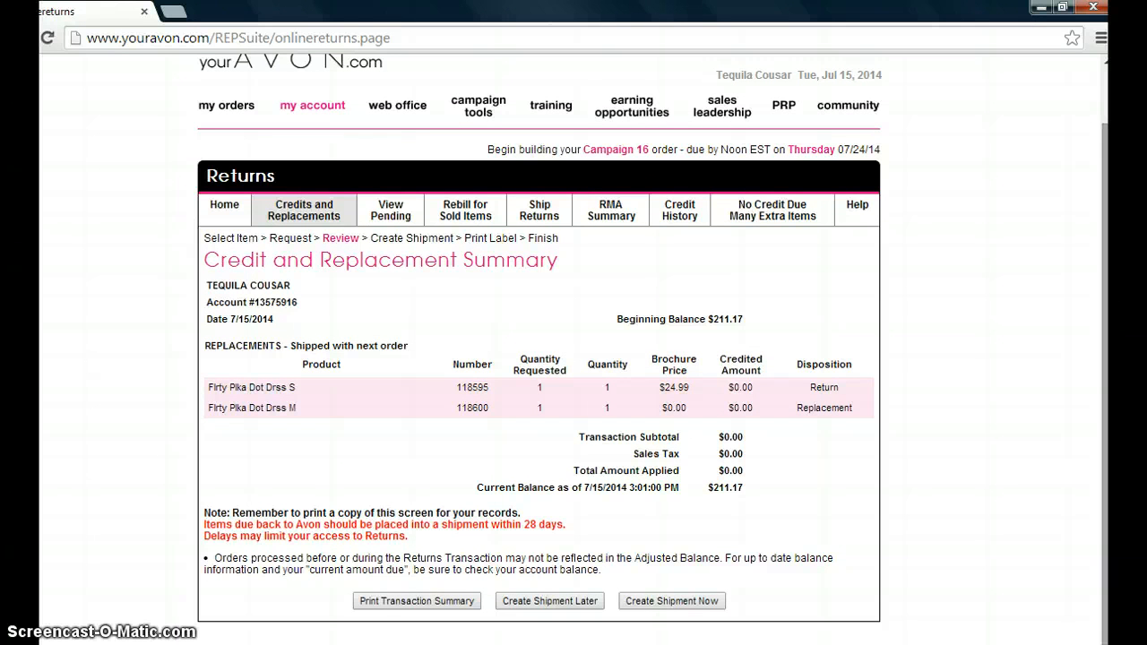
mouse_move(820, 389)
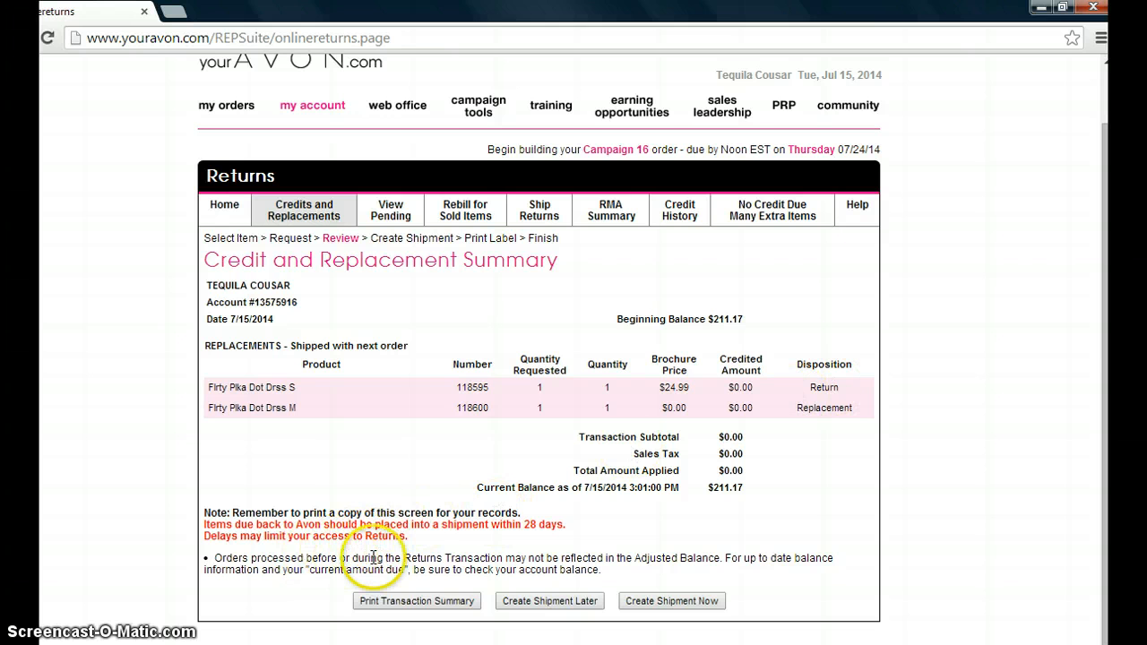
mouse_move(416, 600)
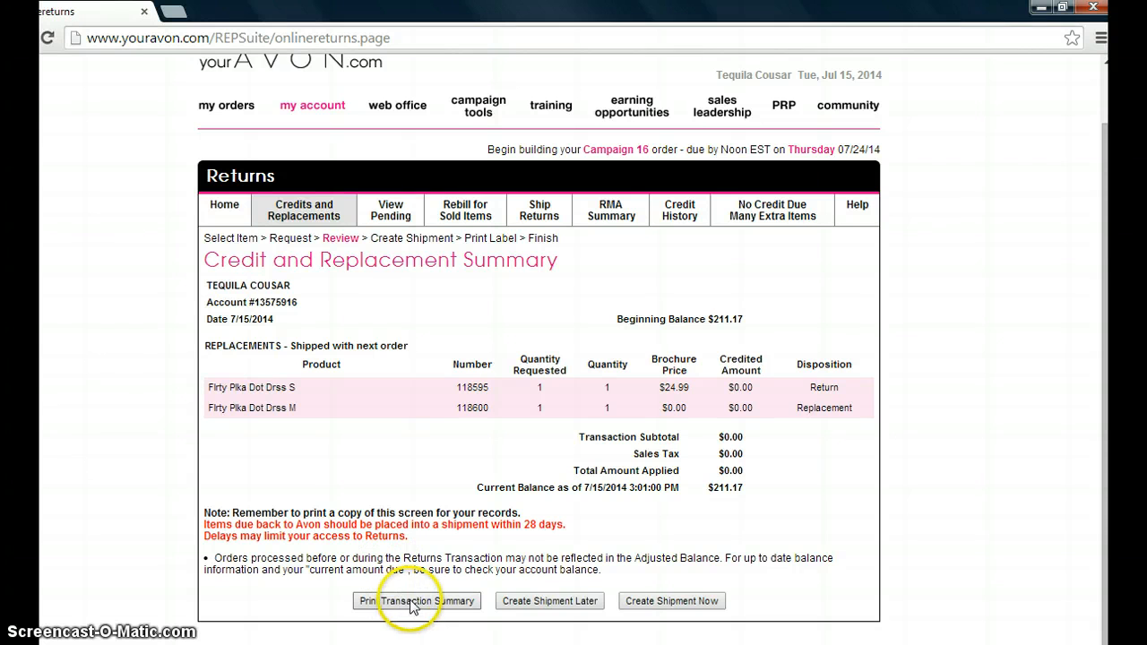
mouse_move(534, 604)
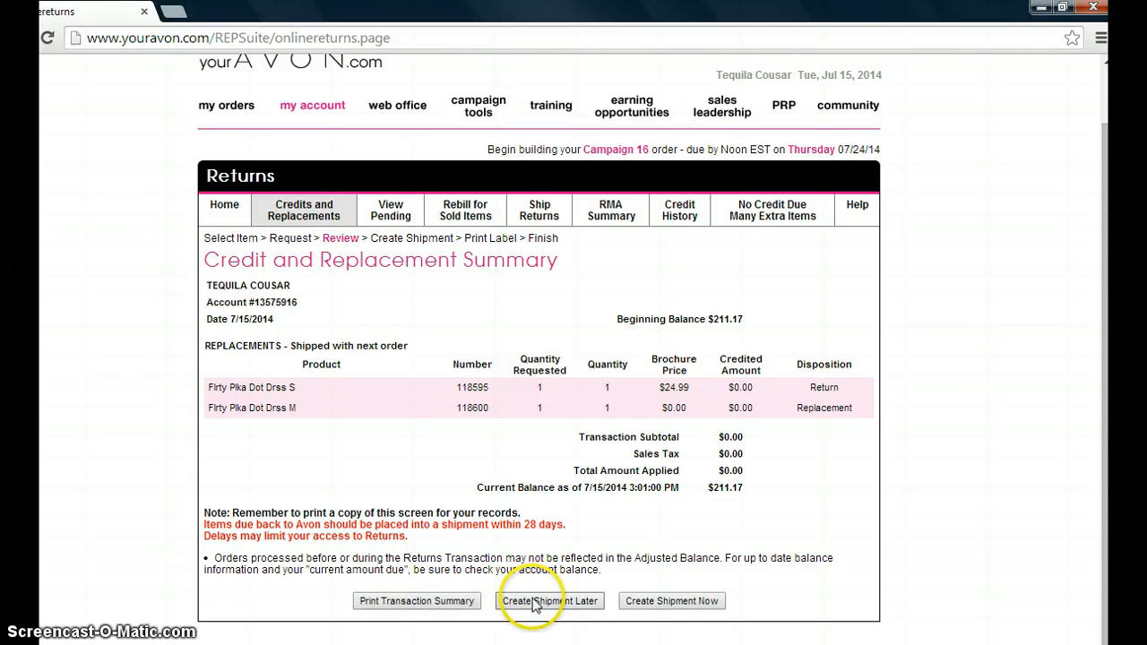
mouse_move(672, 601)
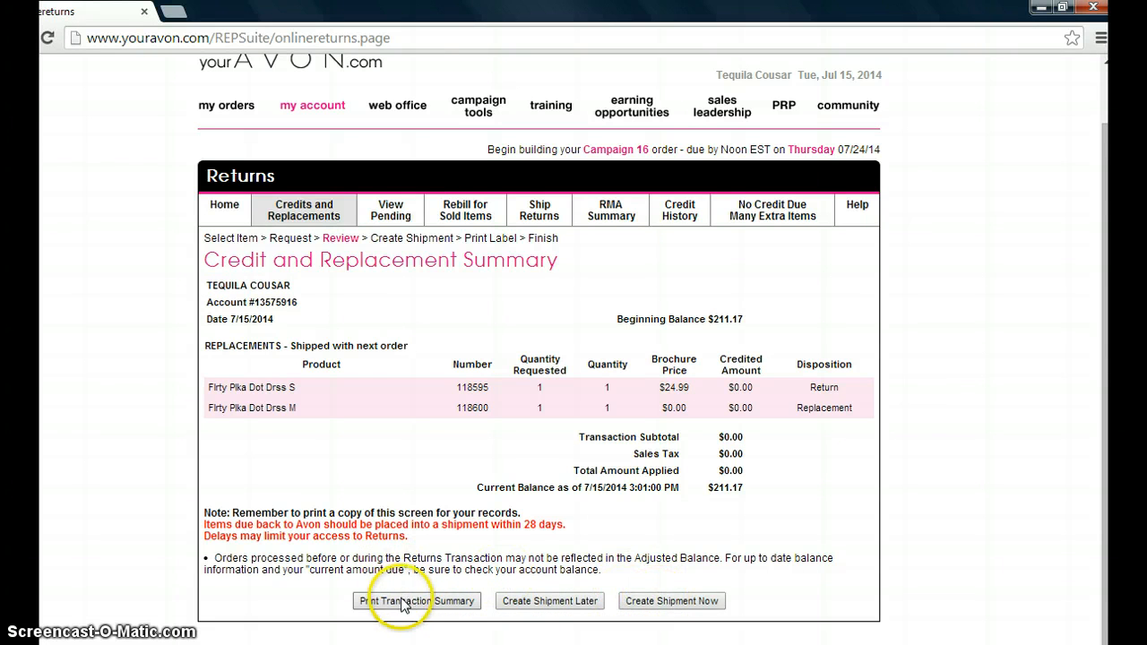
mouse_move(549, 600)
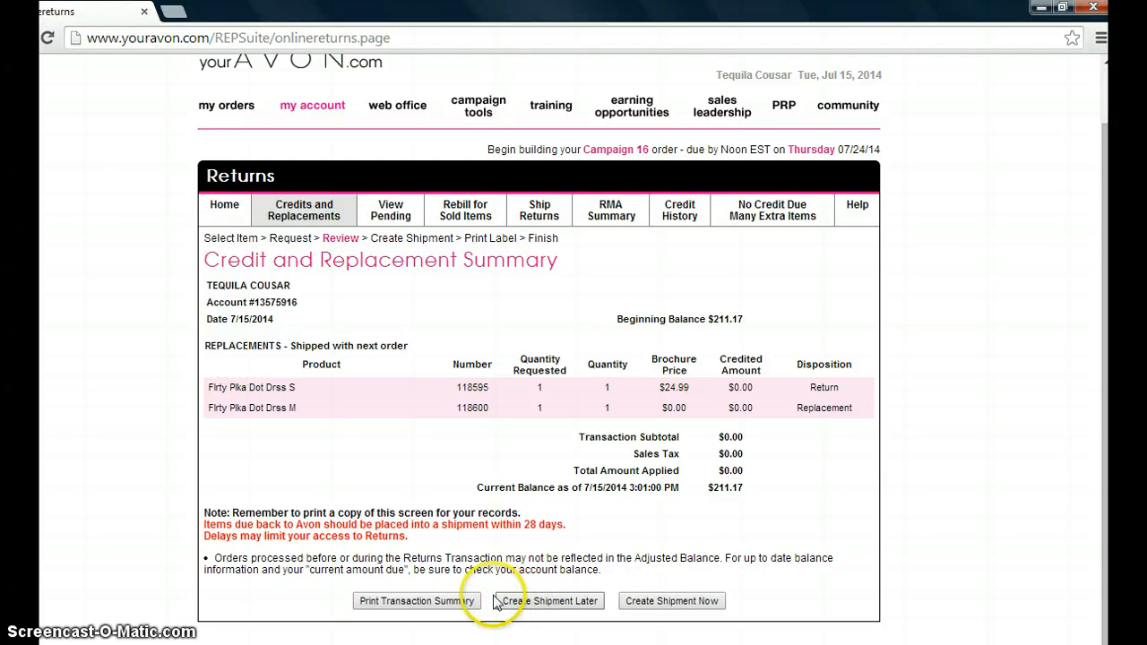
click(551, 602)
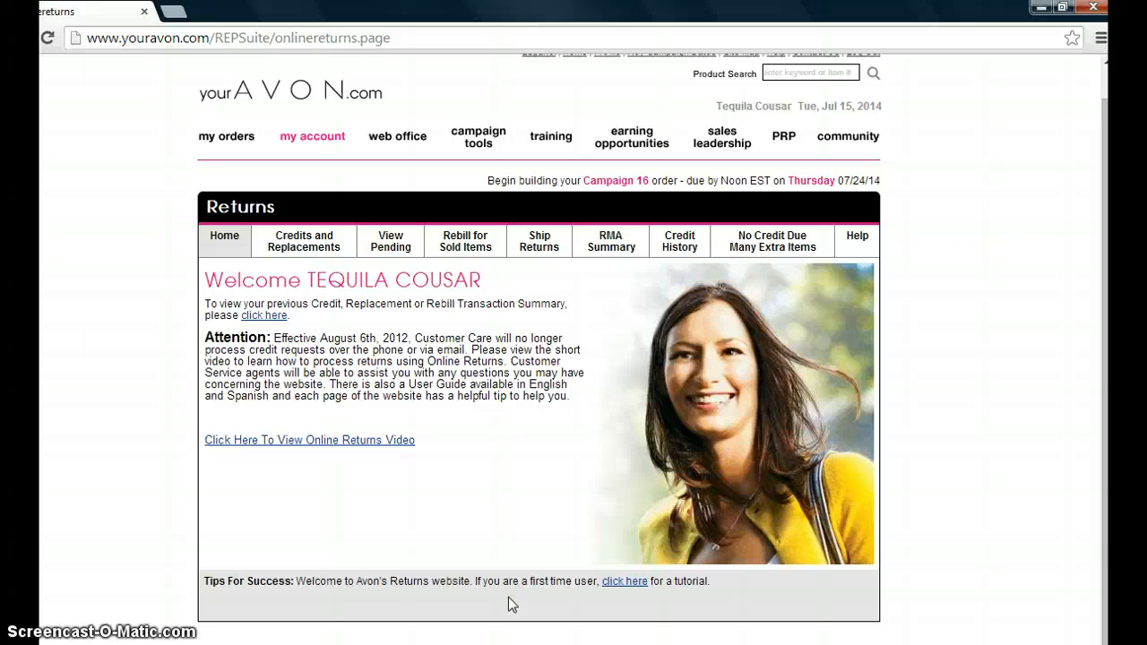
mouse_move(578, 246)
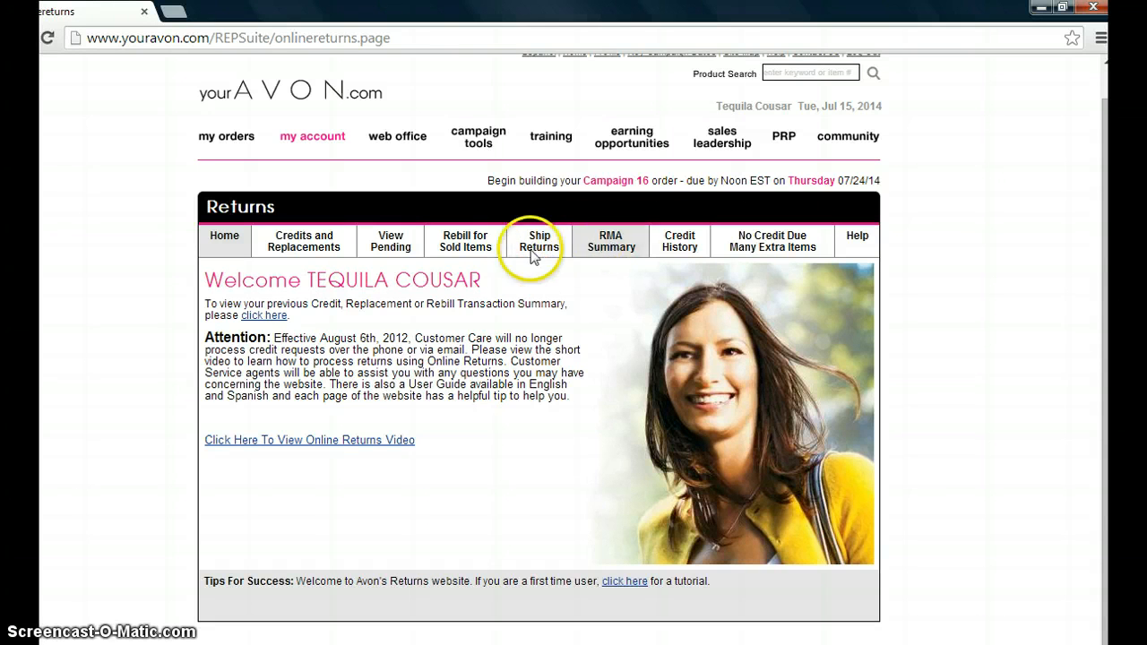
mouse_move(599, 440)
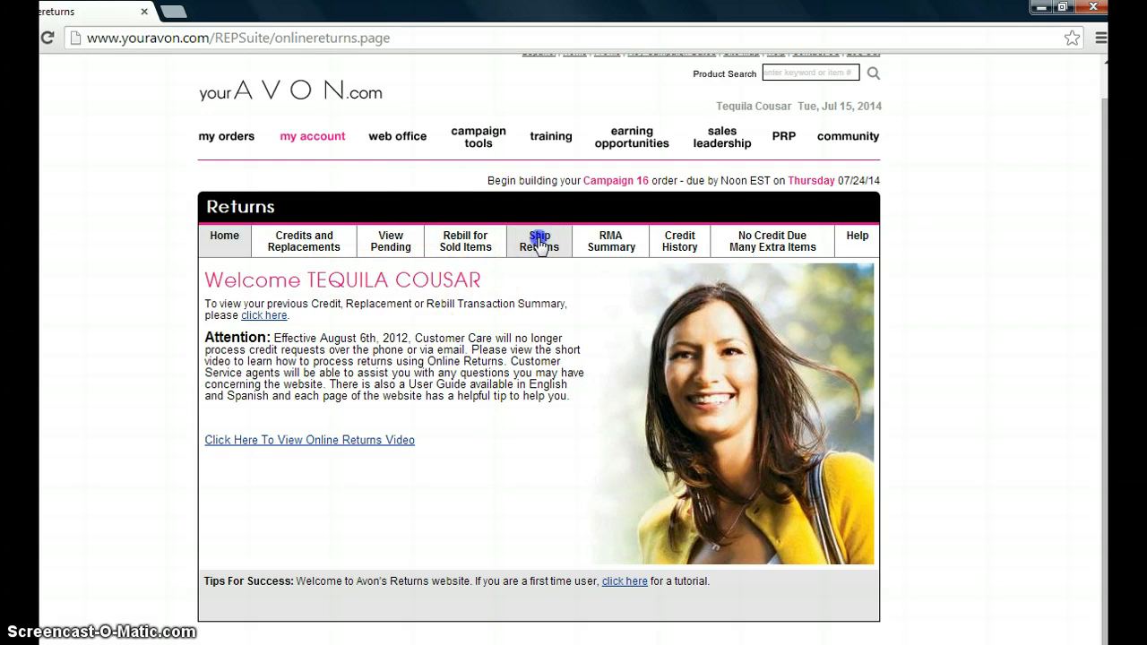
- Switch to the Ship Returns tab to reach the Create Shipment page
click(538, 240)
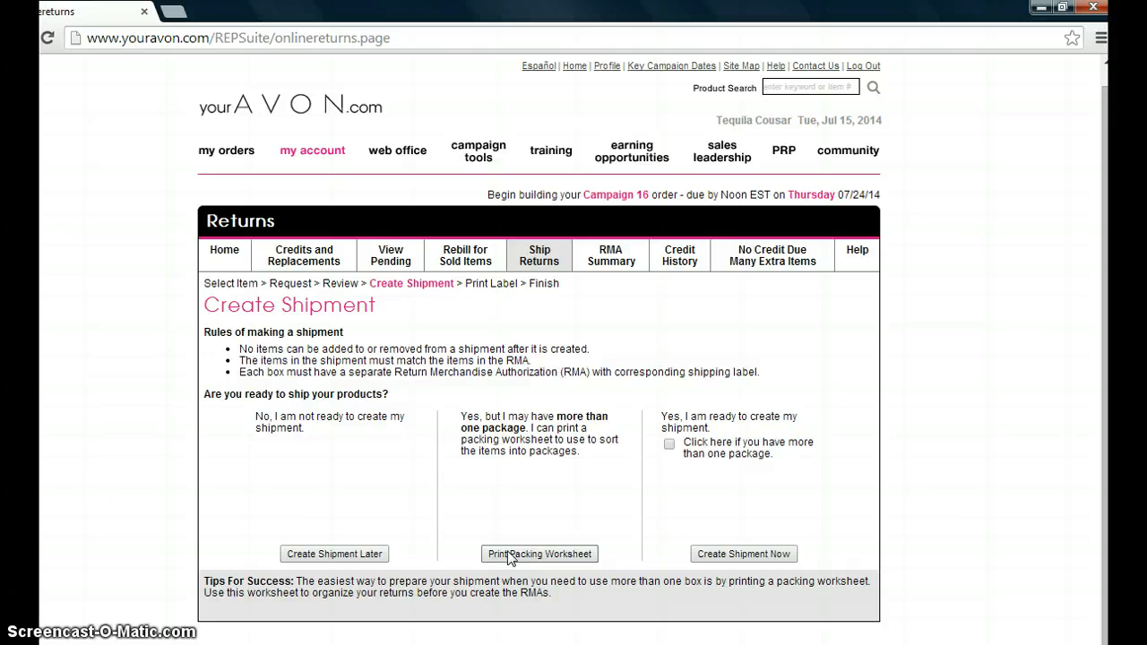
- Open Print Packing Worksheet to preview the worksheet for the small polka dot dress
click(539, 553)
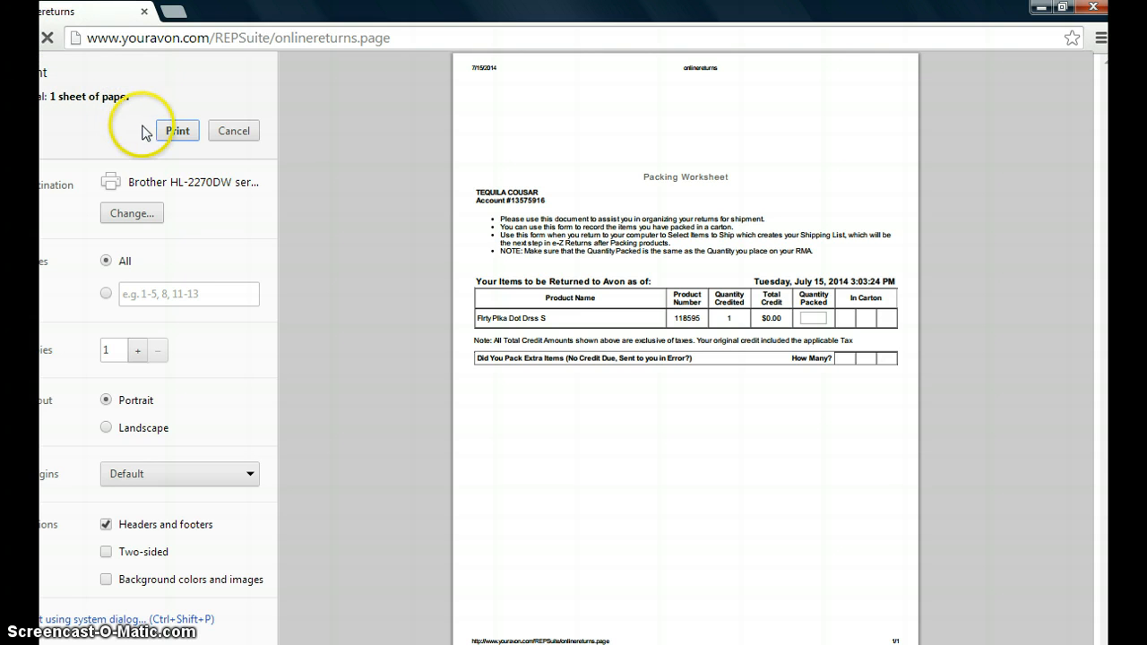
mouse_move(175, 150)
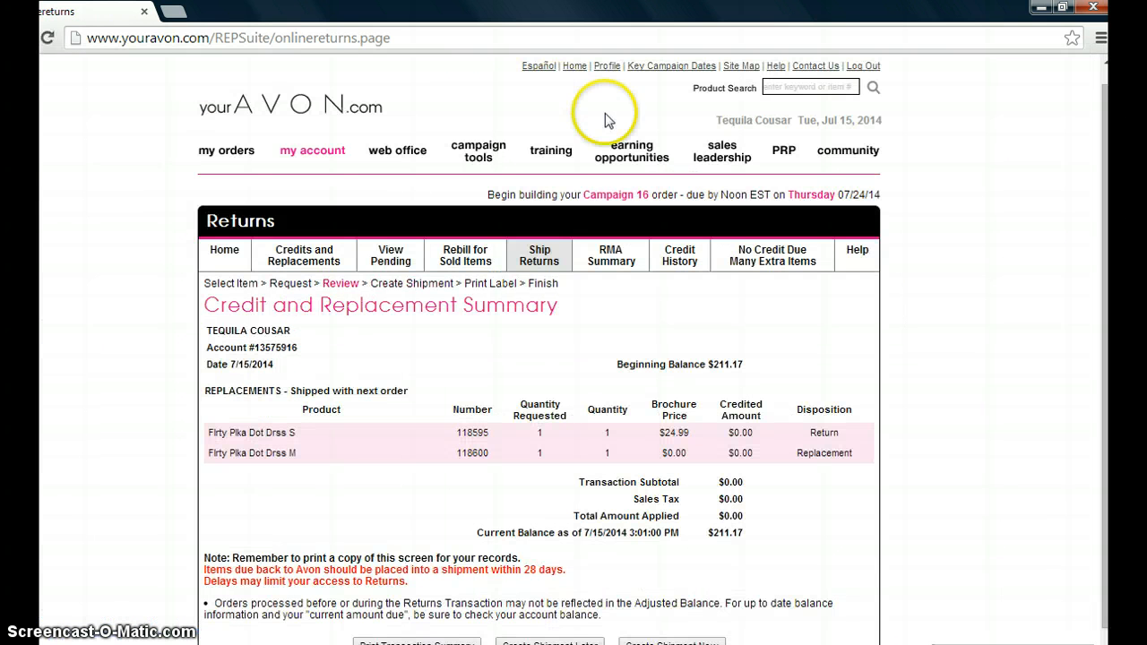
mouse_move(1106, 228)
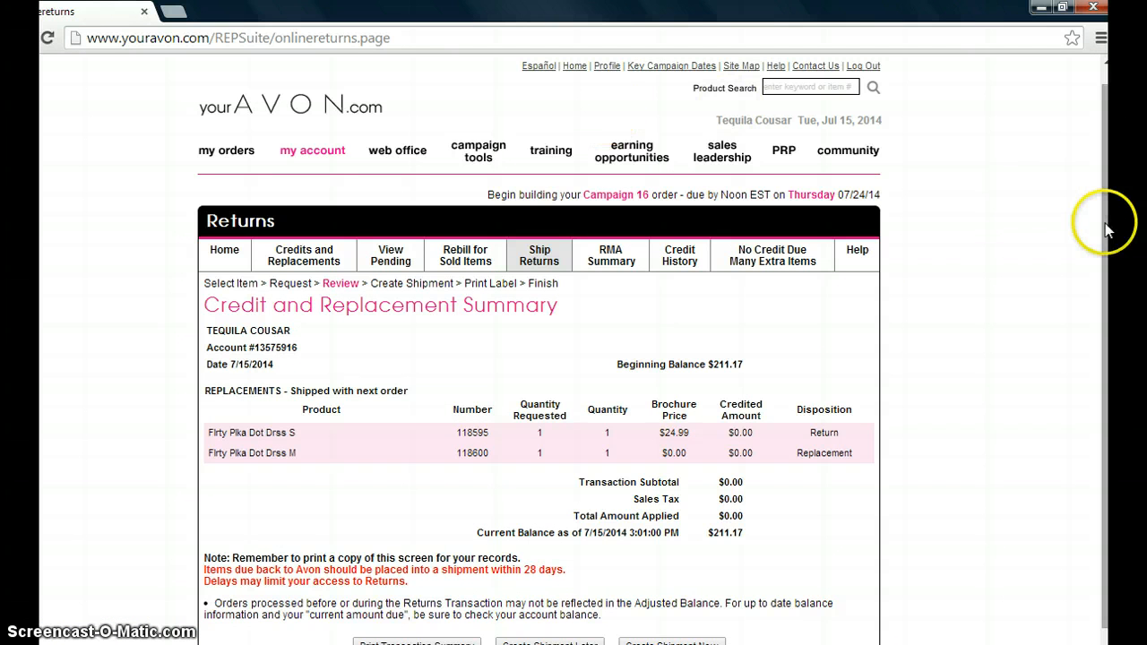
- Leave the credit and replacement summary for the Create Shipment page
scroll(down, 3)
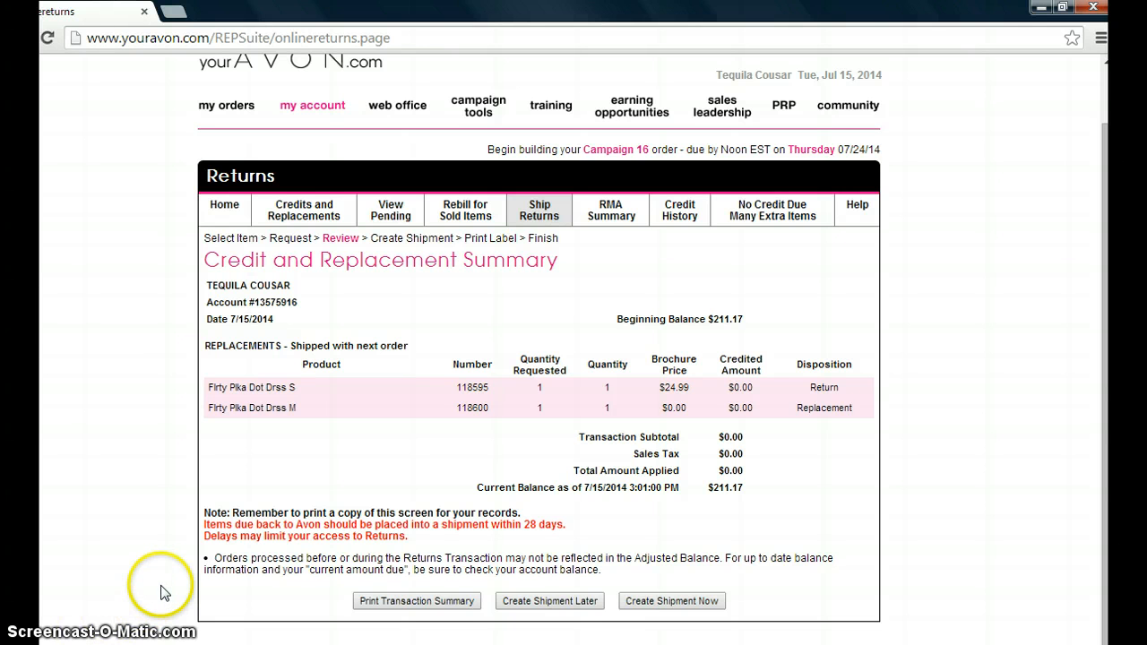
mouse_move(549, 600)
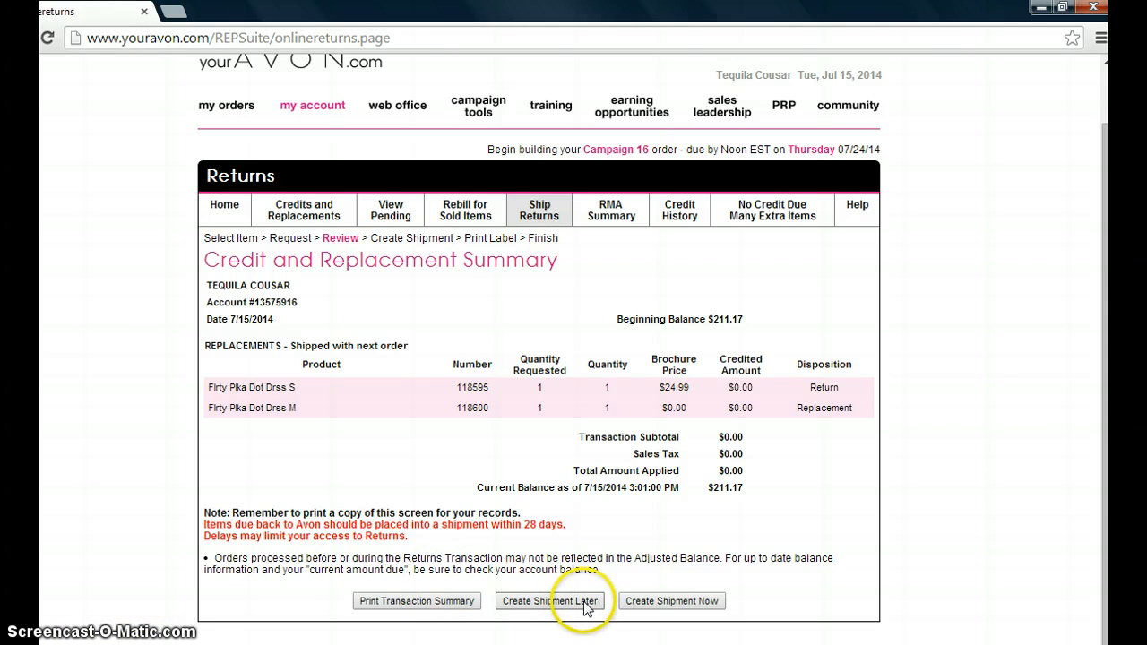
mouse_move(650, 601)
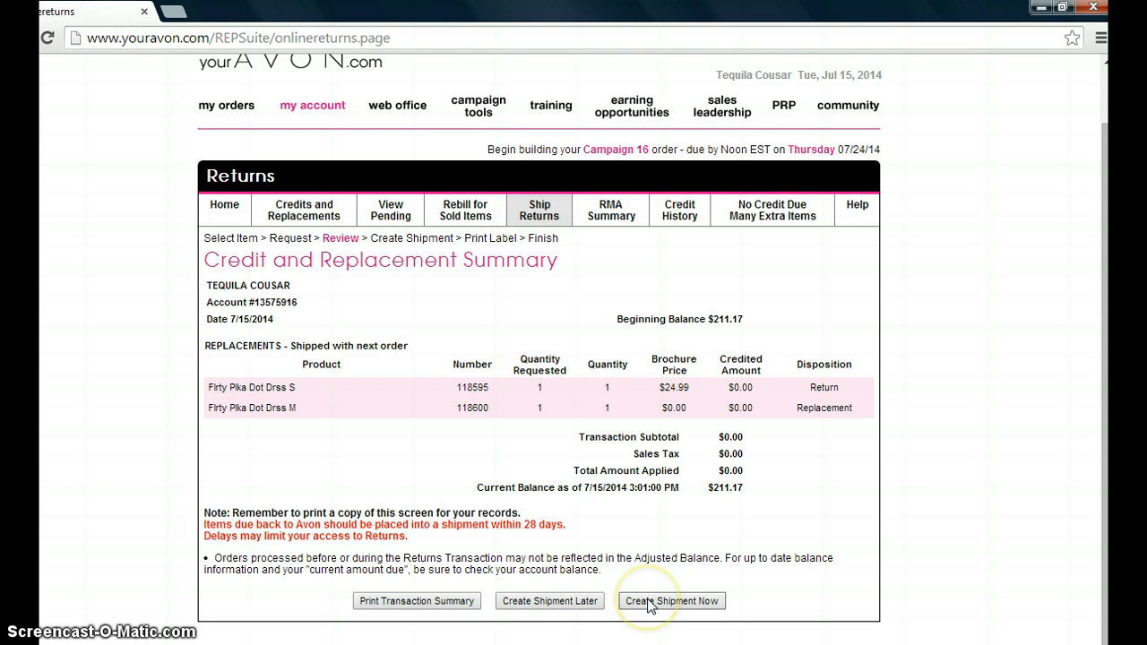
click(671, 601)
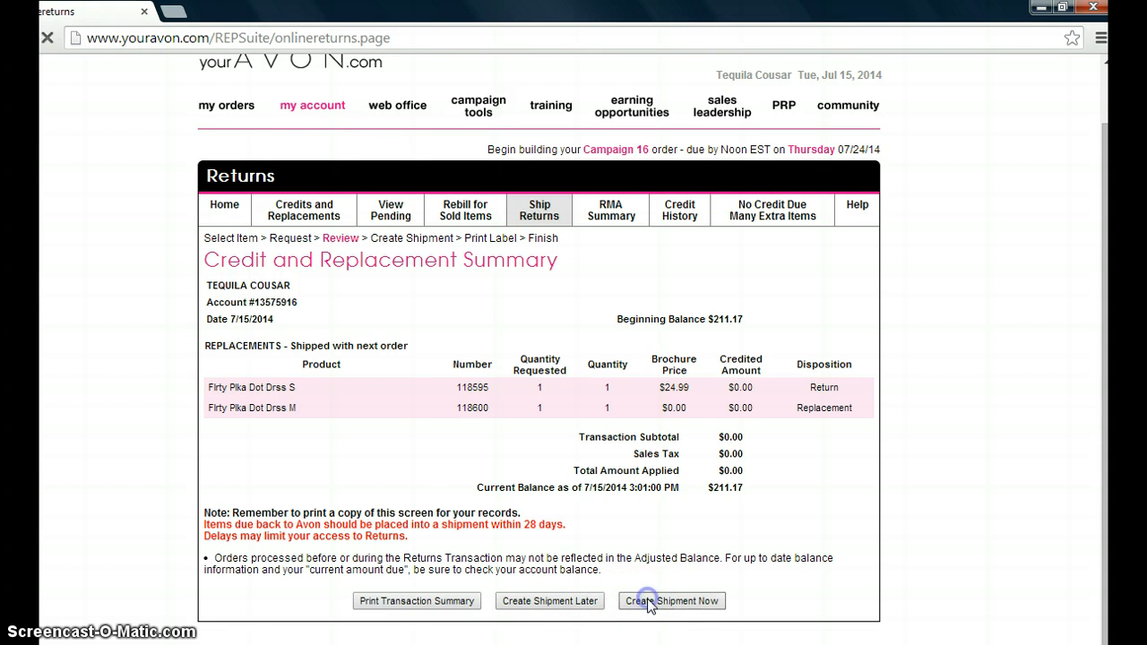
click(670, 600)
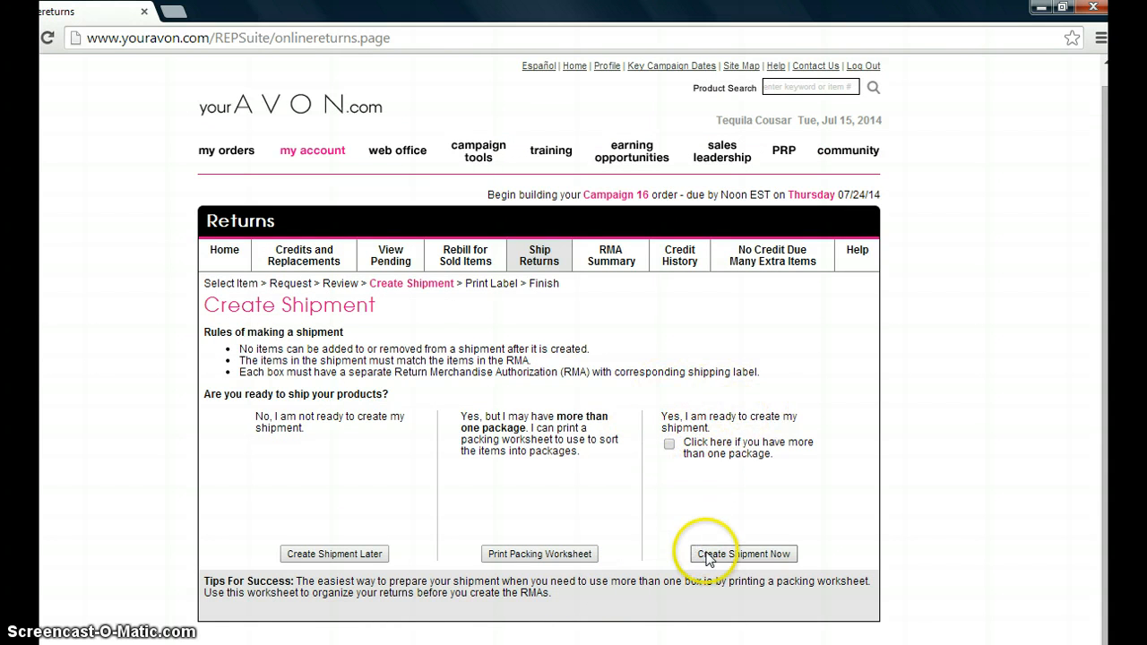
- Select the small polka dot dress for shipment and submit it
click(744, 553)
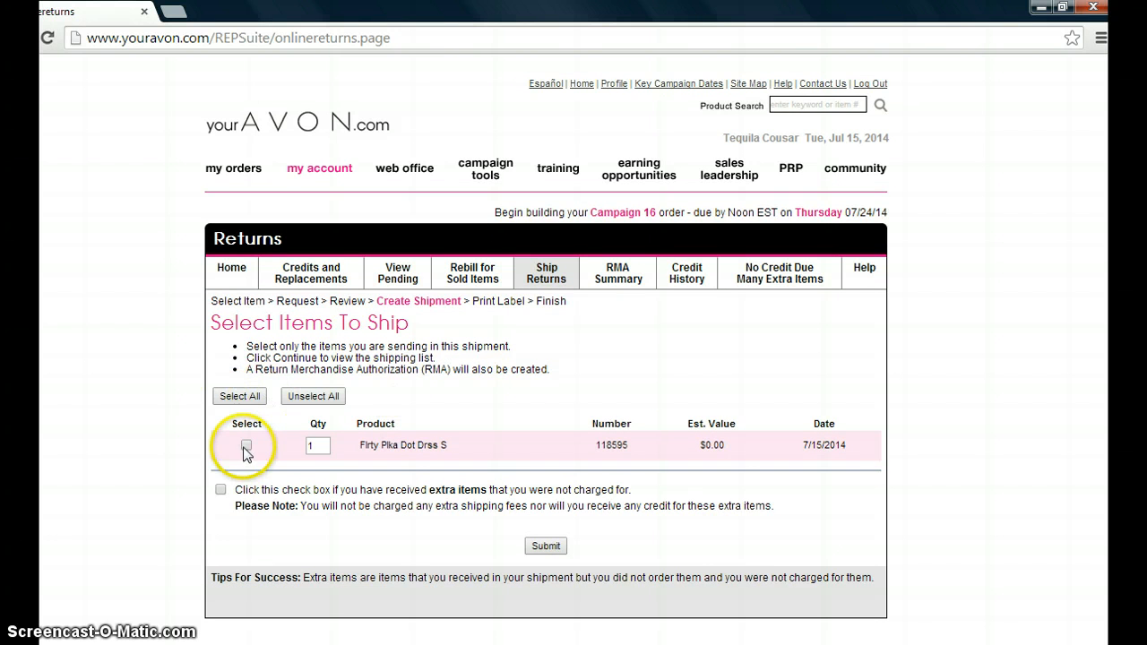
click(239, 396)
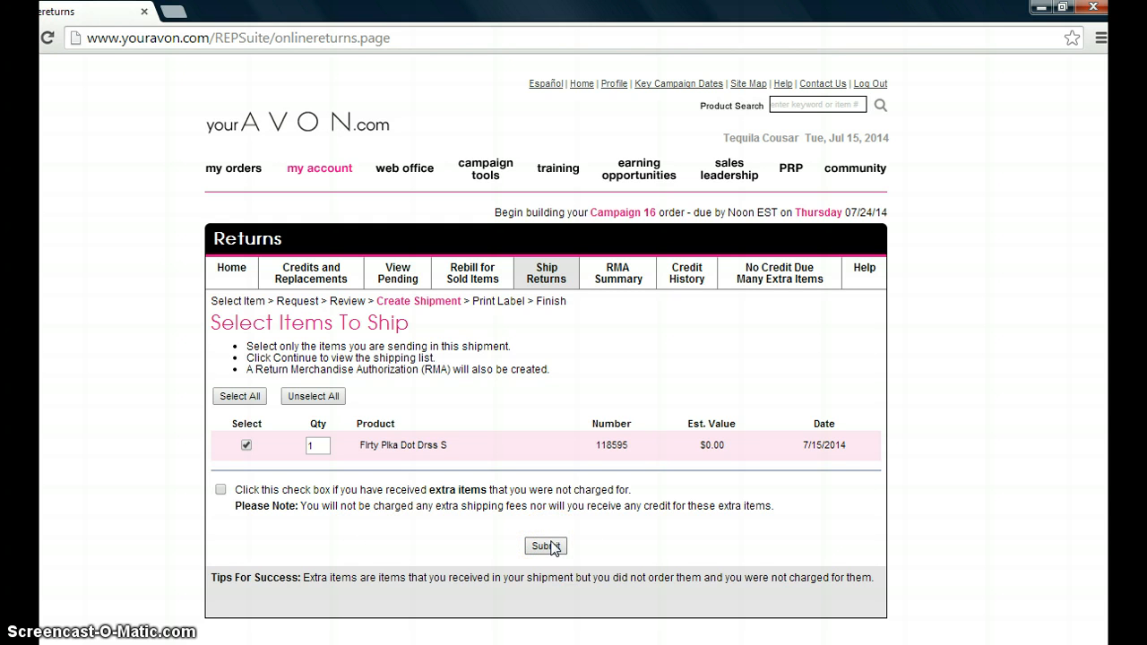
click(546, 546)
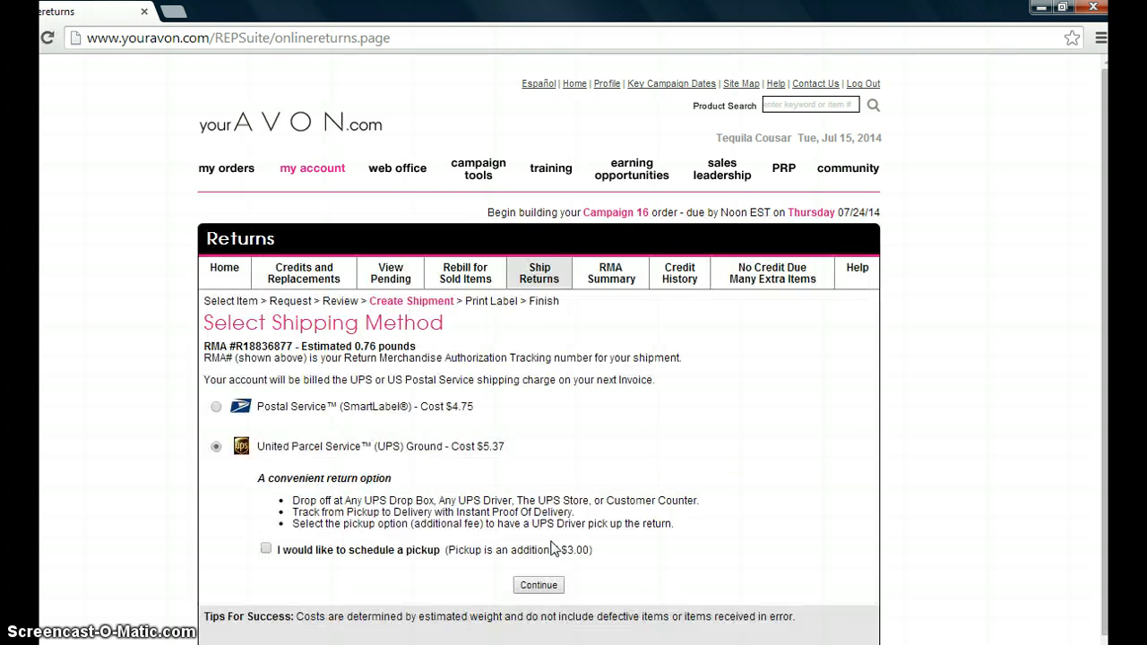
mouse_move(1112, 283)
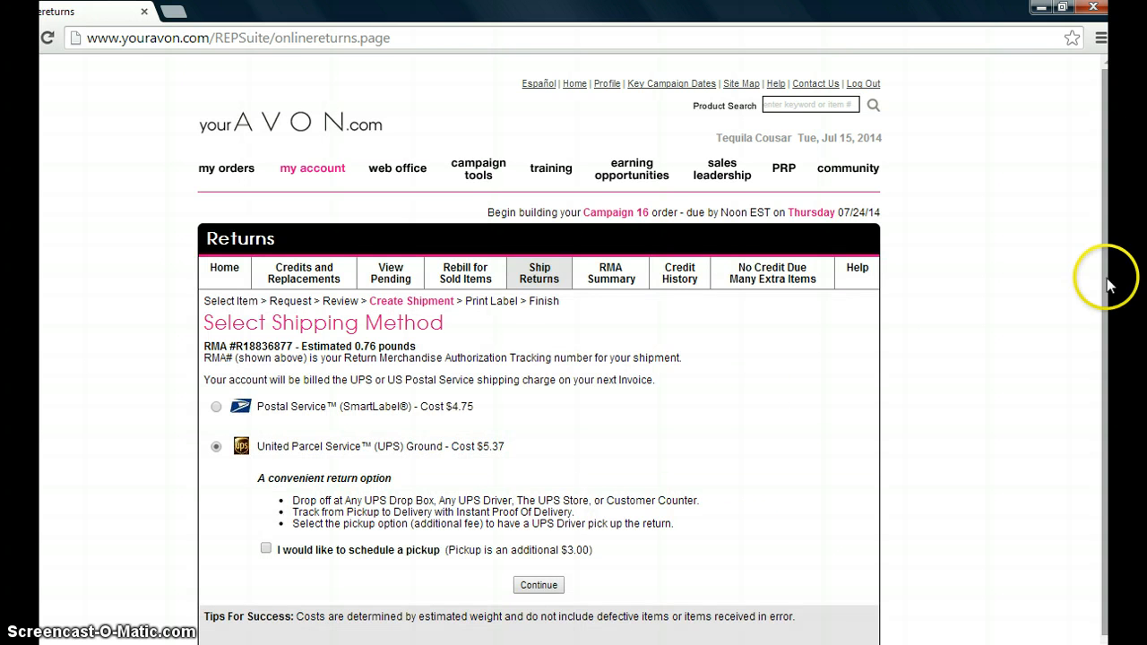
- Confirm UPS Ground shipping at $5.37 without pickup
scroll(down, 3)
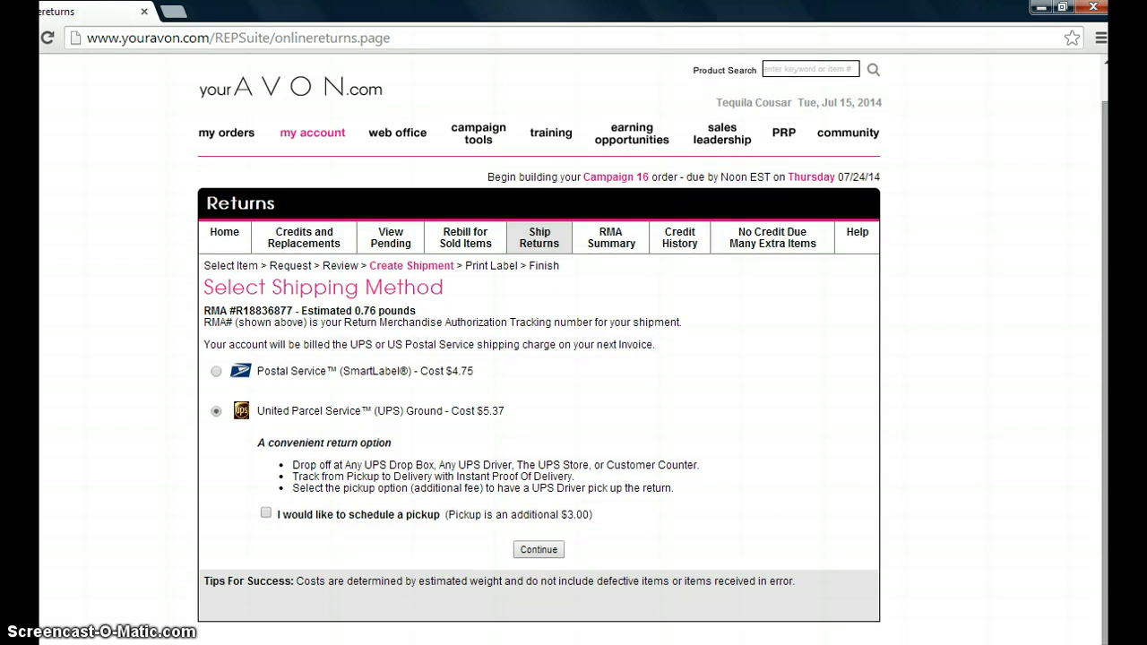
mouse_move(262, 326)
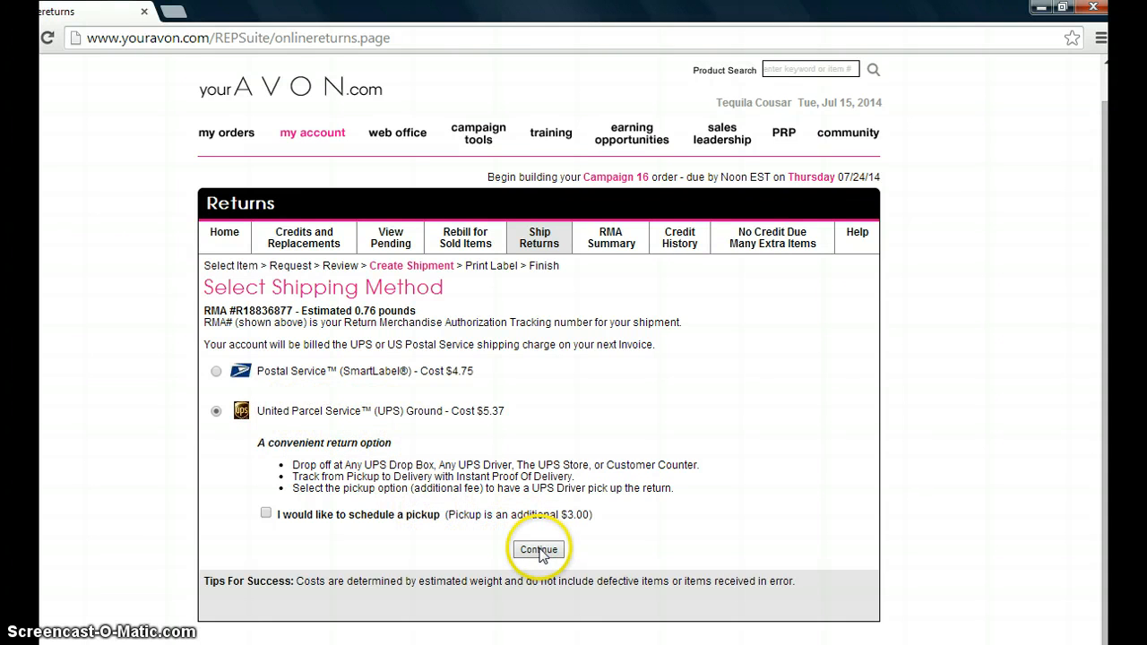
mouse_move(295, 515)
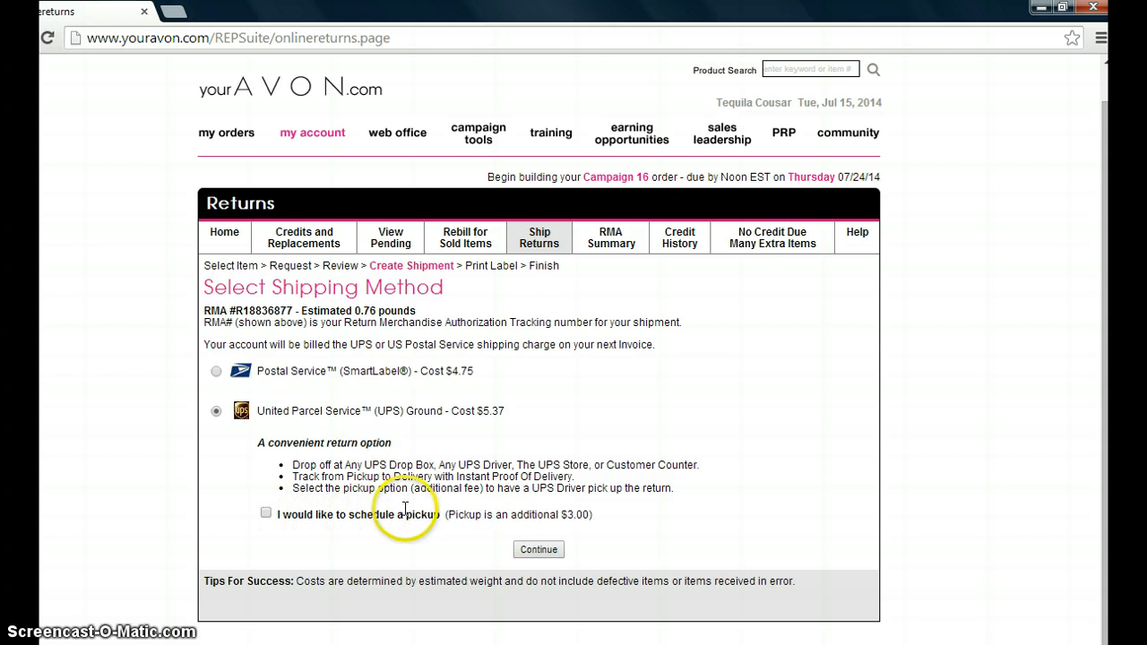
mouse_move(571, 522)
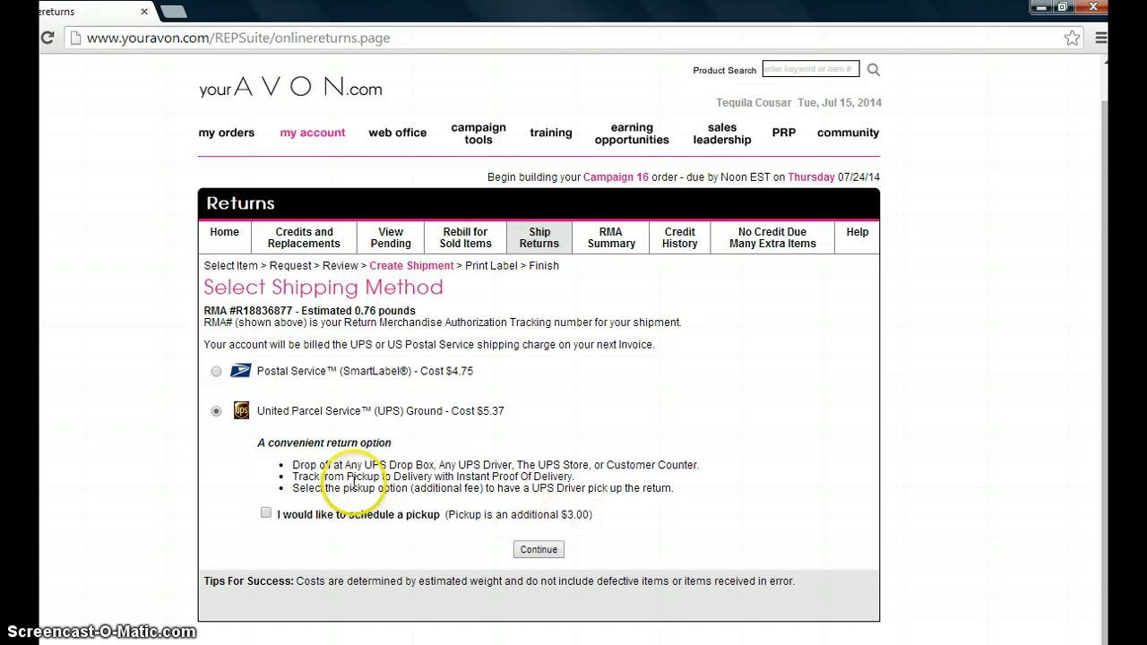
mouse_move(457, 489)
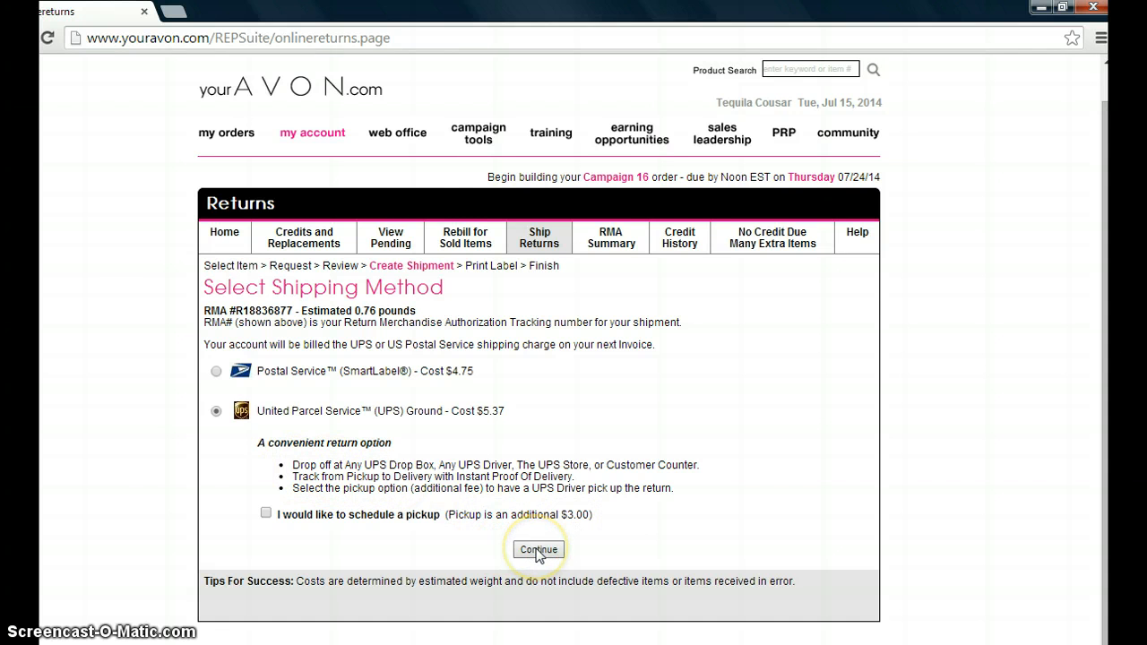
mouse_move(373, 576)
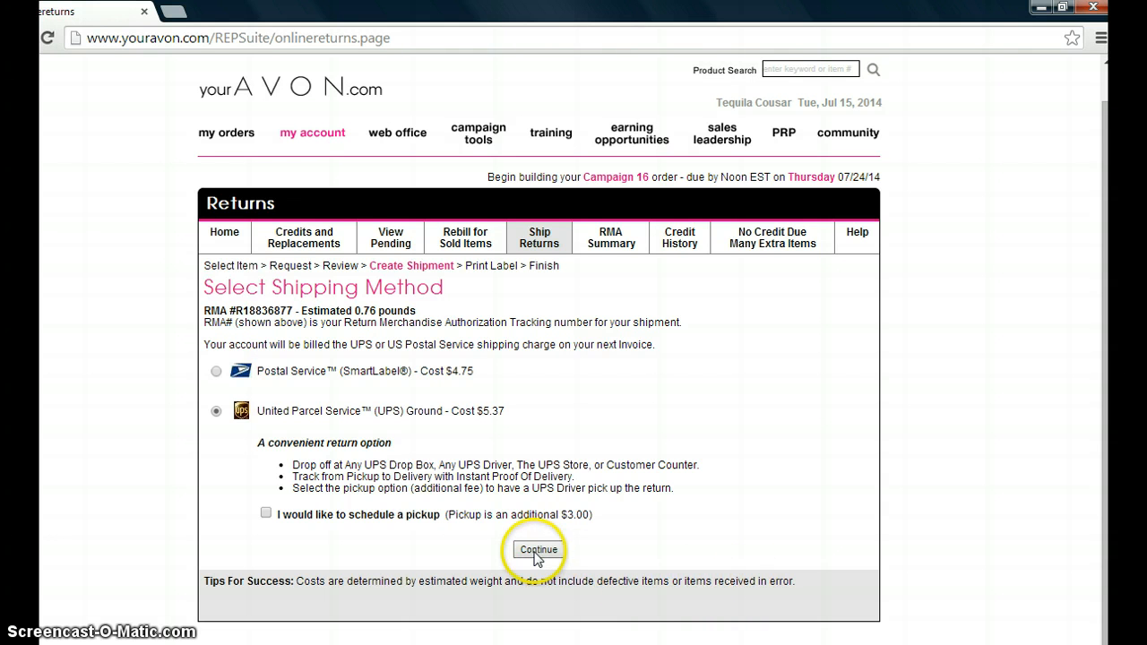
click(537, 549)
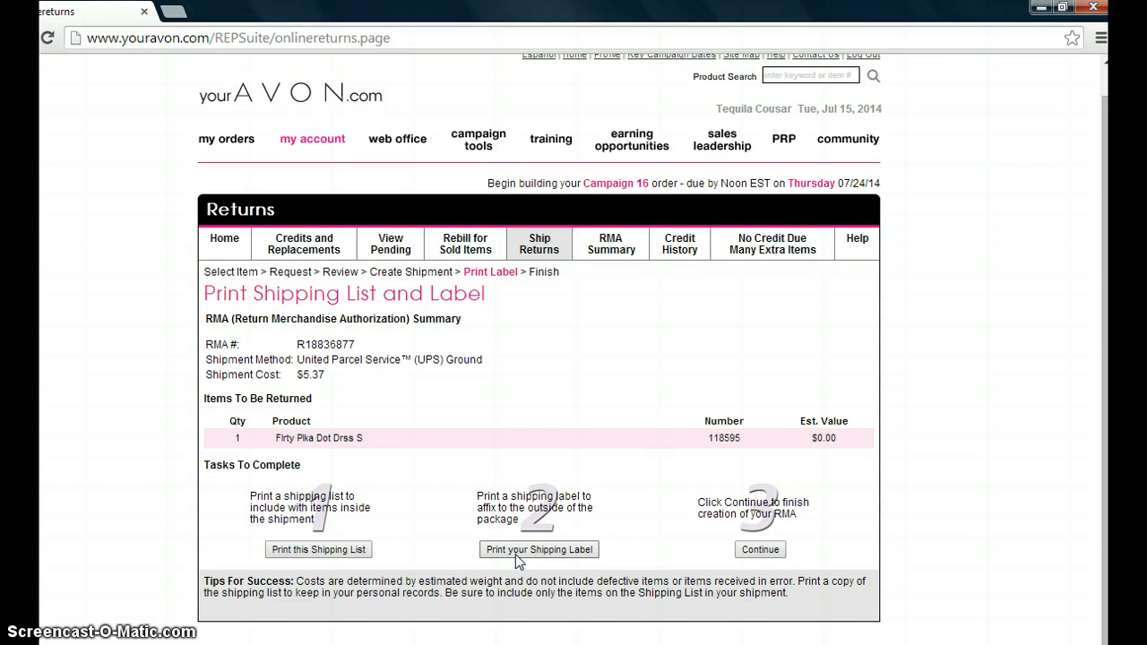
click(539, 549)
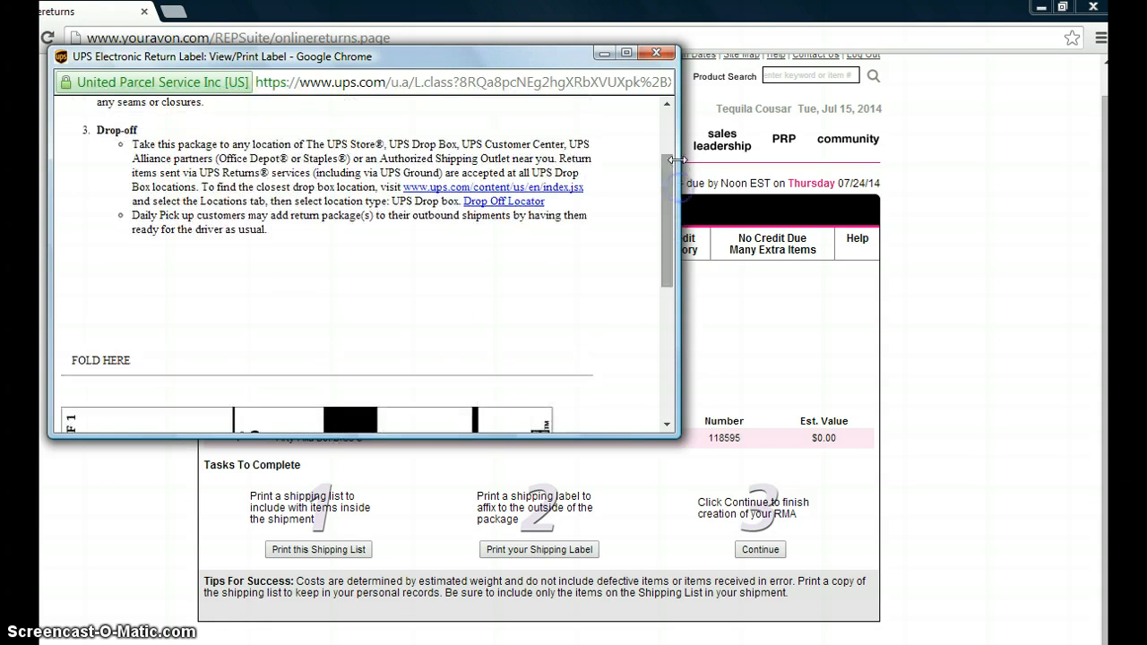
scroll(up, 3)
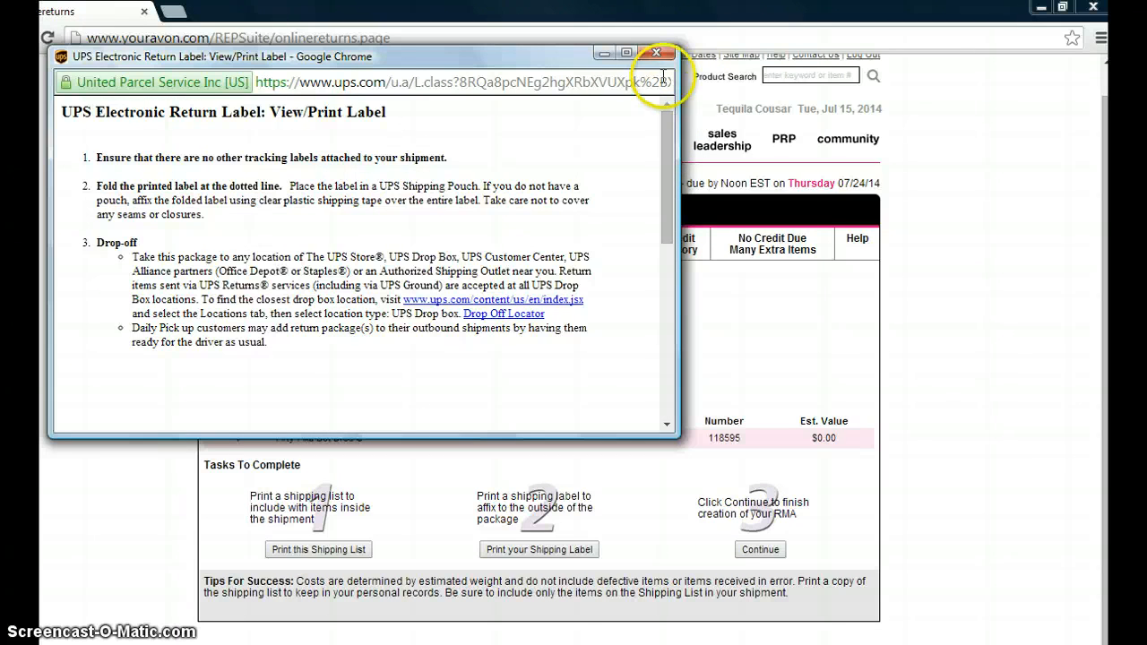
click(656, 54)
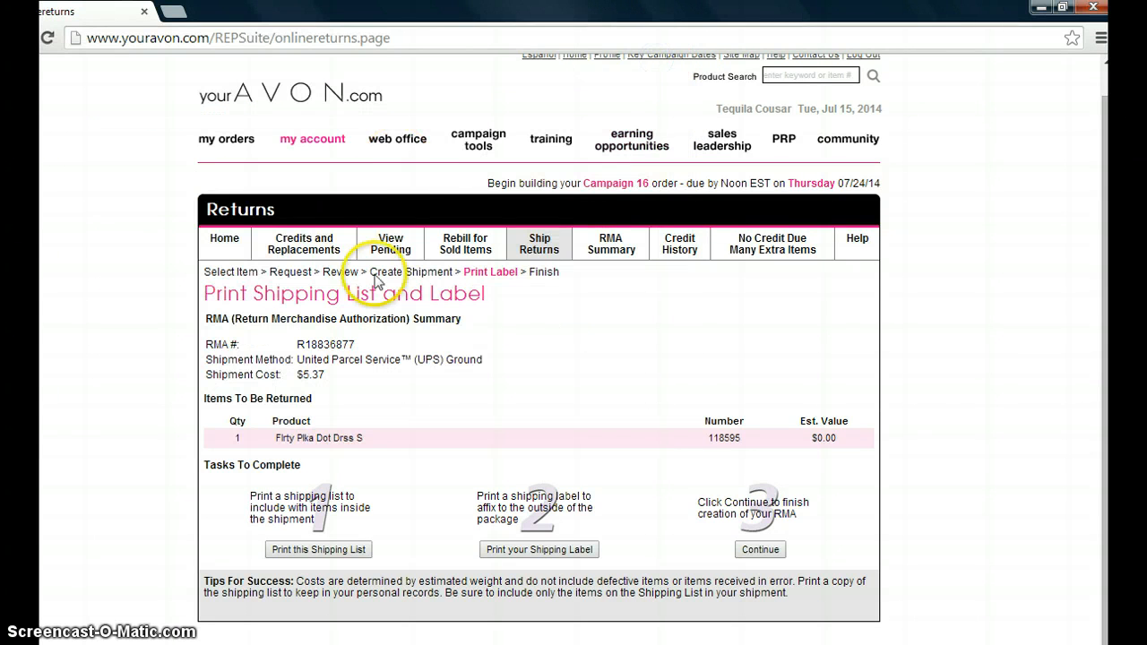
mouse_move(829, 368)
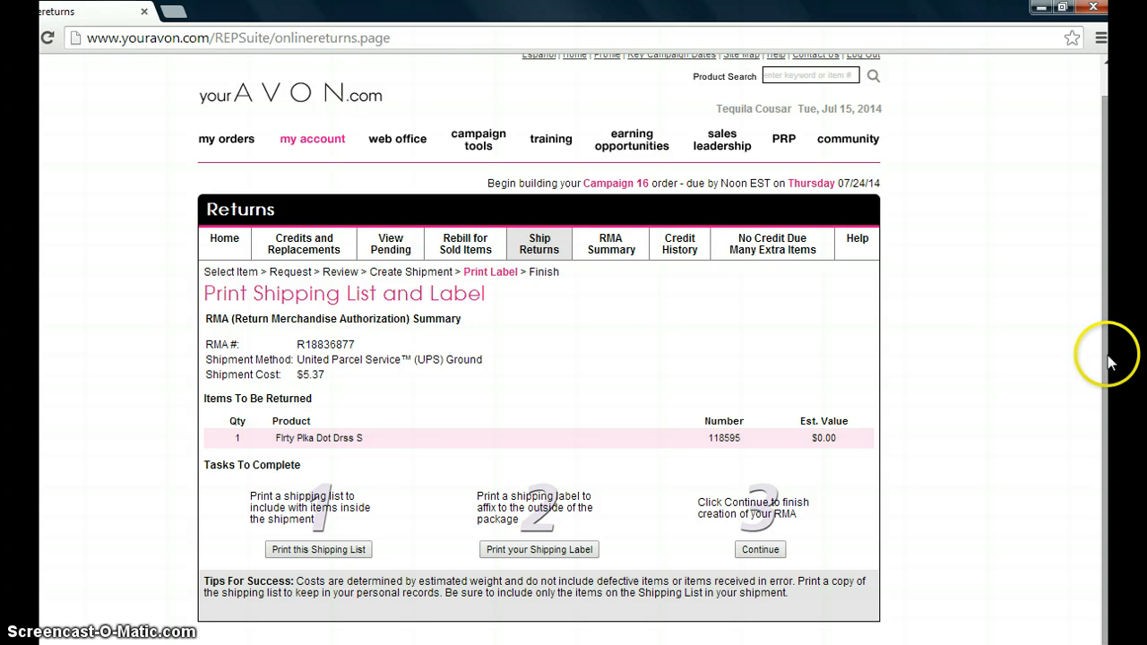
mouse_move(1109, 379)
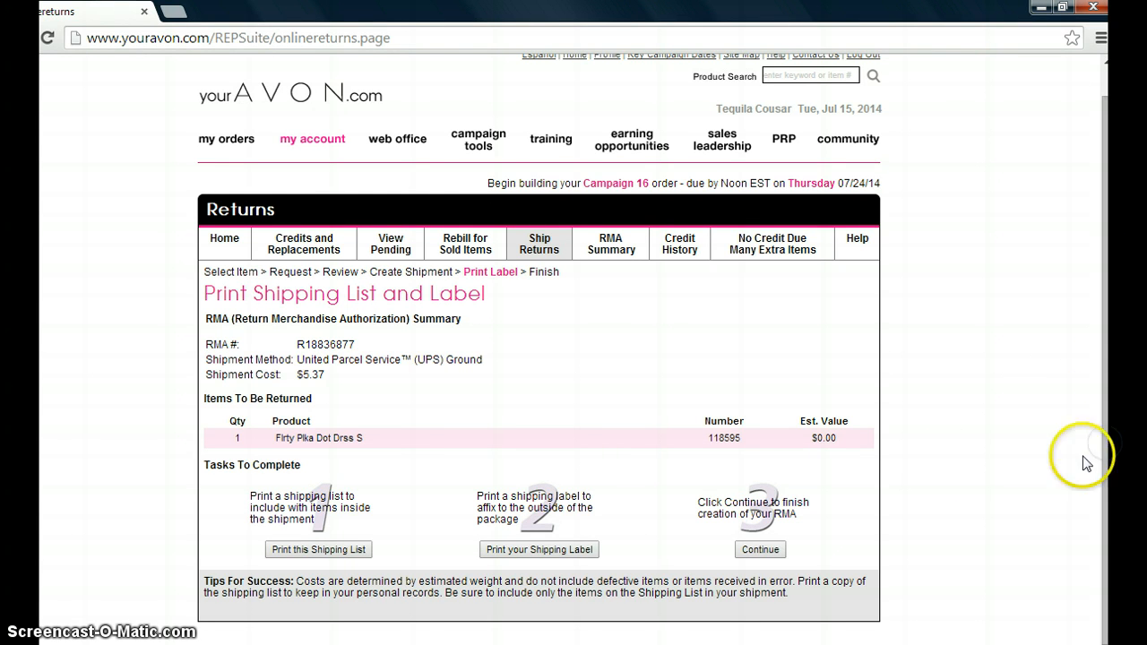
mouse_move(559, 610)
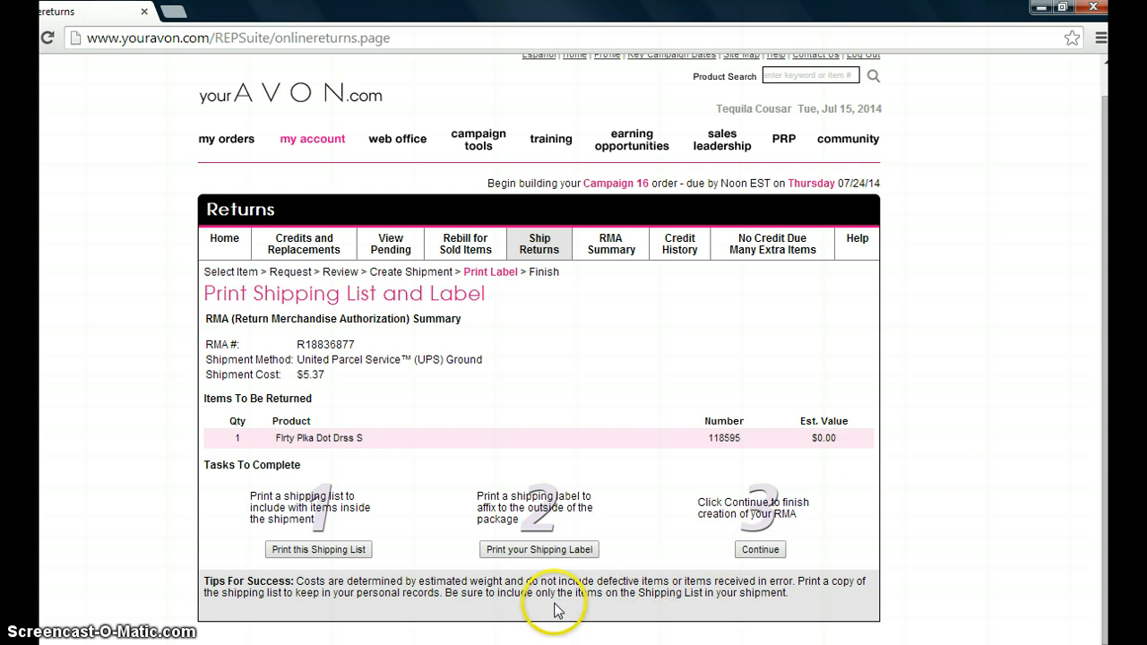